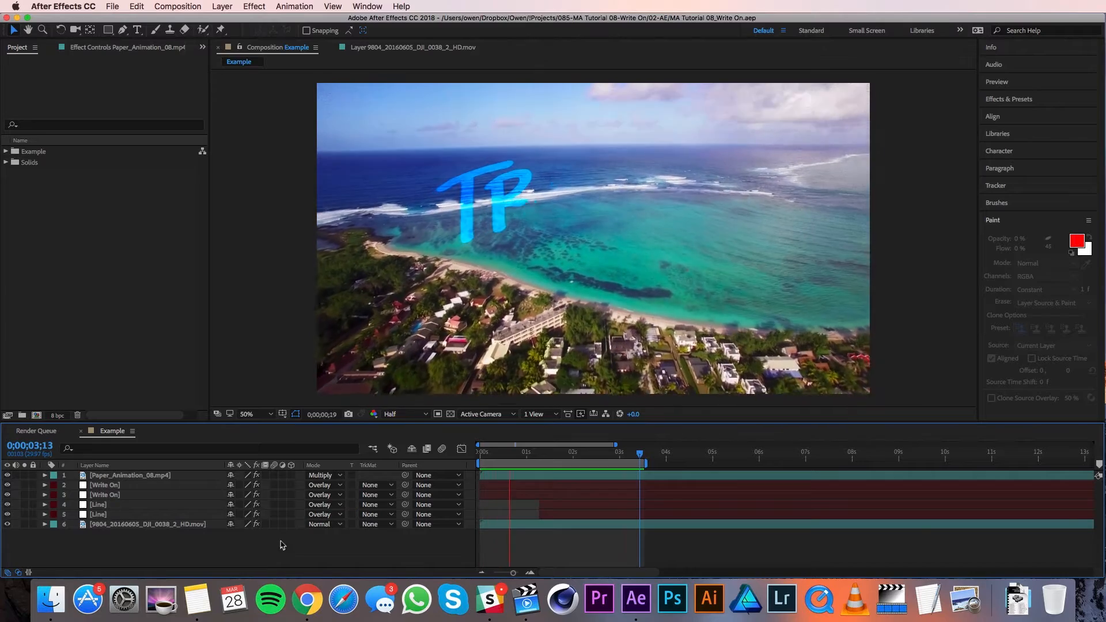
- Name the new composition Write On Effect and choose the HDTV 1080 29.97 preset
{"action": "left_click", "coordinate": [178, 7]}
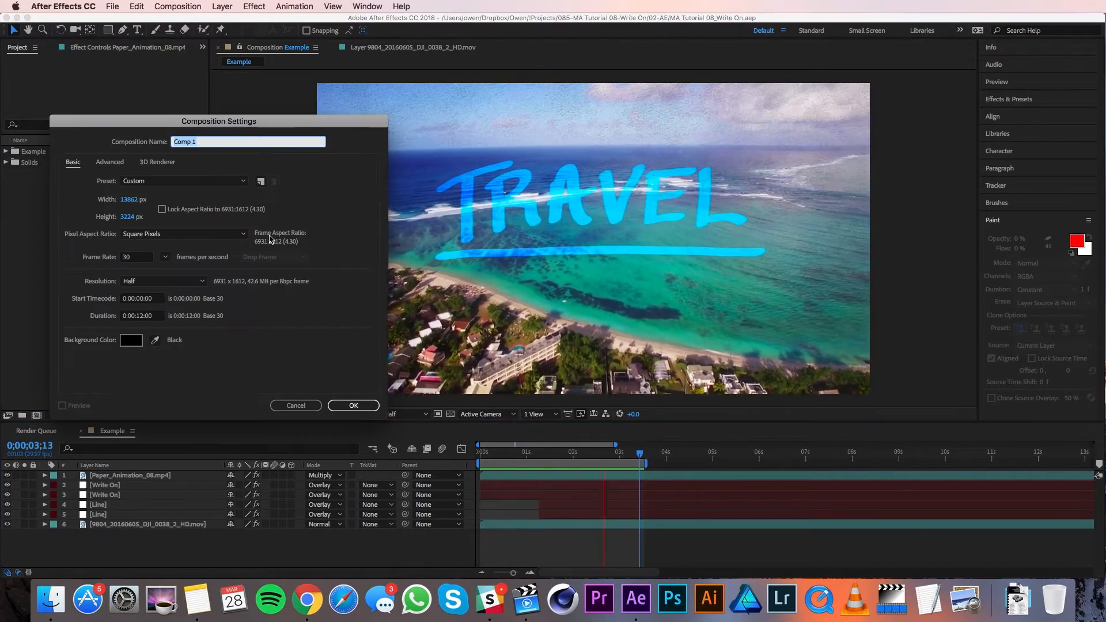
{"action": "type", "text": "Wr"}
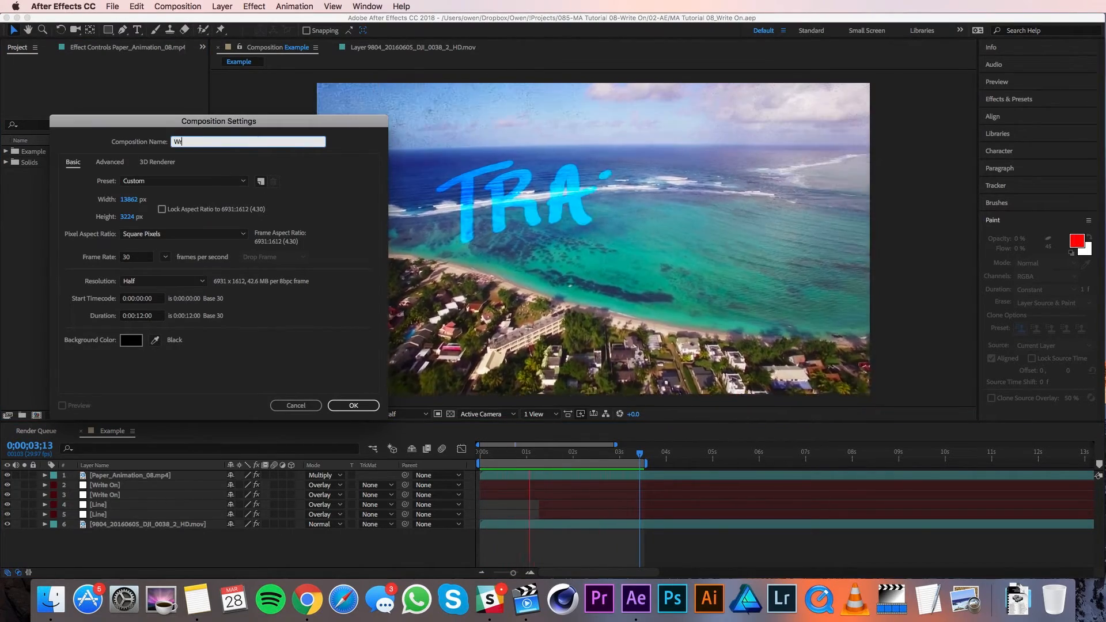
{"action": "type", "text": "rite On Effect"}
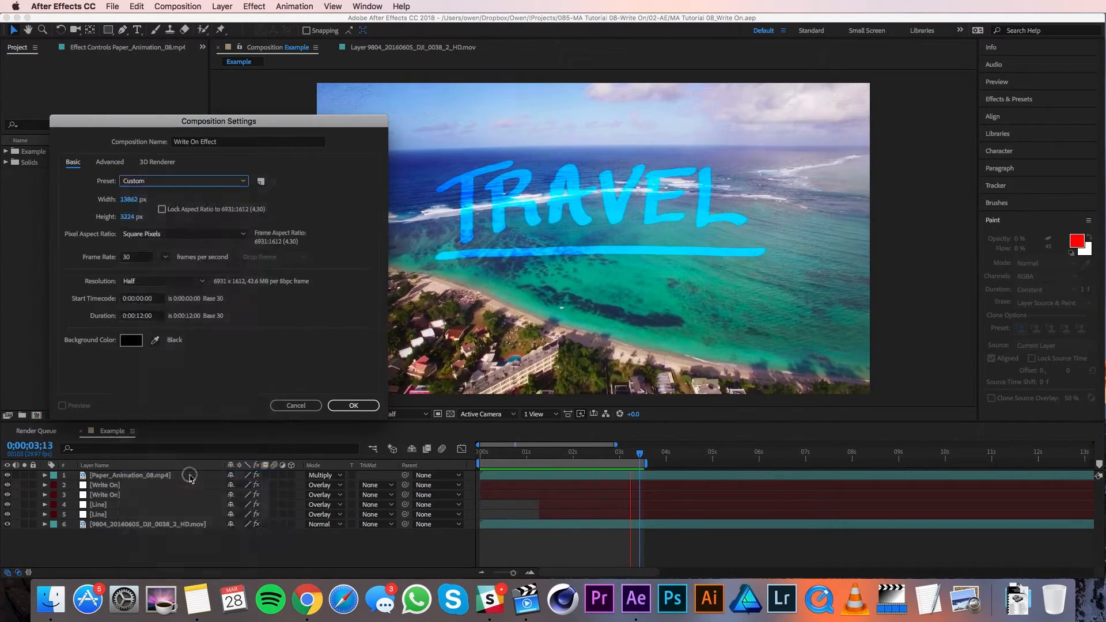
{"action": "left_click", "coordinate": [182, 181]}
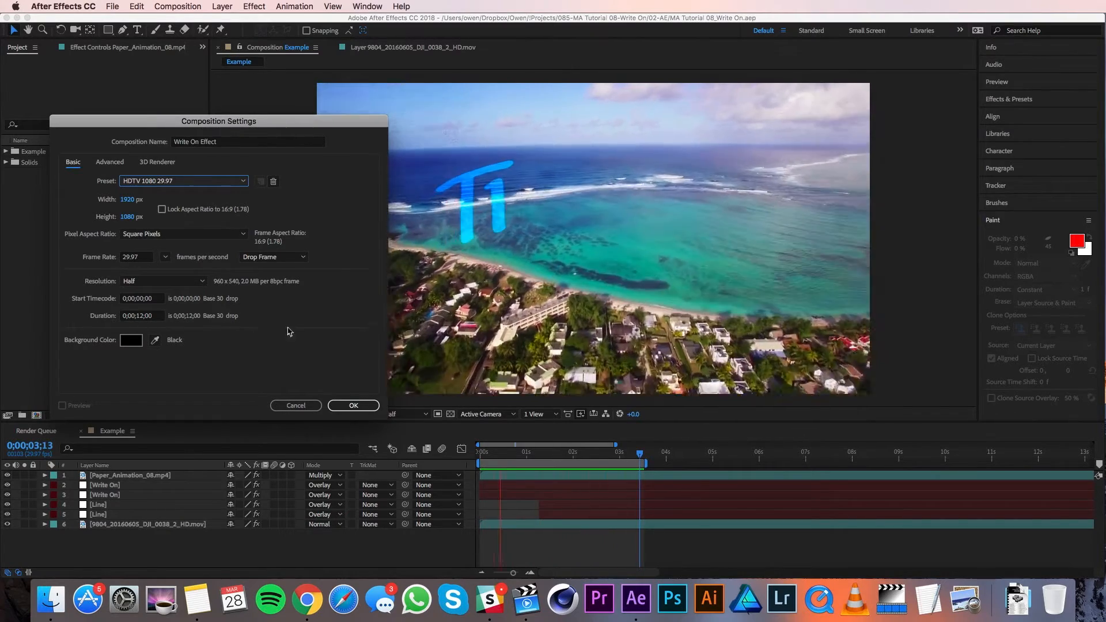
{"action": "left_click", "coordinate": [353, 405]}
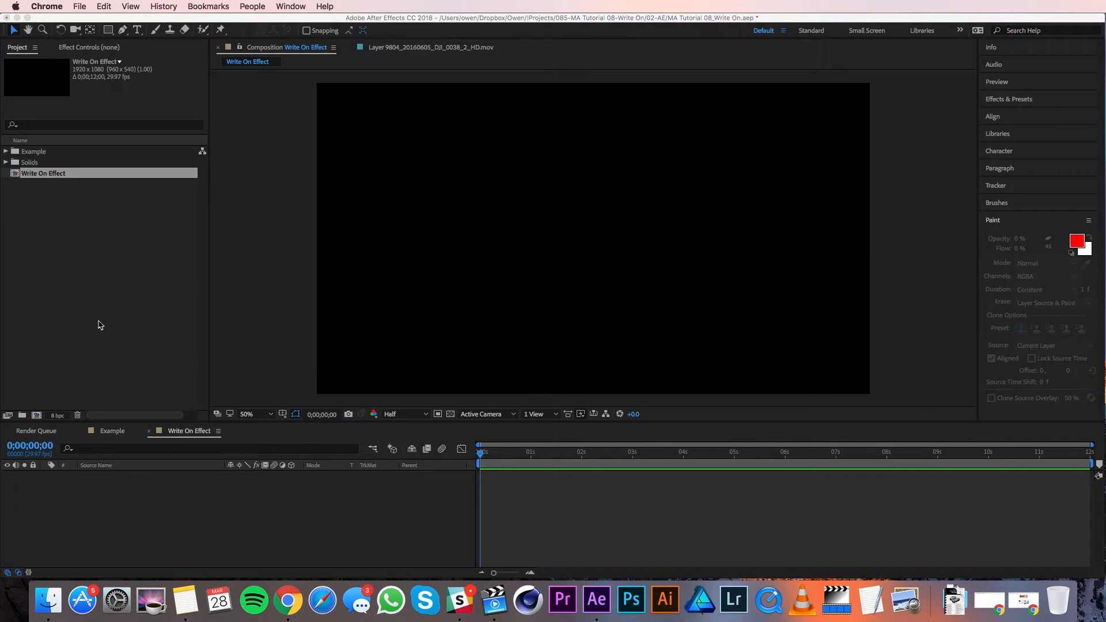
- Import 9804_20160605_DJI_0038_2_HD.mov from 05-Assets/Video into the project
{"action": "left_click", "coordinate": [99, 322]}
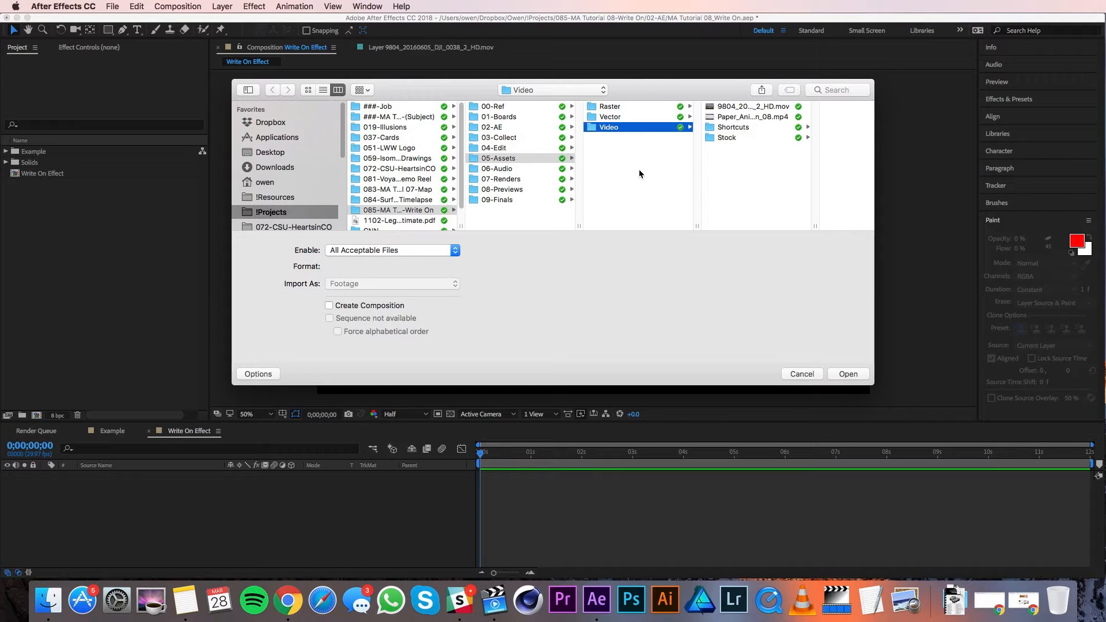
{"action": "left_click", "coordinate": [684, 106]}
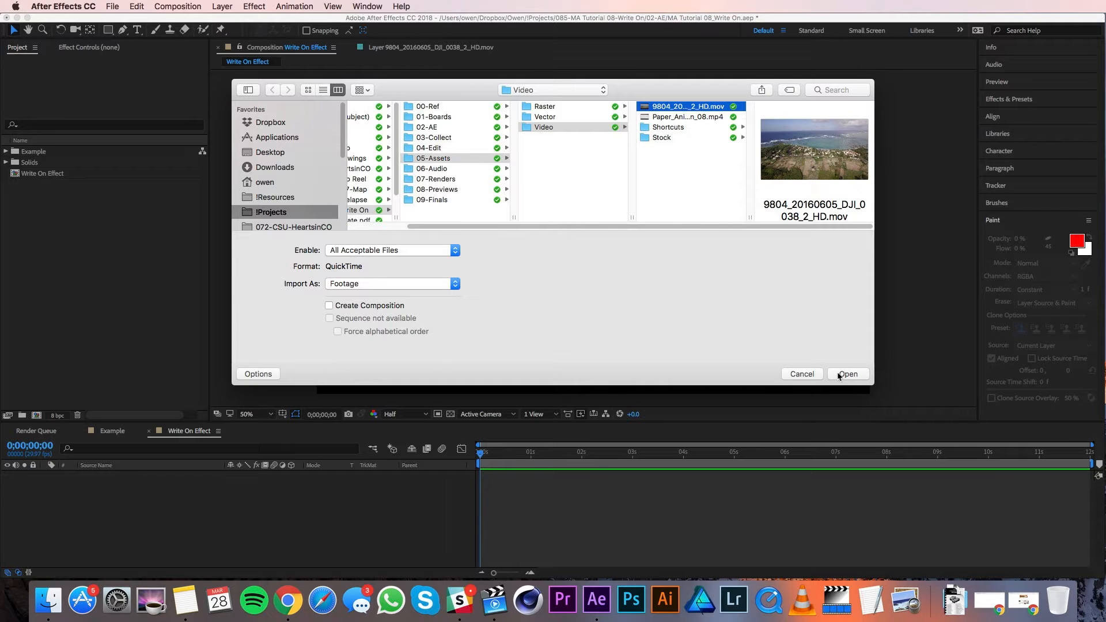
{"action": "mouse_move", "coordinate": [731, 347]}
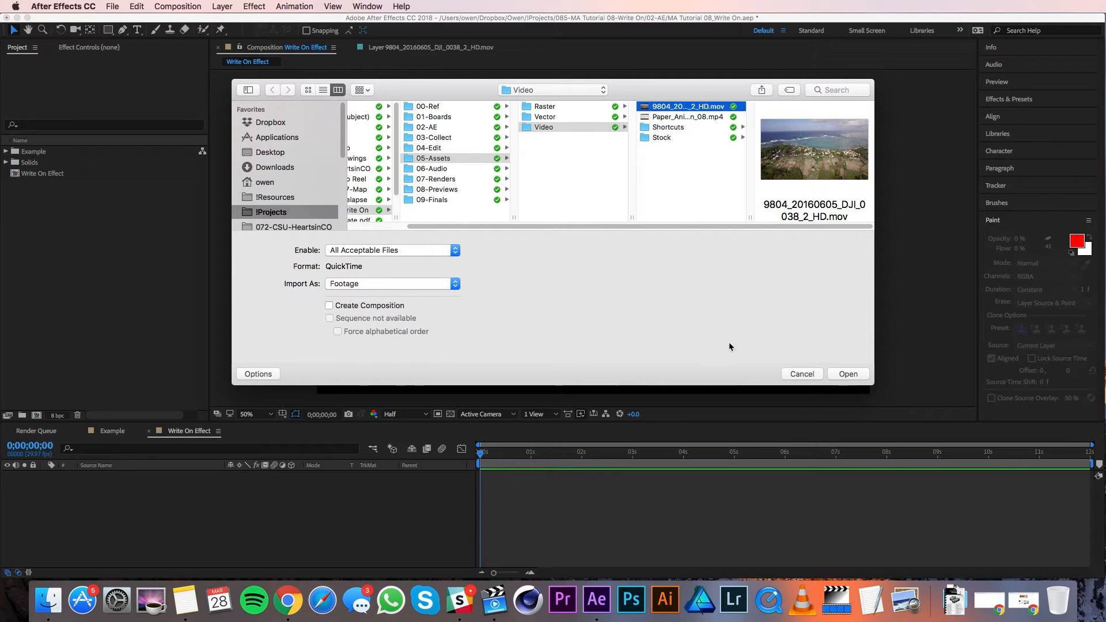
{"action": "left_click", "coordinate": [846, 374]}
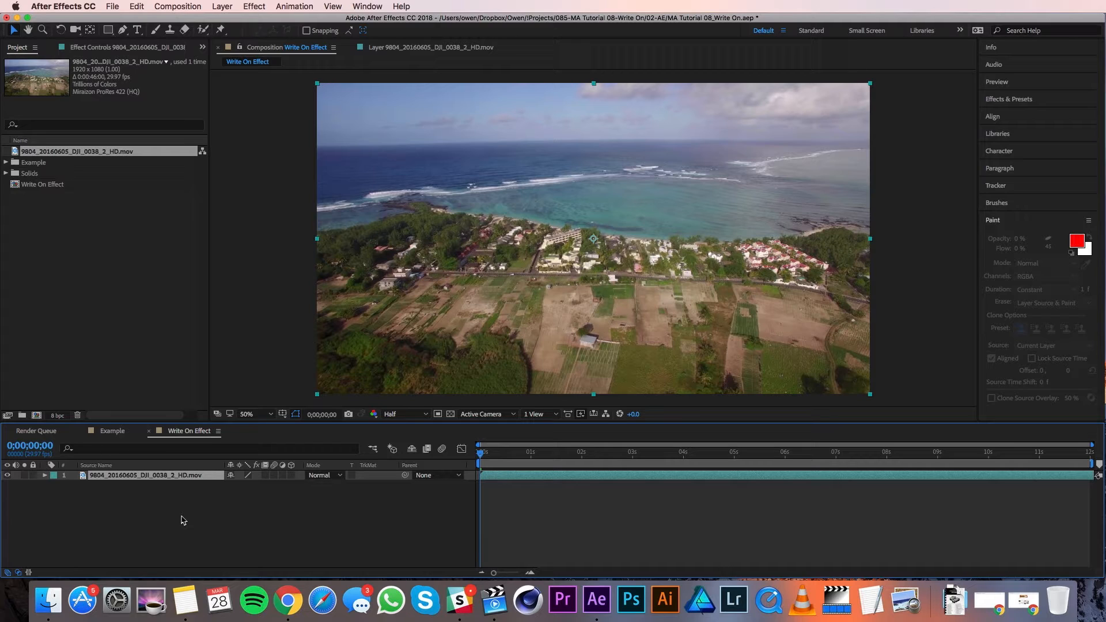
- Add a Curves effect to the clip and gently lift a point on its tone curve
{"action": "left_click", "coordinate": [253, 7]}
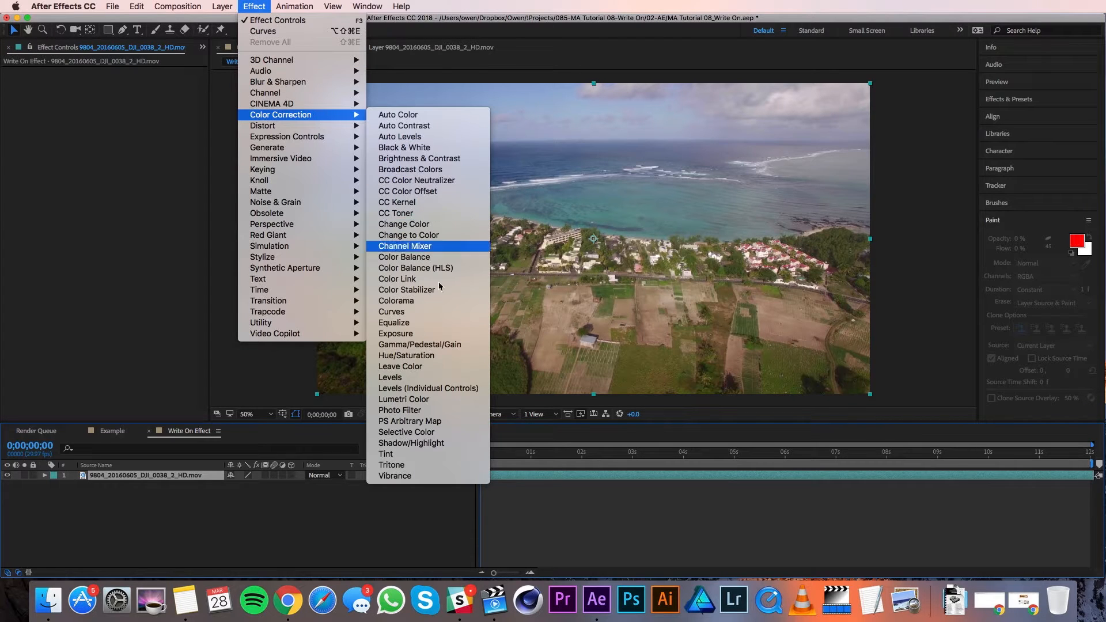
{"action": "left_click", "coordinate": [392, 311]}
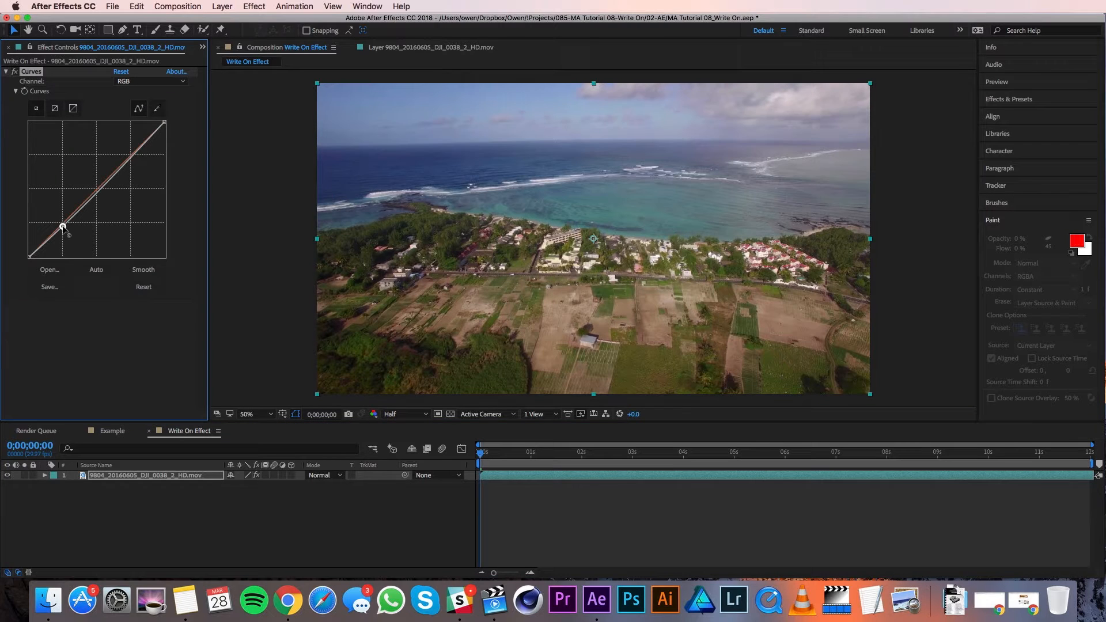
{"action": "left_click_drag", "start_coordinate": [63, 226], "coordinate": [130, 154]}
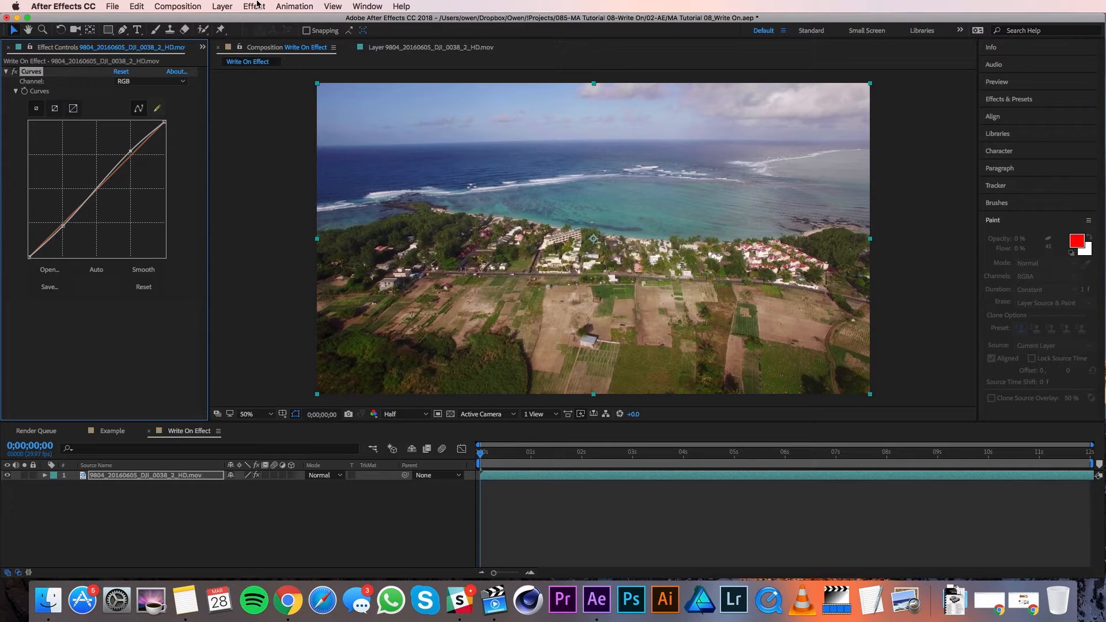
- Add Hue/Saturation and target the Blues then Cyans channel, raising cyan saturation to 25
{"action": "left_click", "coordinate": [254, 7]}
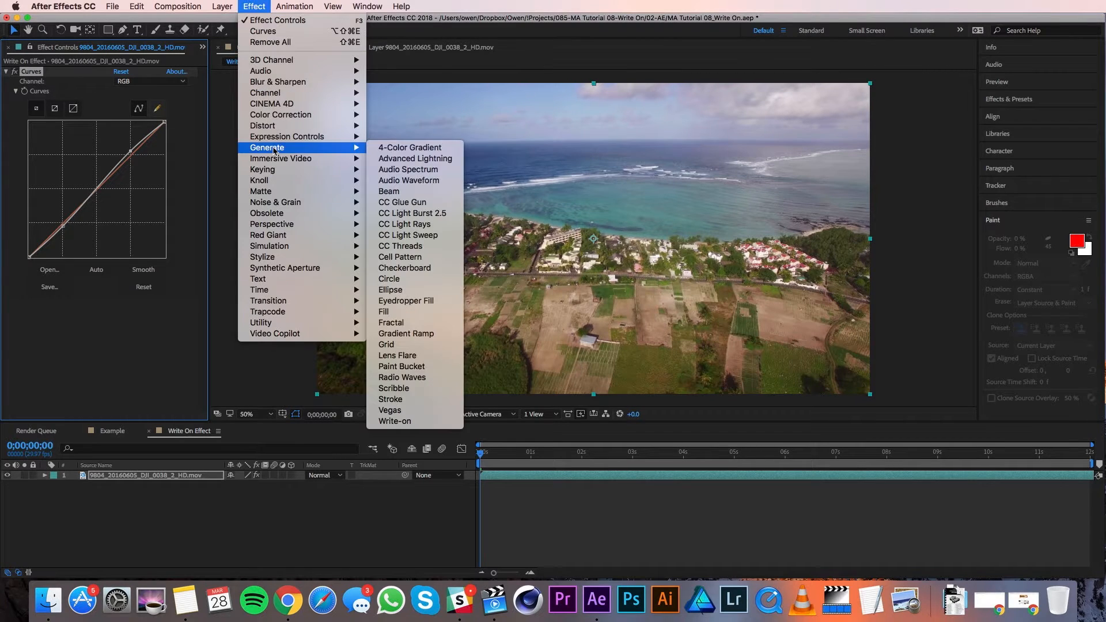
{"action": "mouse_move", "coordinate": [280, 114]}
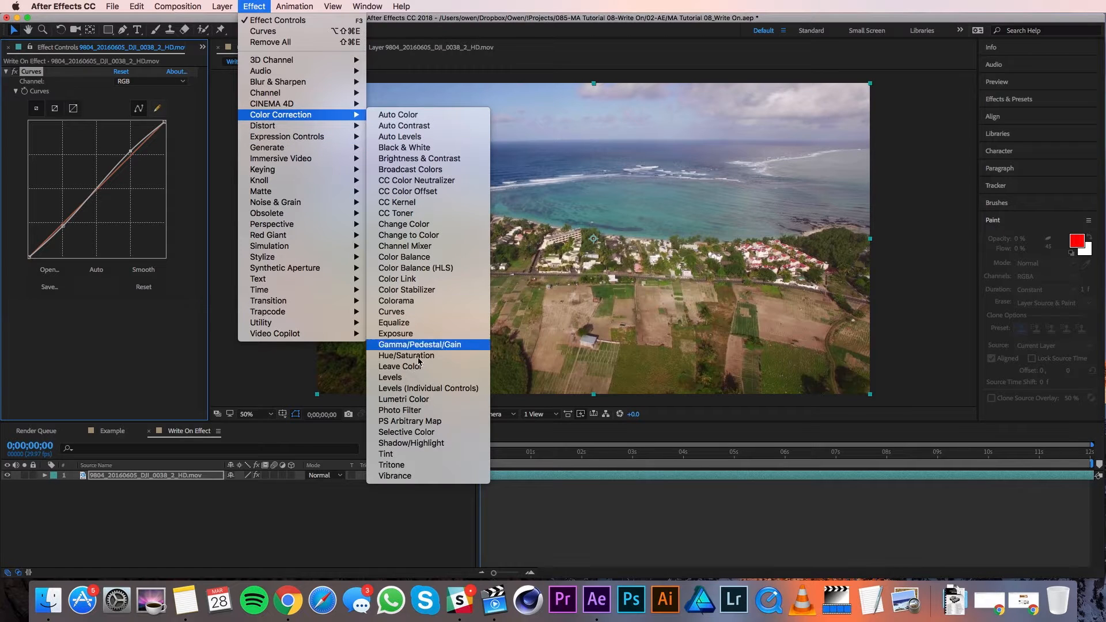
{"action": "mouse_move", "coordinate": [406, 356]}
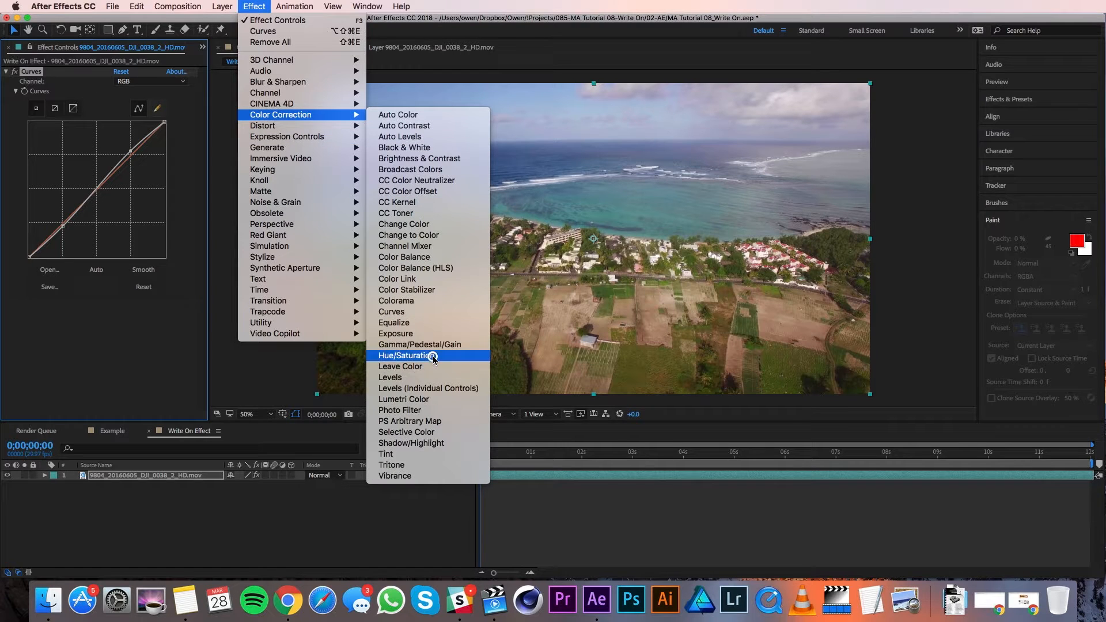
{"action": "left_click", "coordinate": [408, 356]}
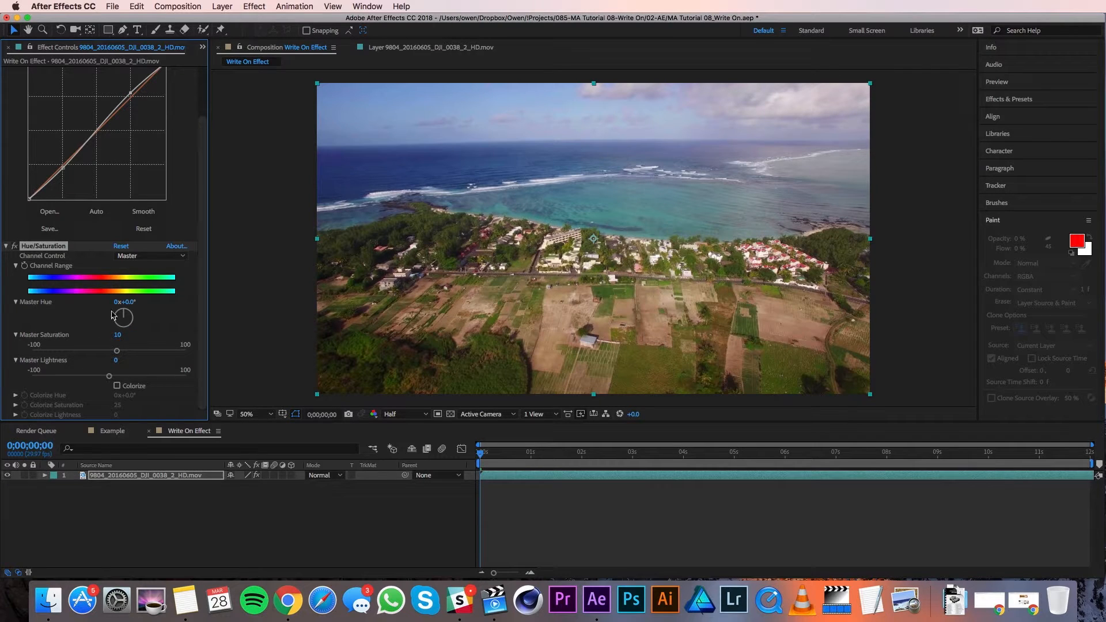
{"action": "left_click", "coordinate": [150, 256]}
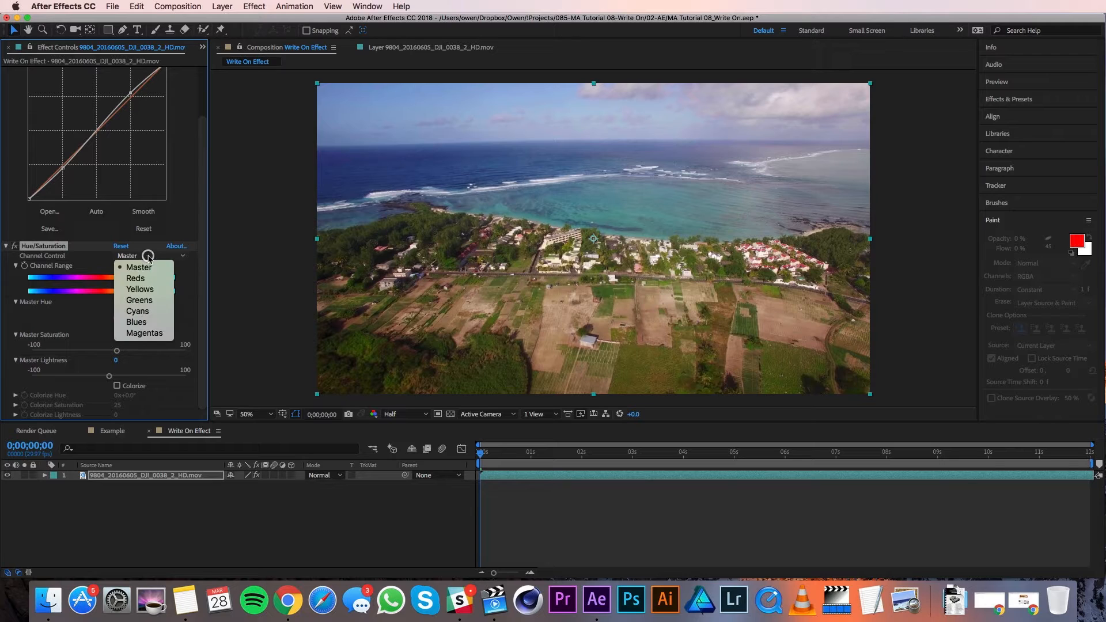
{"action": "left_click", "coordinate": [135, 322]}
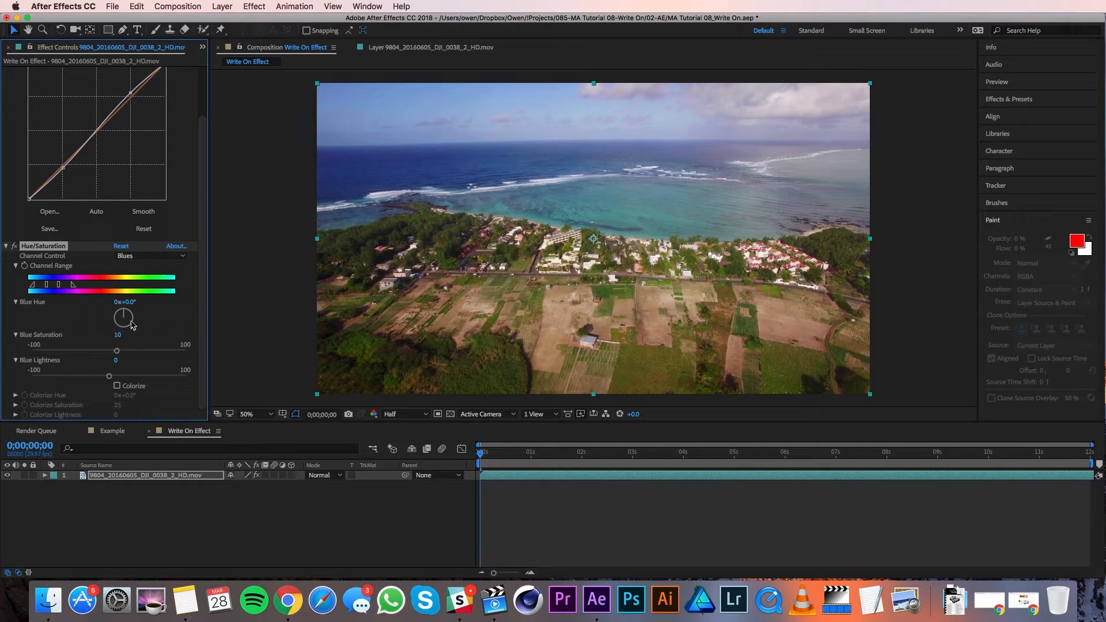
{"action": "left_click", "coordinate": [150, 255]}
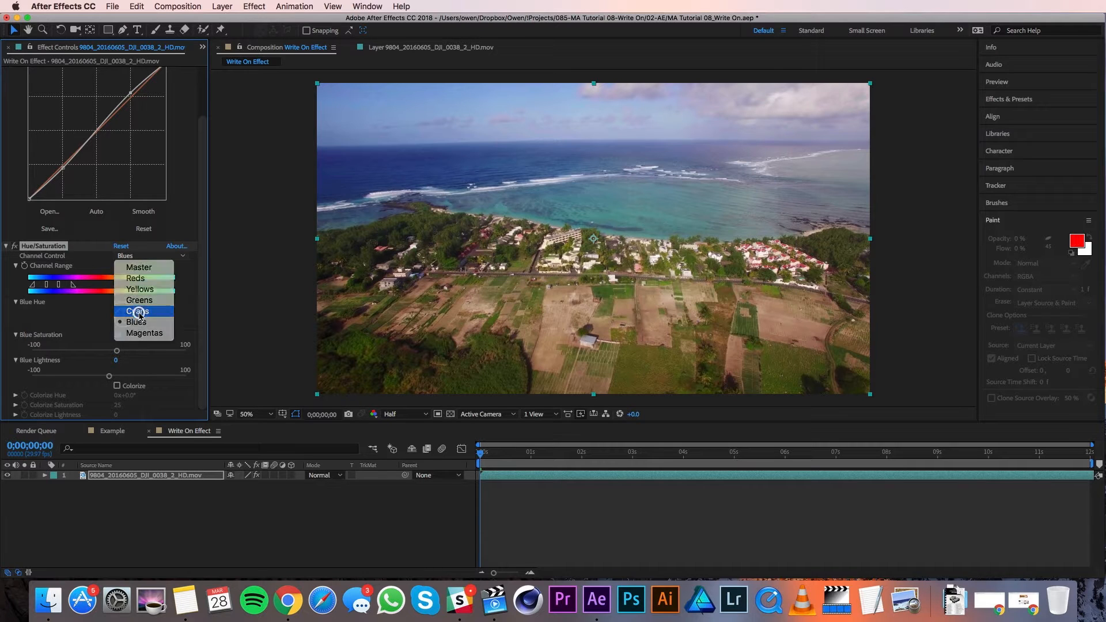
{"action": "left_click", "coordinate": [138, 310]}
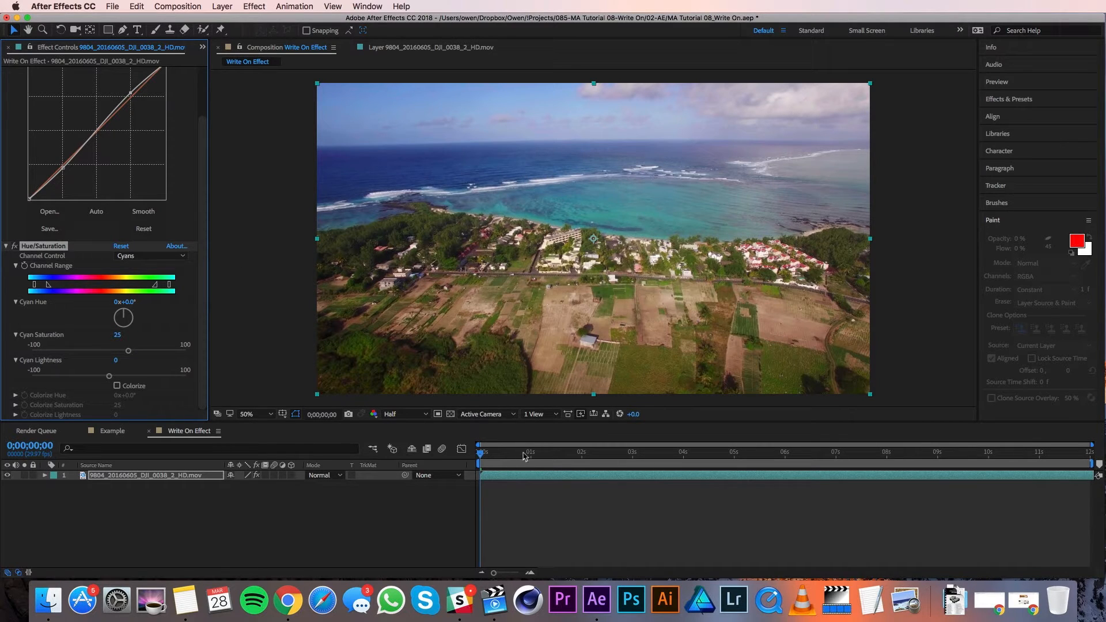
- Add a Brightness & Contrast effect and collapse the clip's three colour effects
{"action": "left_click", "coordinate": [254, 5]}
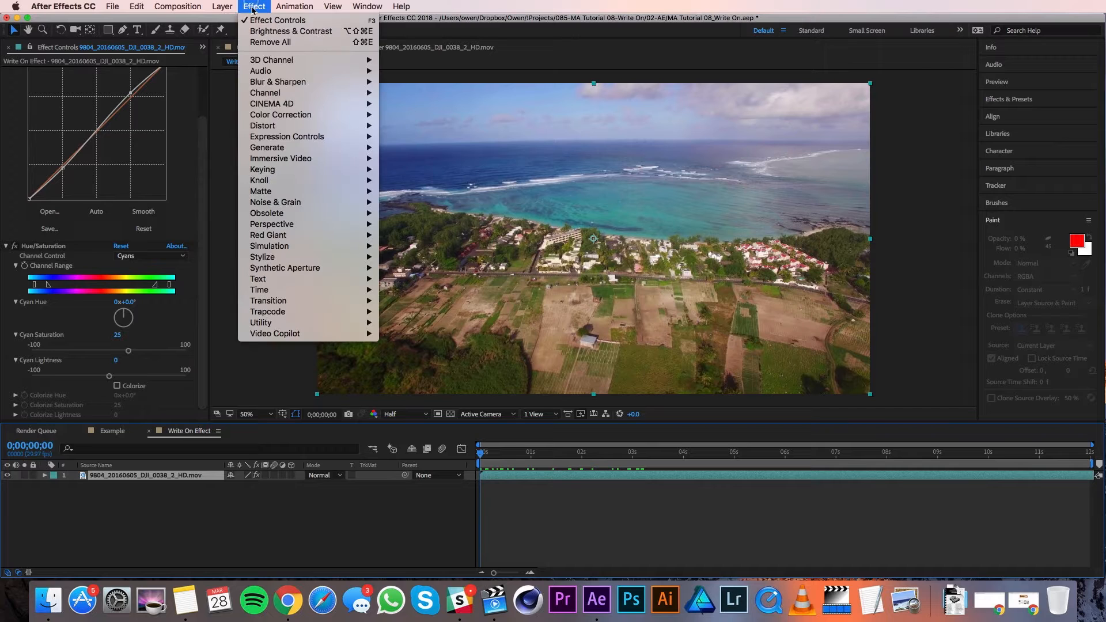
{"action": "mouse_move", "coordinate": [280, 114]}
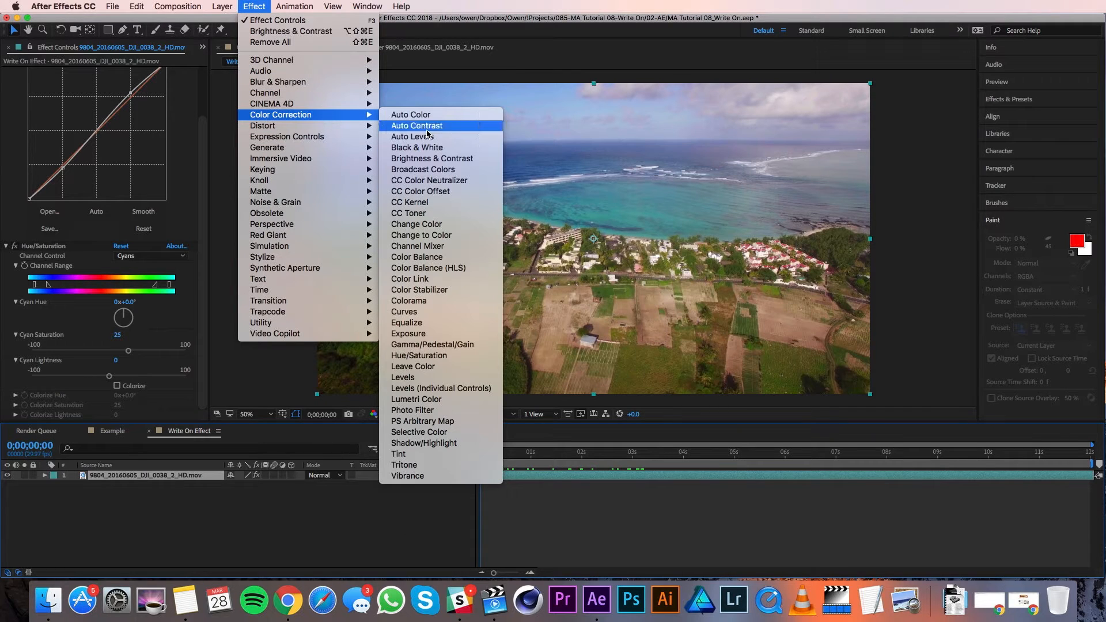
{"action": "mouse_move", "coordinate": [430, 157]}
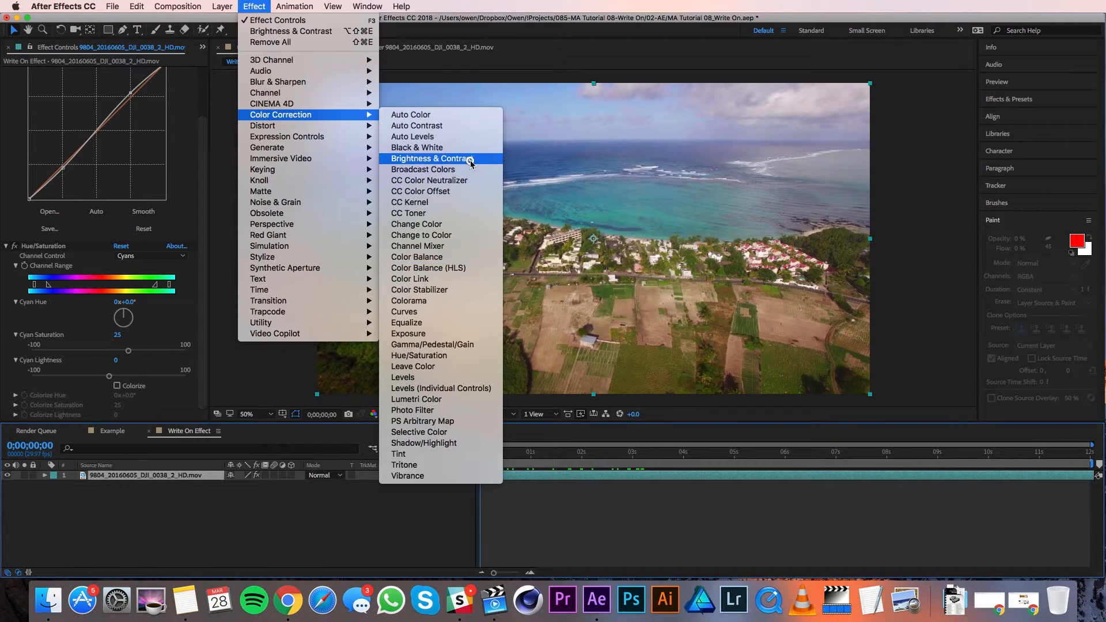
{"action": "left_click", "coordinate": [431, 158]}
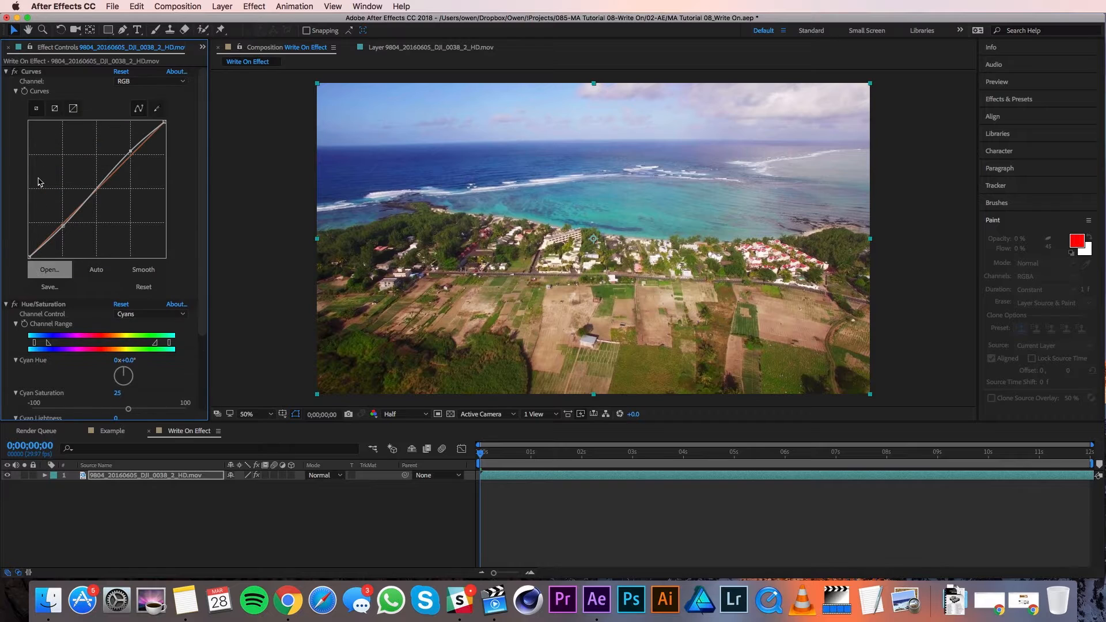
{"action": "left_click", "coordinate": [6, 72]}
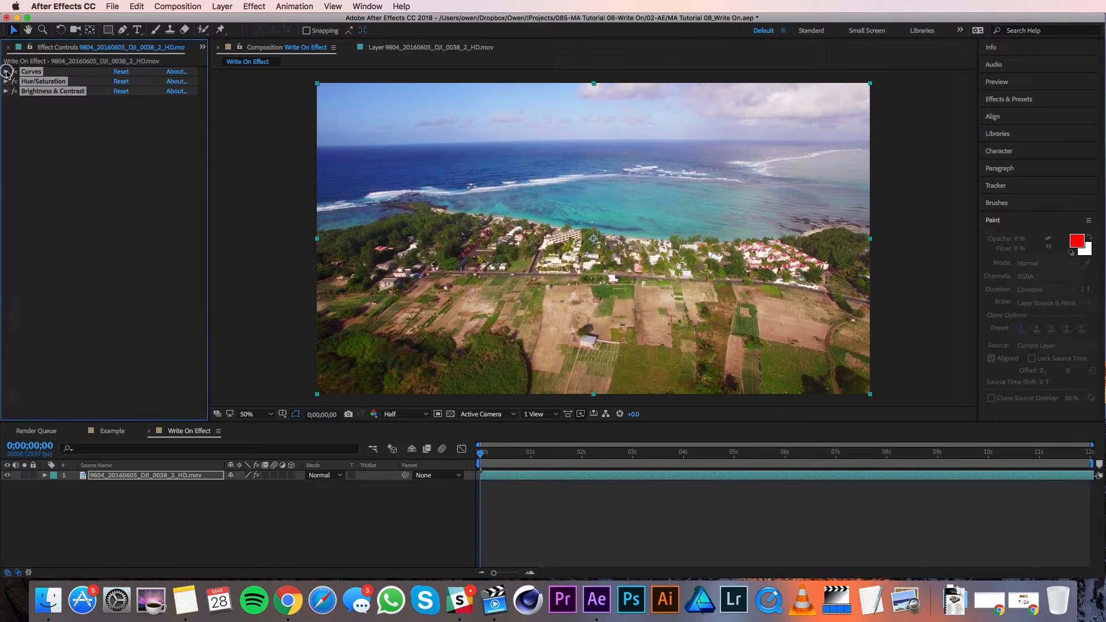
{"action": "mouse_move", "coordinate": [89, 171]}
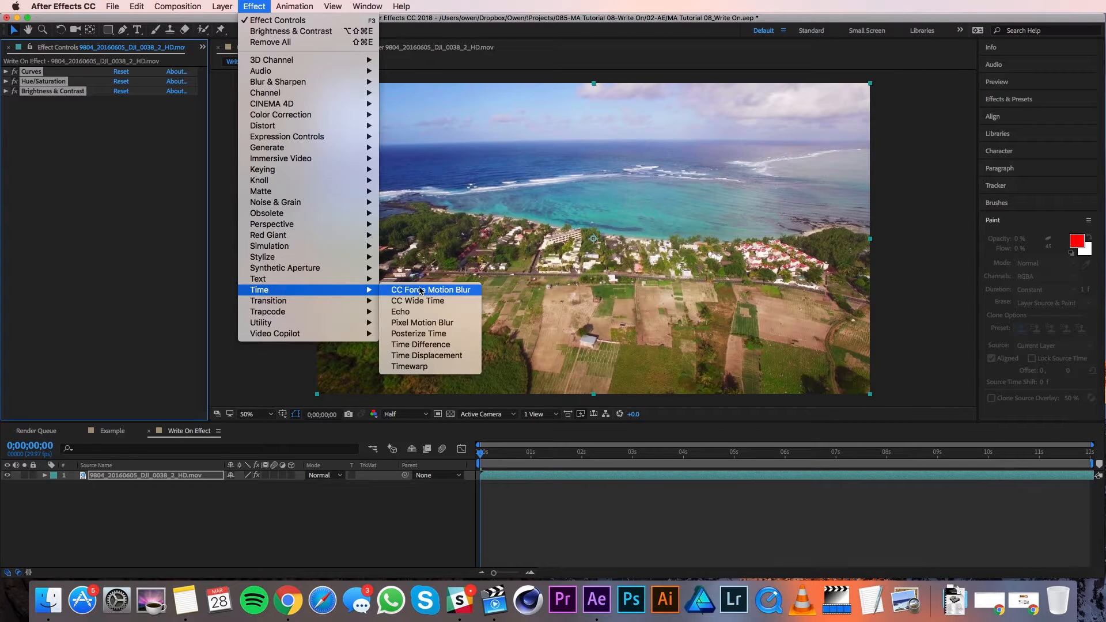
{"action": "mouse_move", "coordinate": [445, 370]}
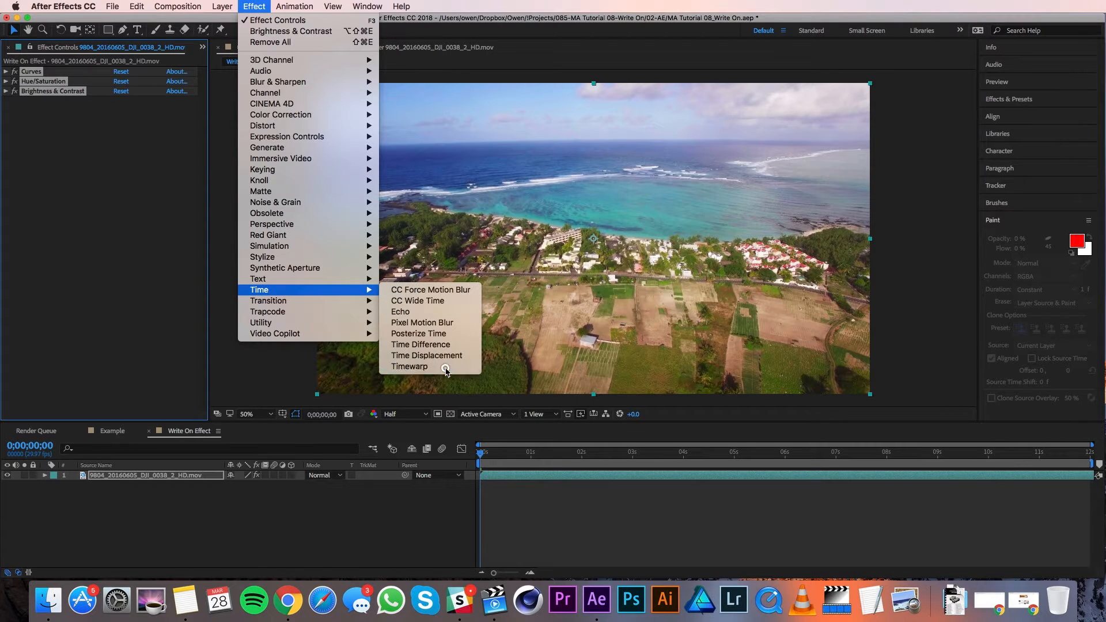
- Add Timewarp to the clip and keyframe its Speed to 200 at frame 25
{"action": "left_click", "coordinate": [409, 366]}
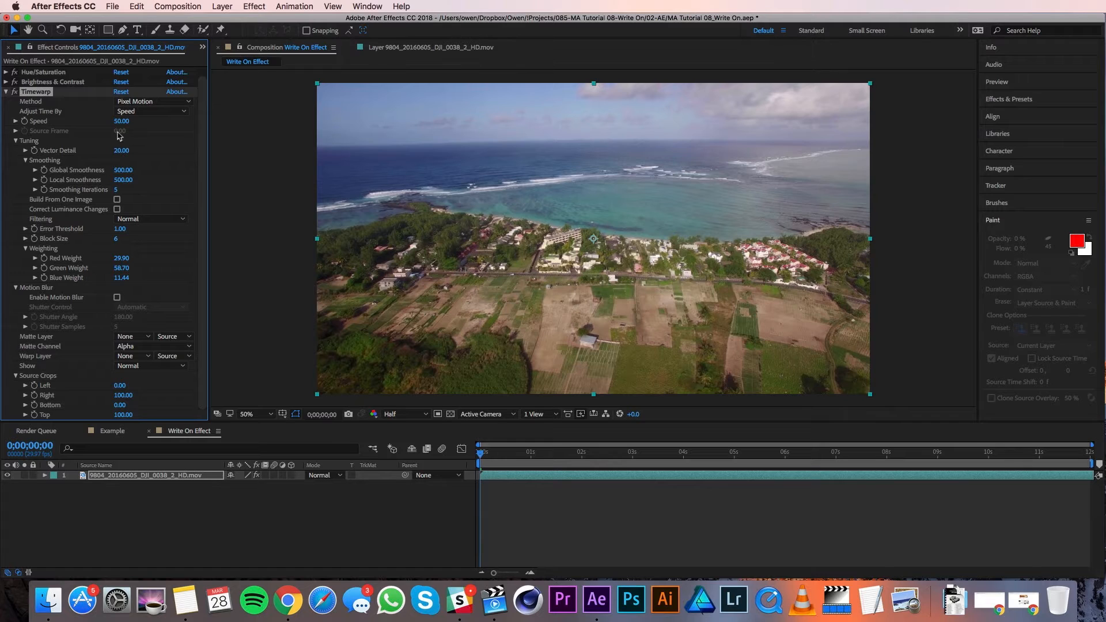
{"action": "double_click", "coordinate": [121, 121]}
{"action": "type", "text": "200"}
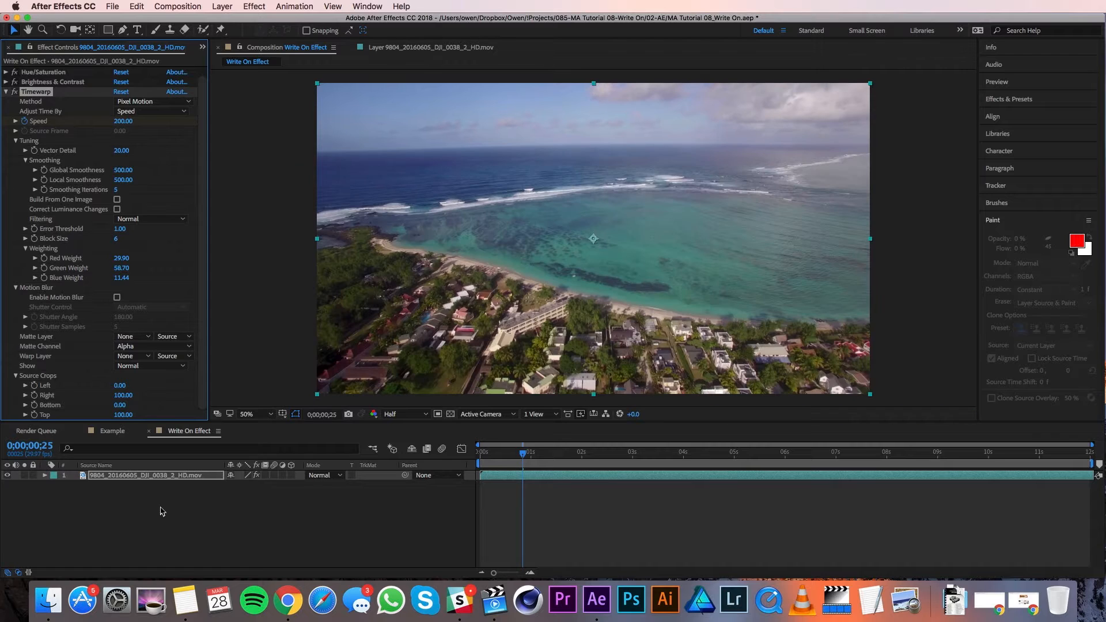
- Reveal the Speed keyframes with U and apply Easy Ease to both
{"action": "key", "text": "u"}
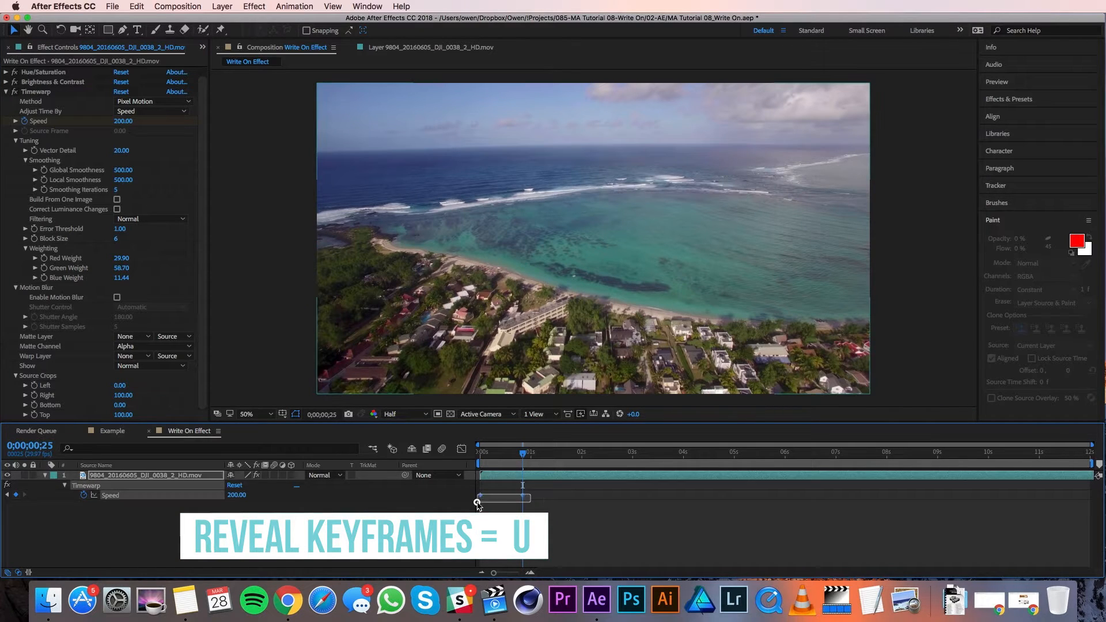
{"action": "left_click", "coordinate": [522, 498]}
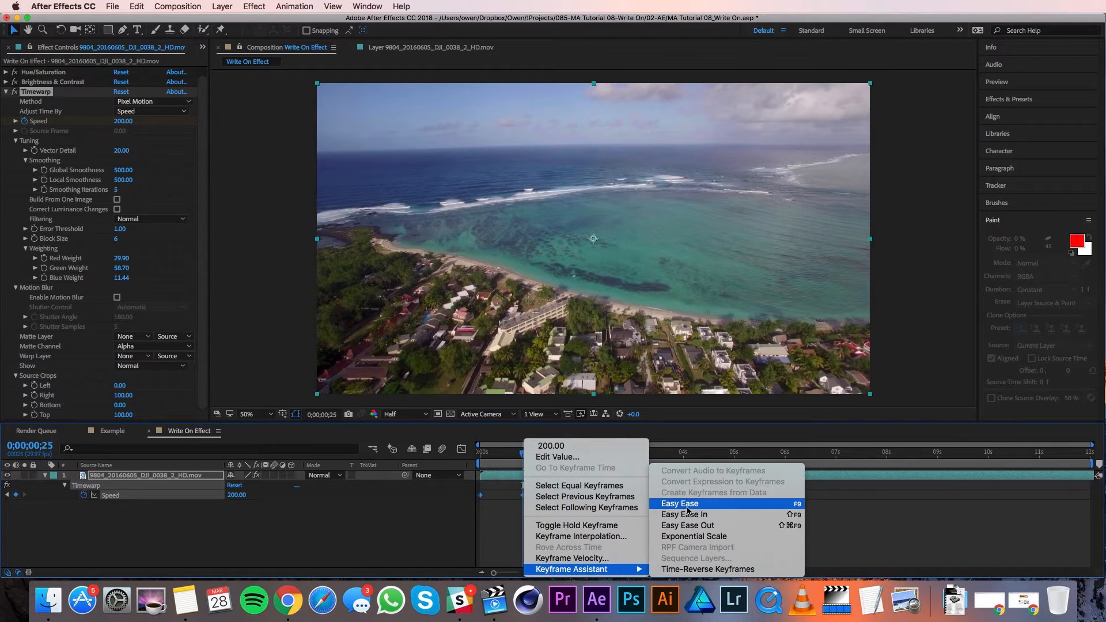
{"action": "left_click", "coordinate": [680, 503]}
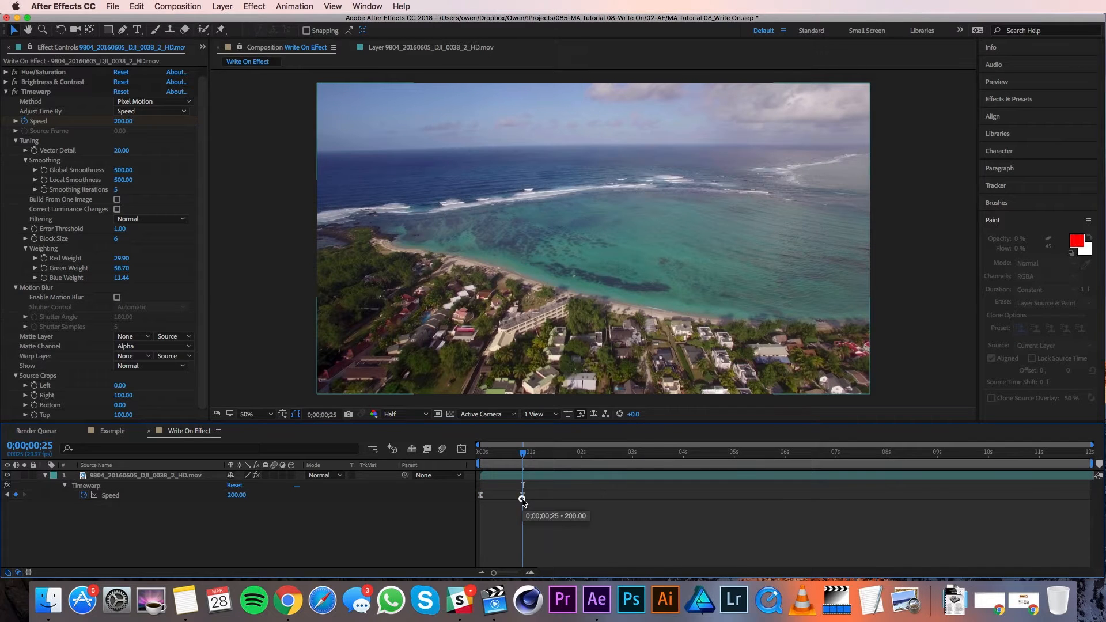
- Set each Speed keyframe's velocity influence to 90% through Keyframe Velocity
{"action": "right_click", "coordinate": [522, 499]}
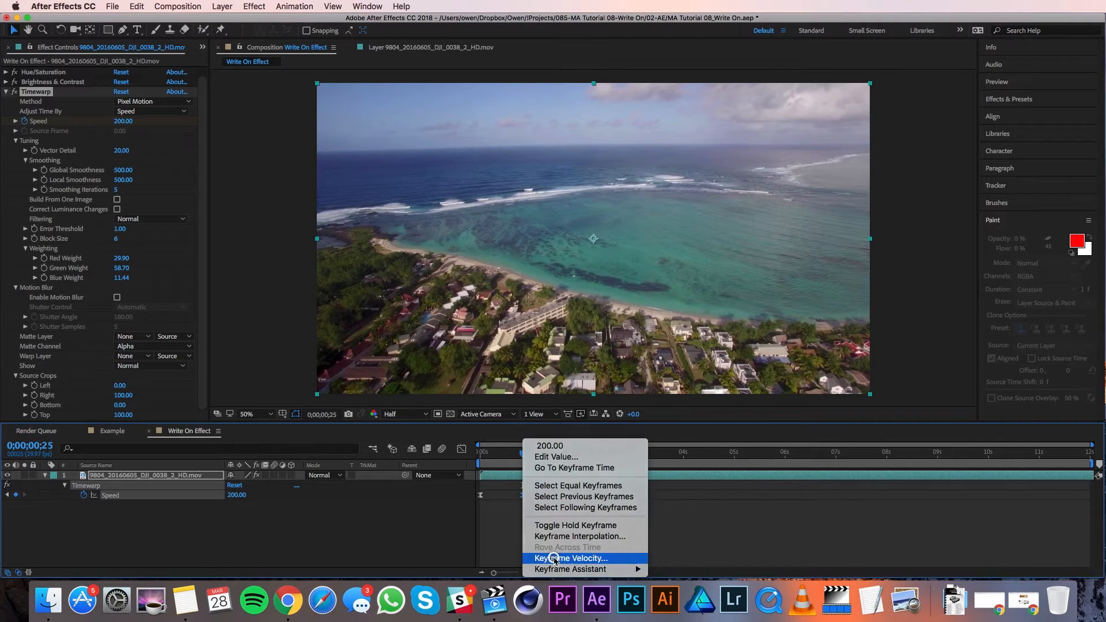
{"action": "left_click", "coordinate": [570, 558]}
{"action": "type", "text": "7"}
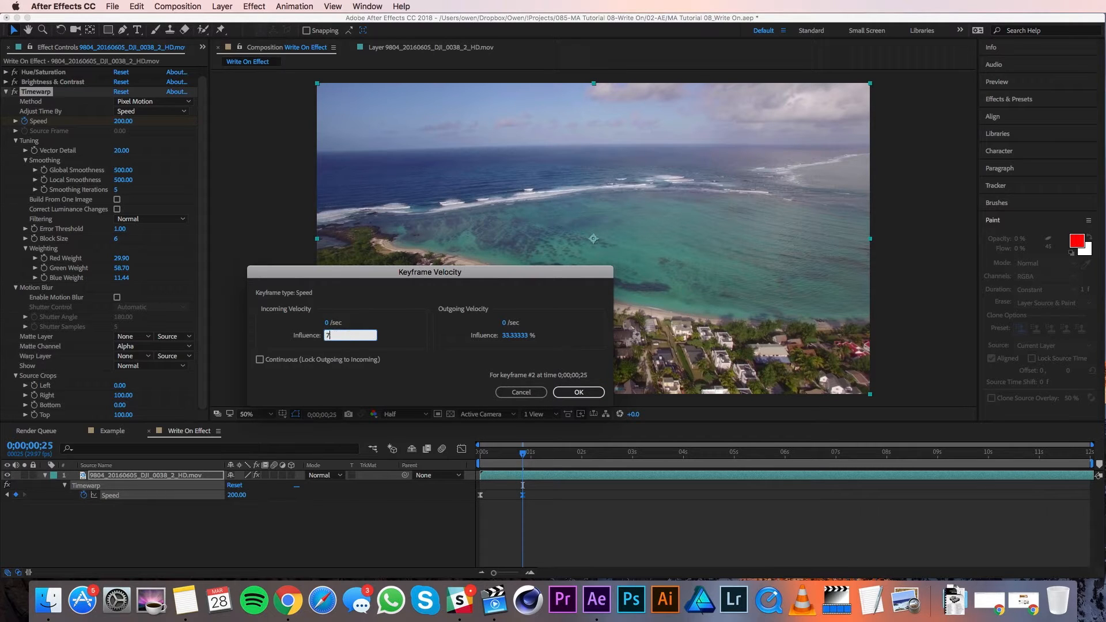
{"action": "right_click", "coordinate": [479, 501]}
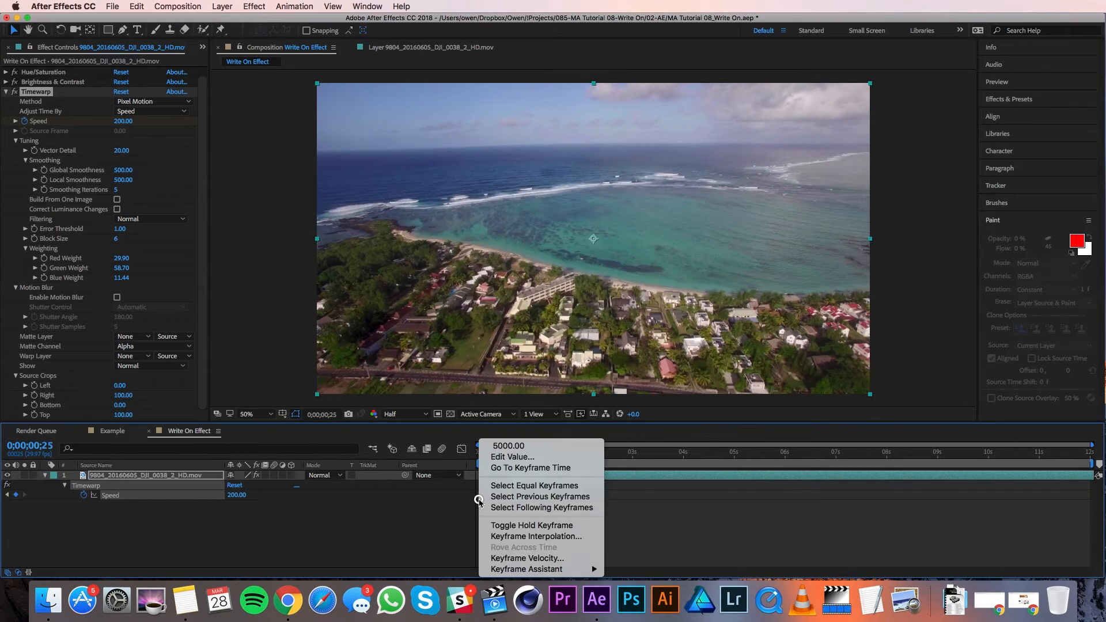
{"action": "mouse_move", "coordinate": [527, 557]}
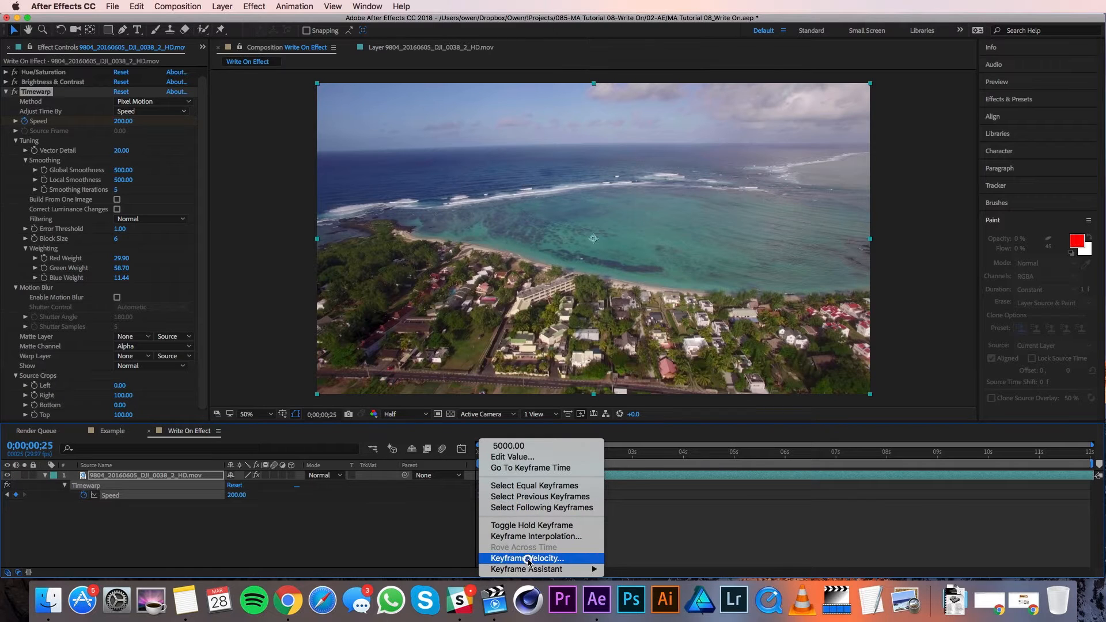
{"action": "left_click", "coordinate": [526, 558]}
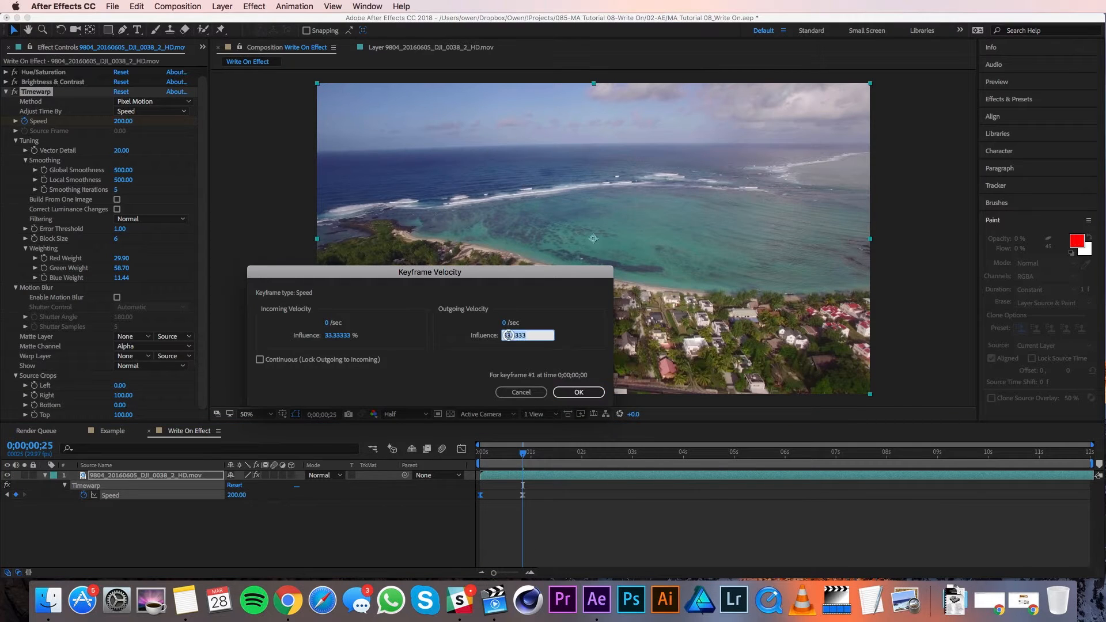
{"action": "type", "text": "90"}
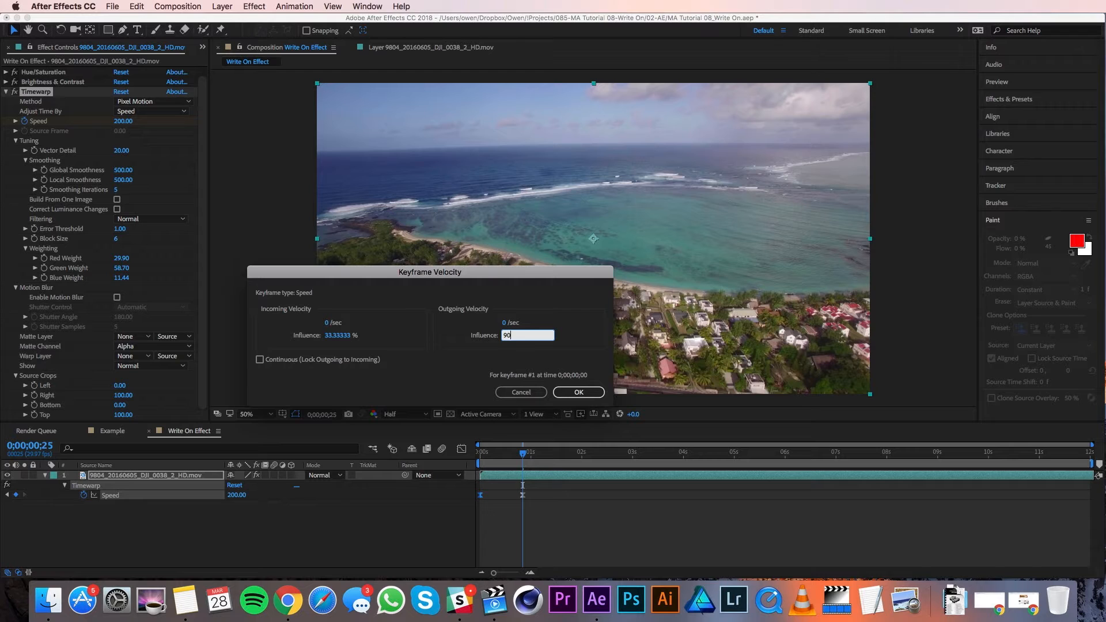
{"action": "left_click", "coordinate": [578, 392]}
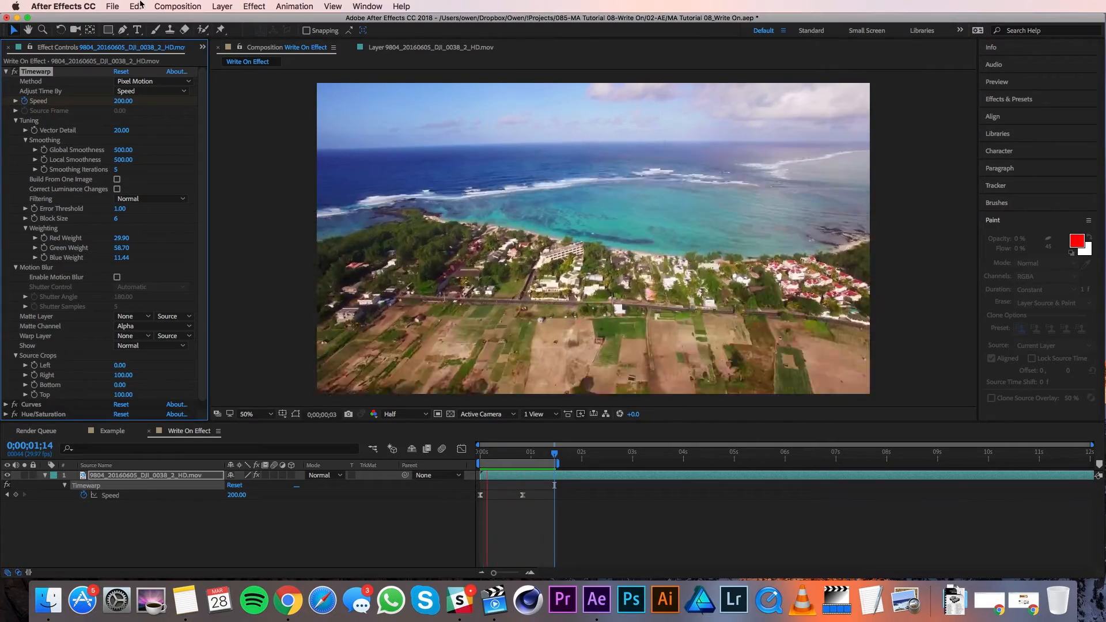
- Create a white comp-size solid layer renamed Write On above the footage
{"action": "left_click", "coordinate": [221, 7]}
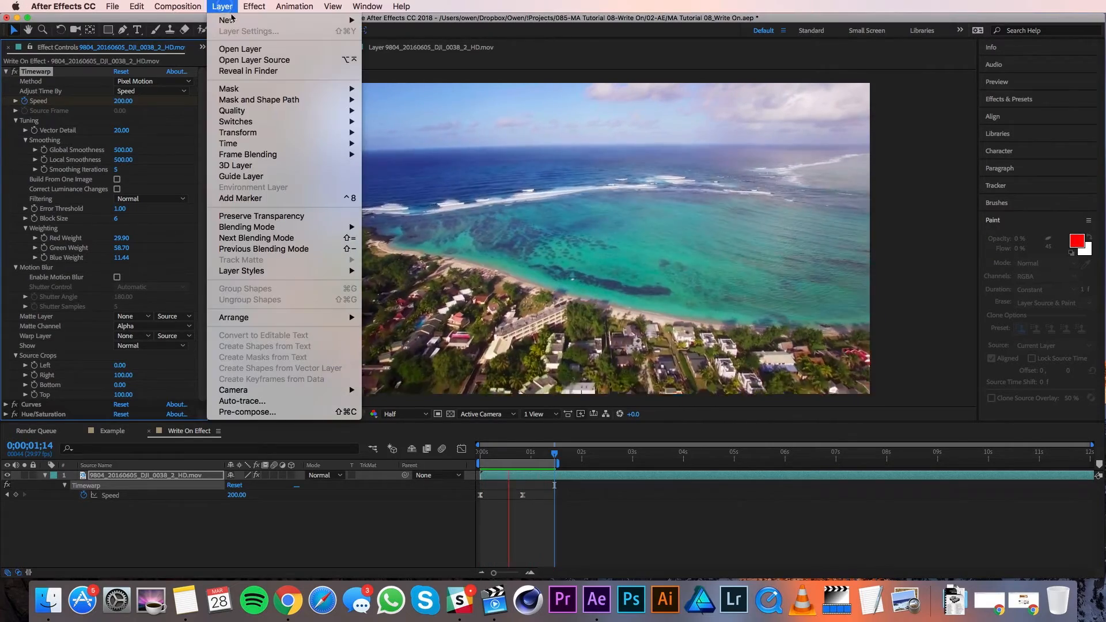
{"action": "left_click", "coordinate": [227, 19]}
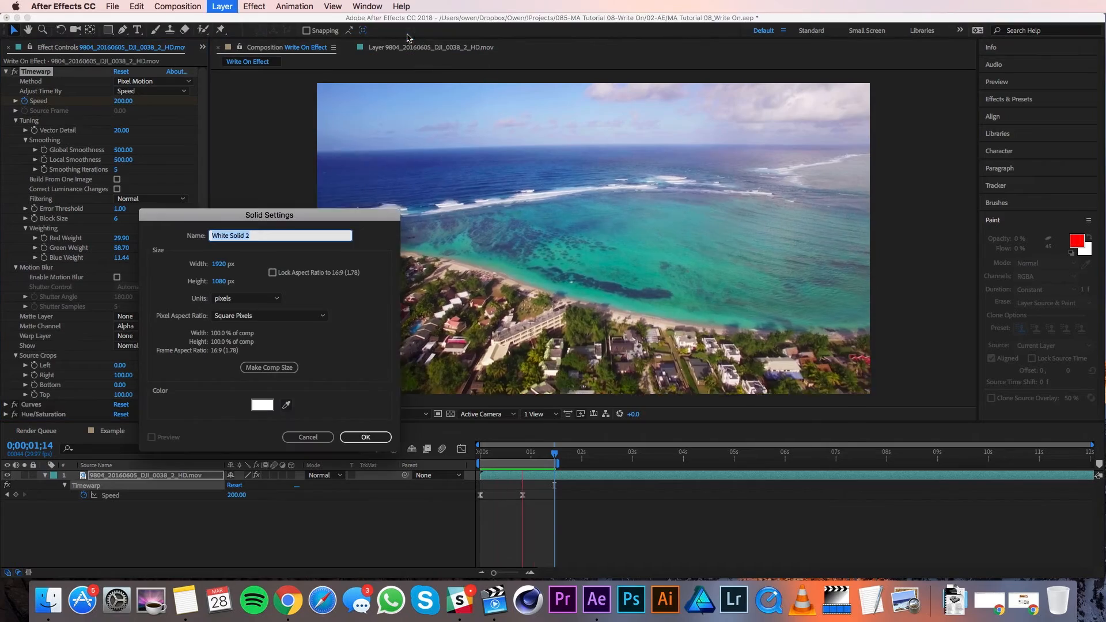
{"action": "left_click", "coordinate": [269, 367]}
{"action": "type", "text": "Write On"}
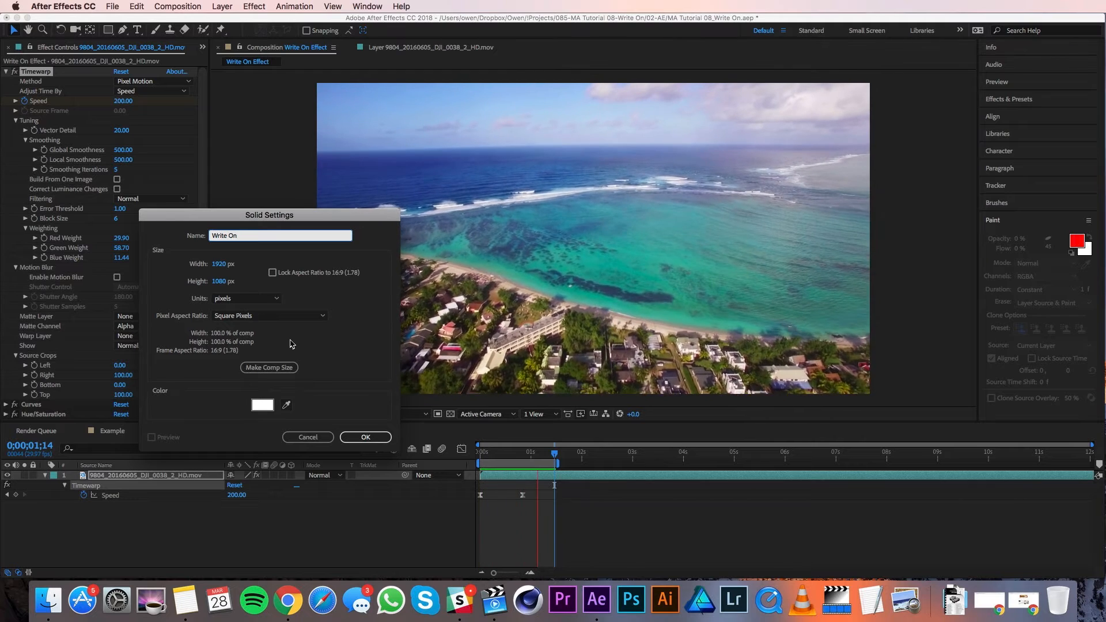
{"action": "left_click", "coordinate": [365, 436]}
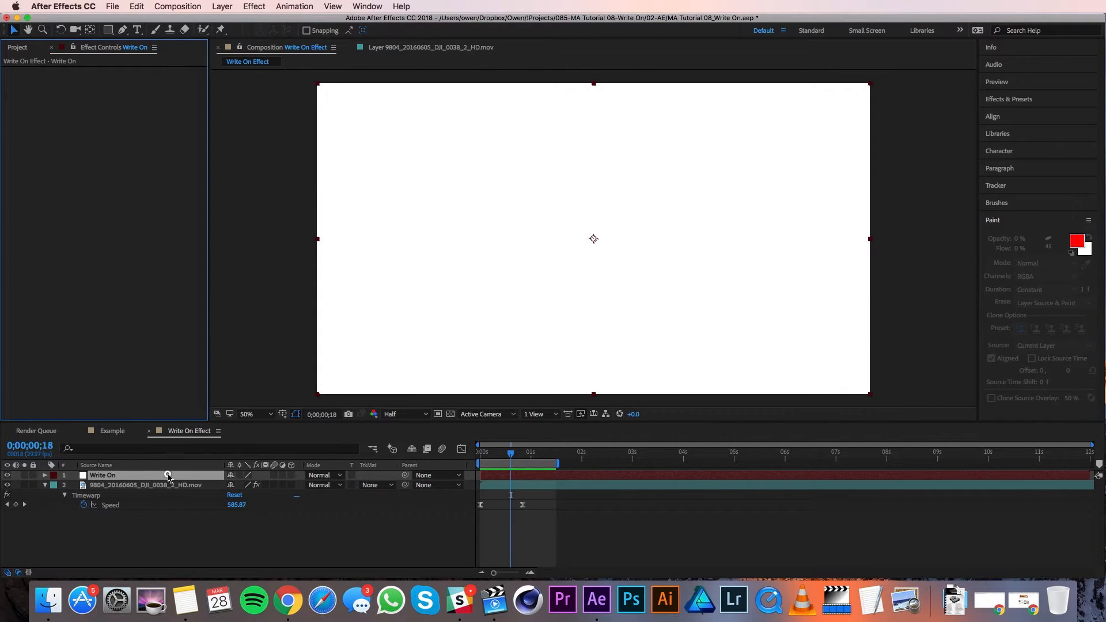
- Open the Write On solid alone and select the Brush tool with a Soft Elliptical 45 px tip
{"action": "double_click", "coordinate": [103, 474]}
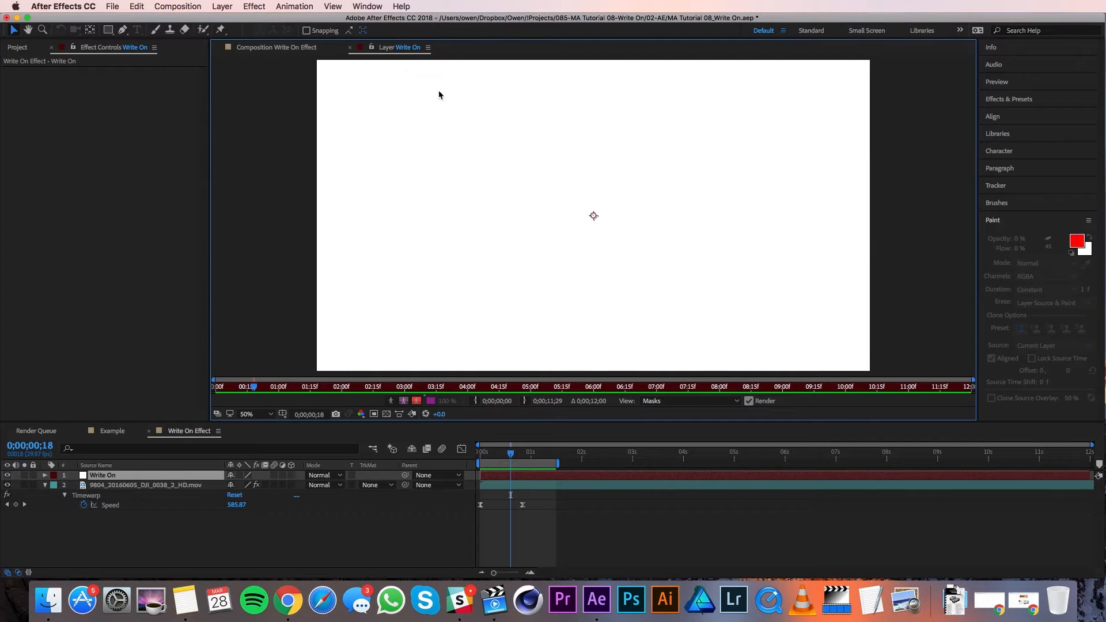
{"action": "mouse_move", "coordinate": [459, 241]}
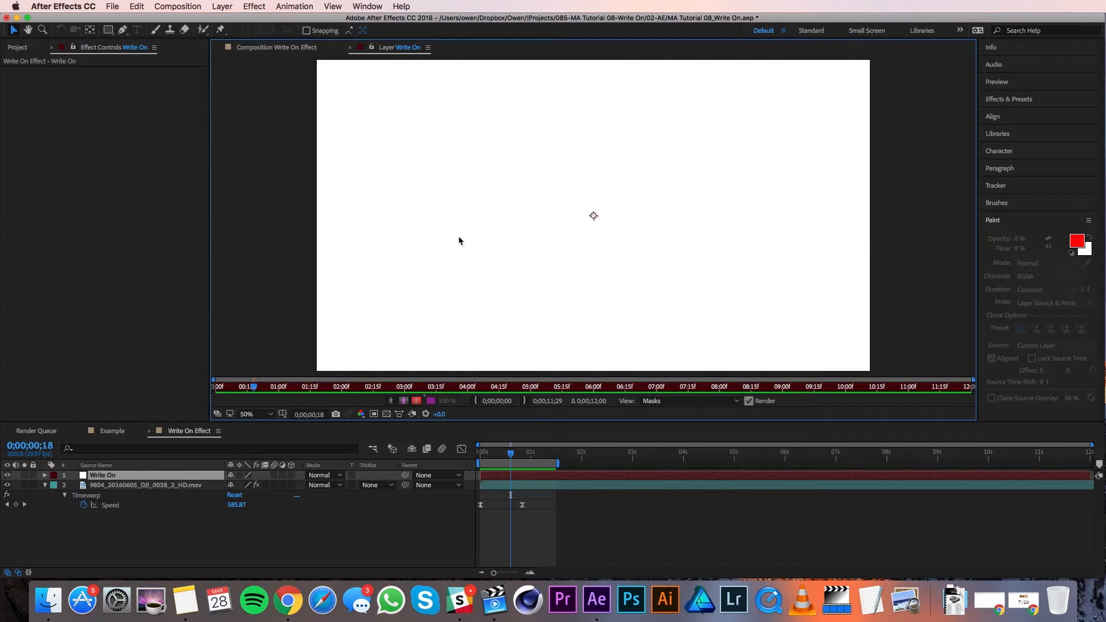
{"action": "mouse_move", "coordinate": [465, 224]}
{"action": "type", "text": "5000"}
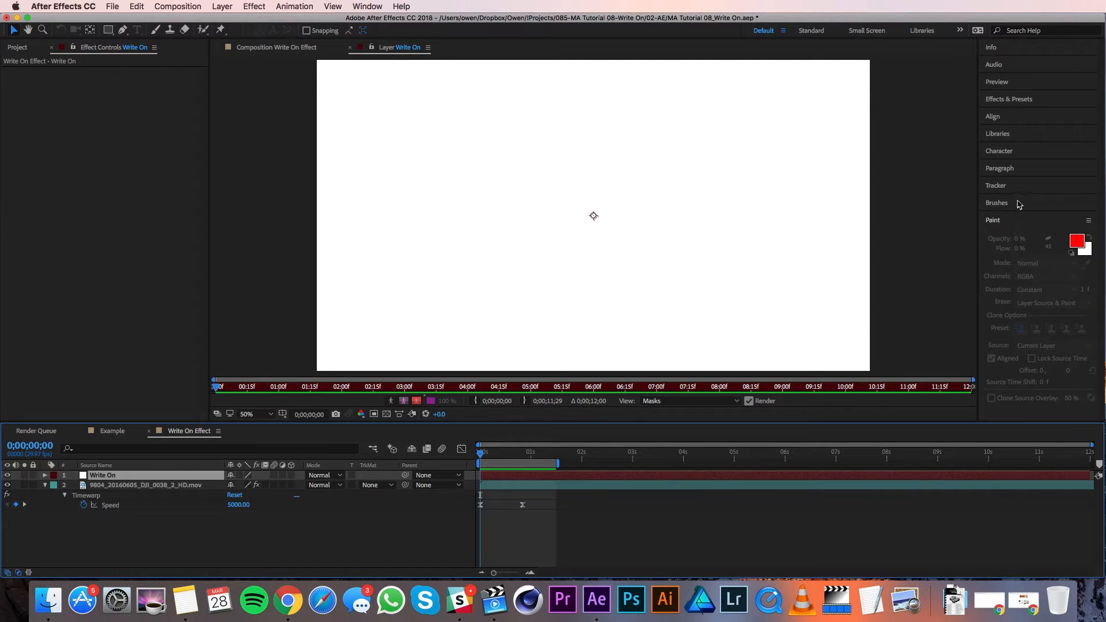
{"action": "left_click", "coordinate": [996, 202]}
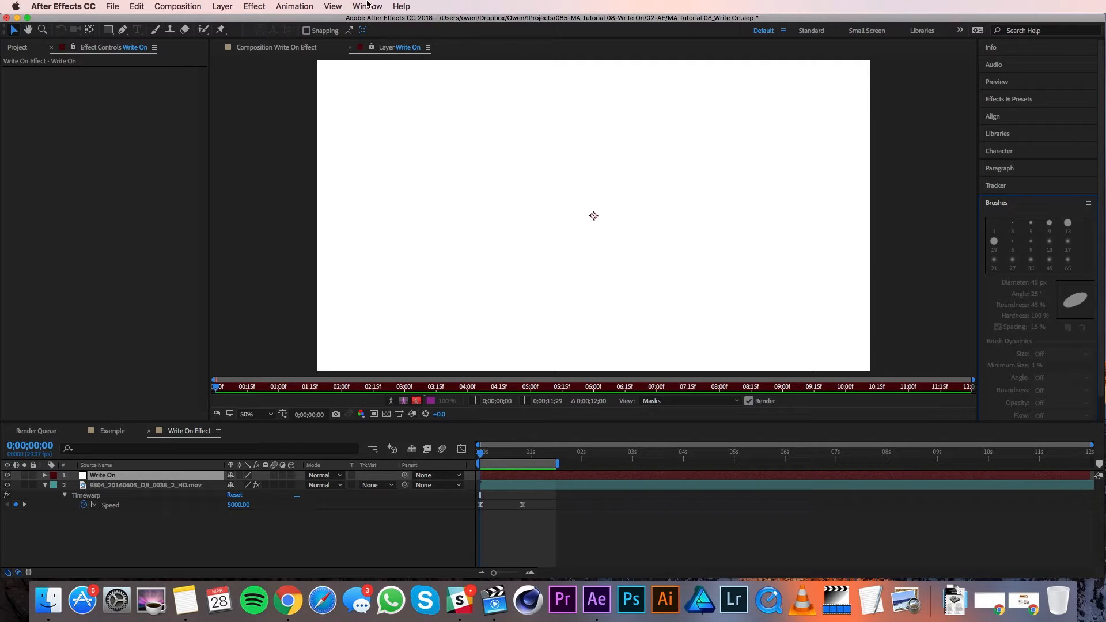
{"action": "left_click", "coordinate": [366, 7]}
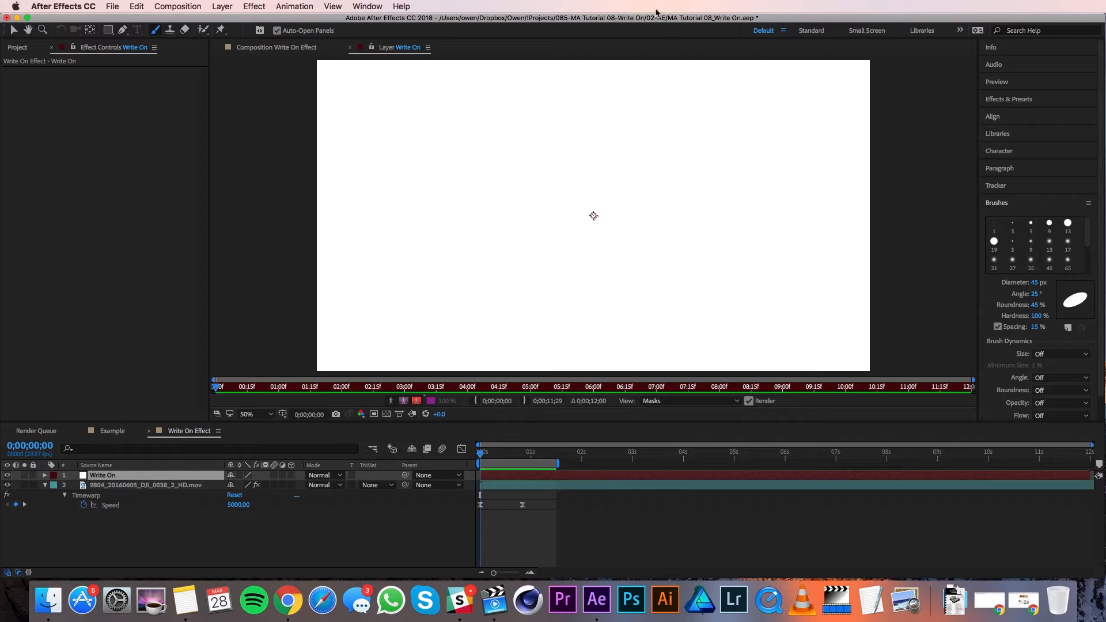
{"action": "scroll", "scroll_direction": "down", "scroll_amount": 3}
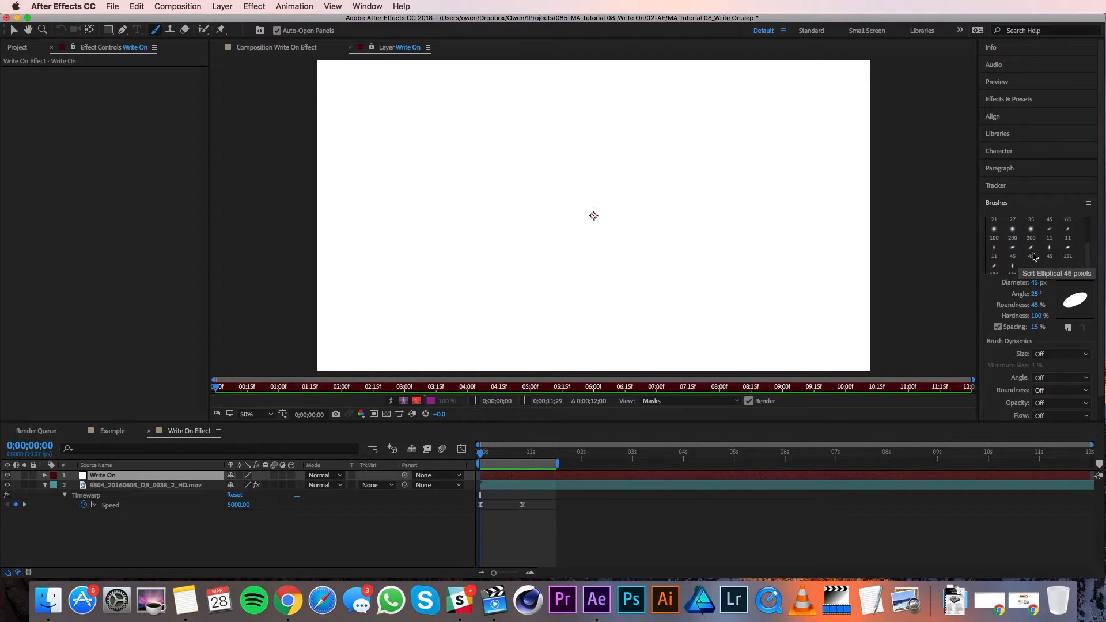
{"action": "left_click", "coordinate": [1030, 248]}
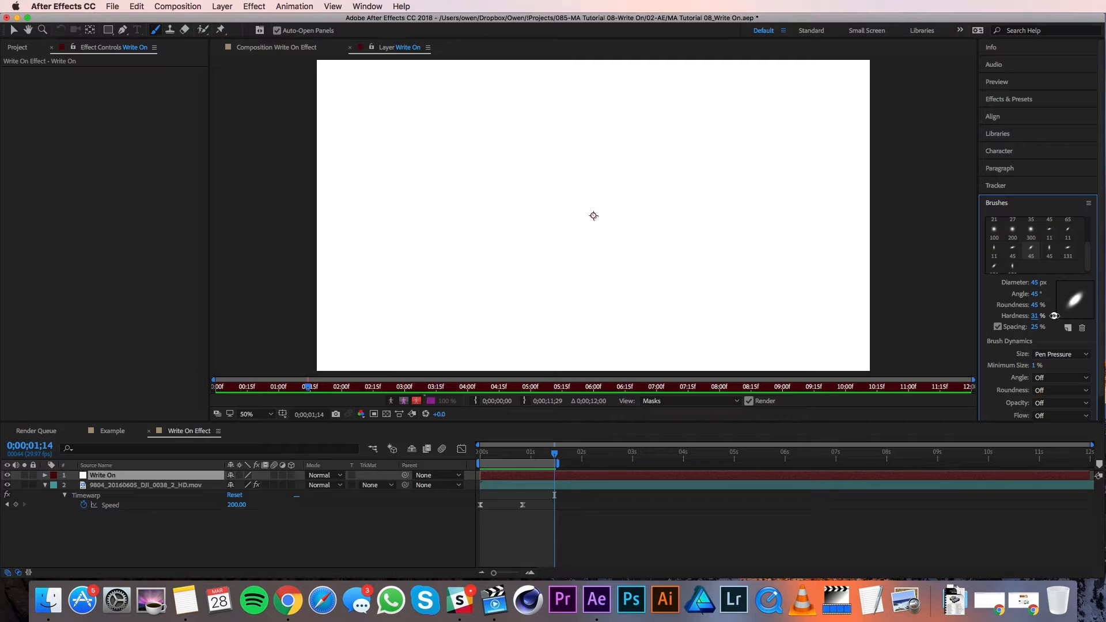
- Set the brush to full hardness with Size dynamics Off
{"action": "left_click", "coordinate": [1036, 316]}
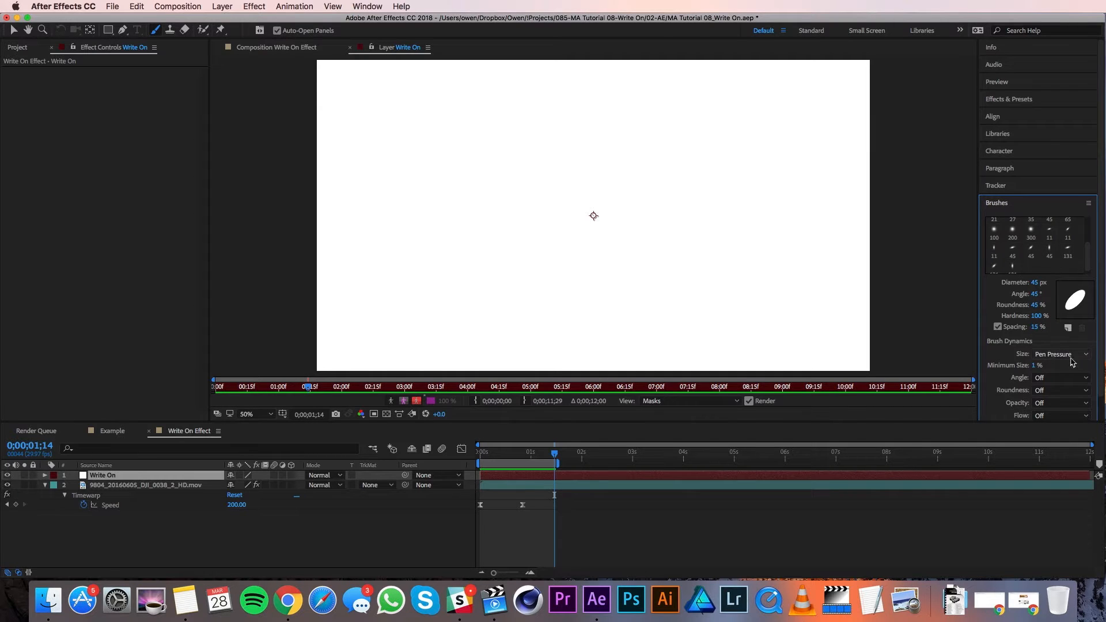
{"action": "left_click", "coordinate": [1058, 354]}
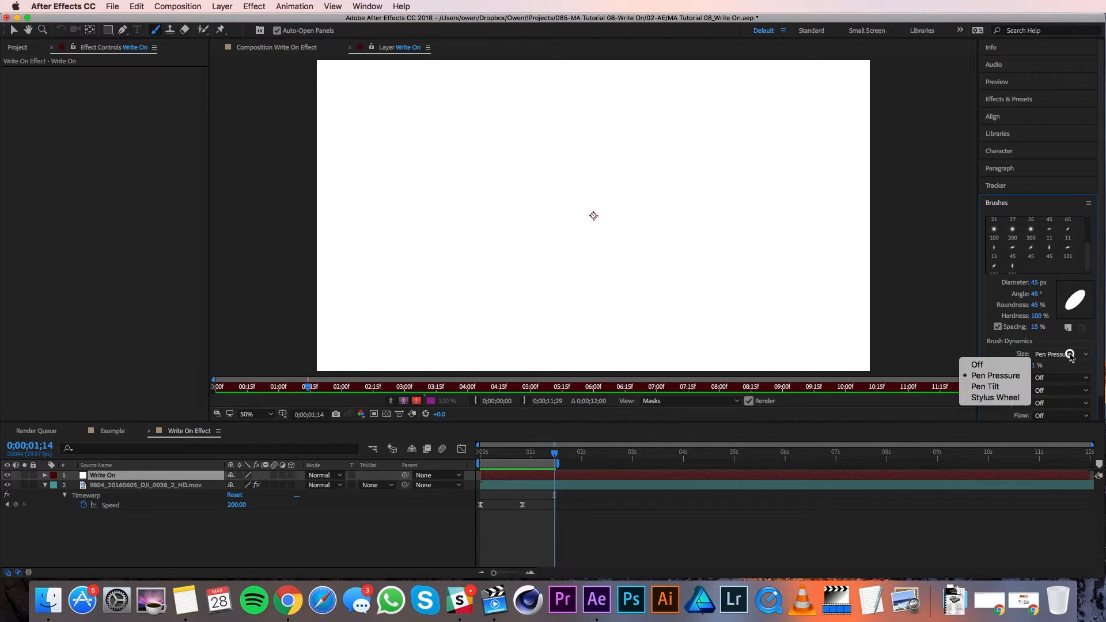
{"action": "left_click", "coordinate": [975, 365]}
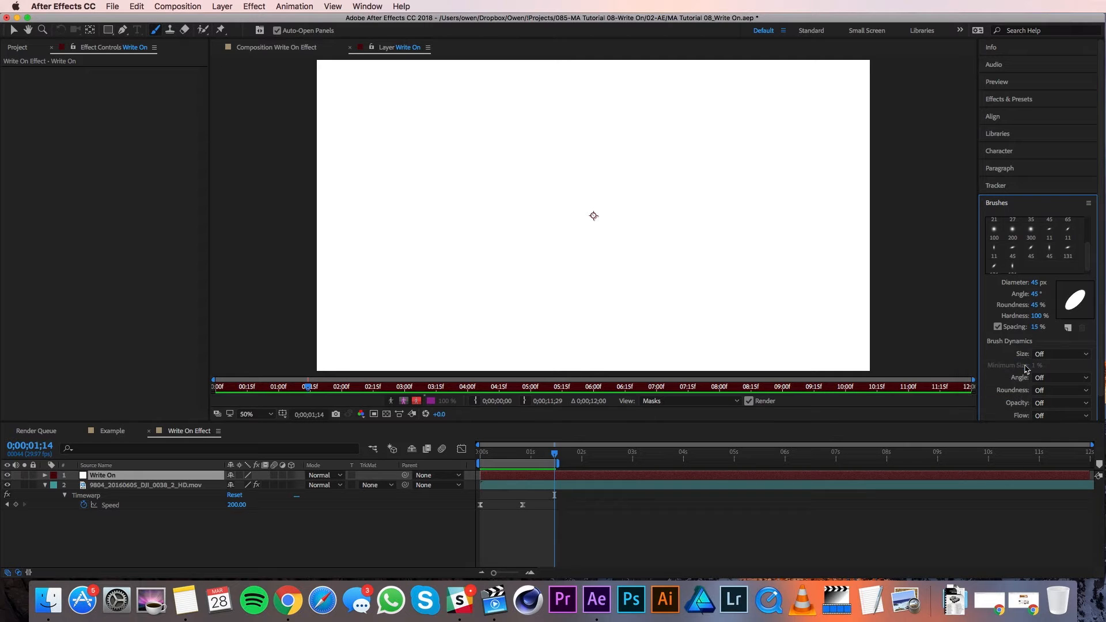
- Show the Paint panel and set the foreground colour to bright blue 2AAFFF
{"action": "scroll", "scroll_direction": "down", "scroll_amount": 3}
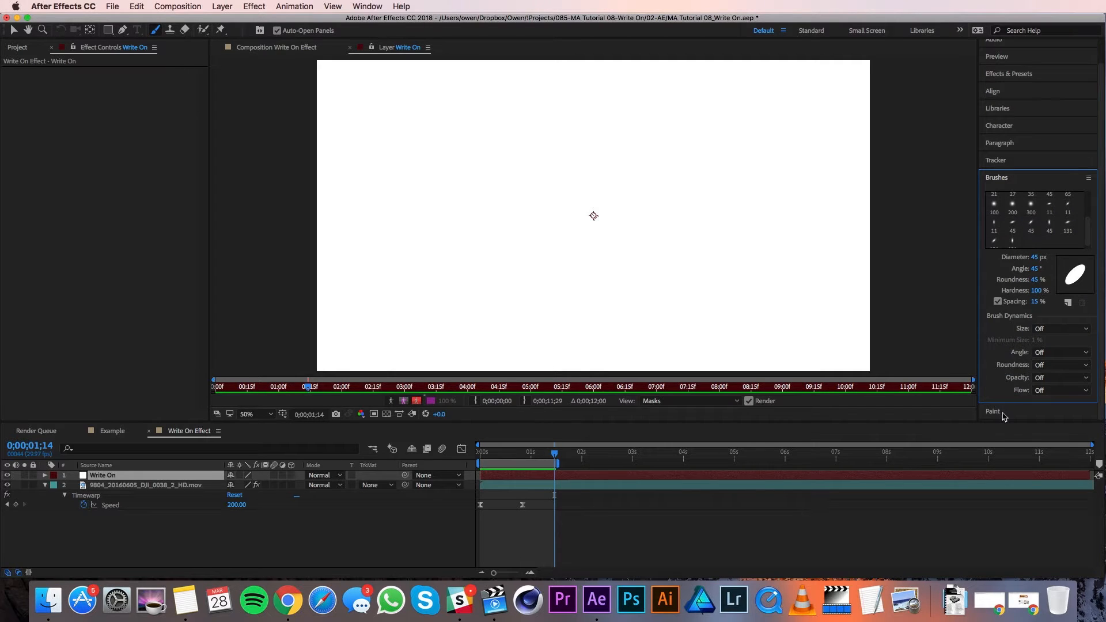
{"action": "left_click", "coordinate": [993, 412]}
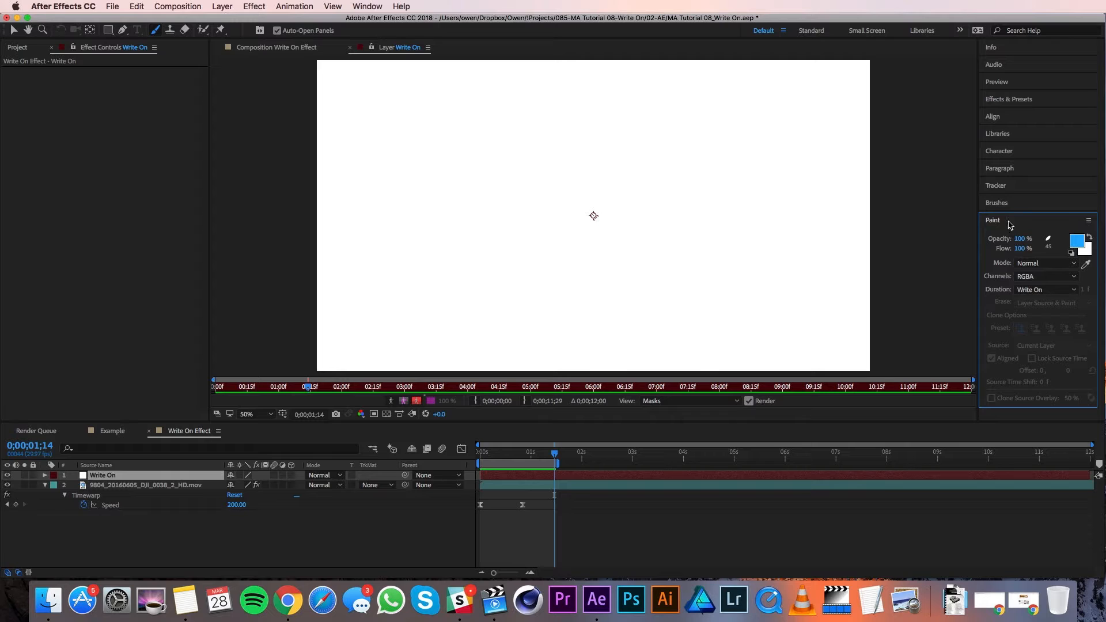
{"action": "left_click", "coordinate": [366, 7]}
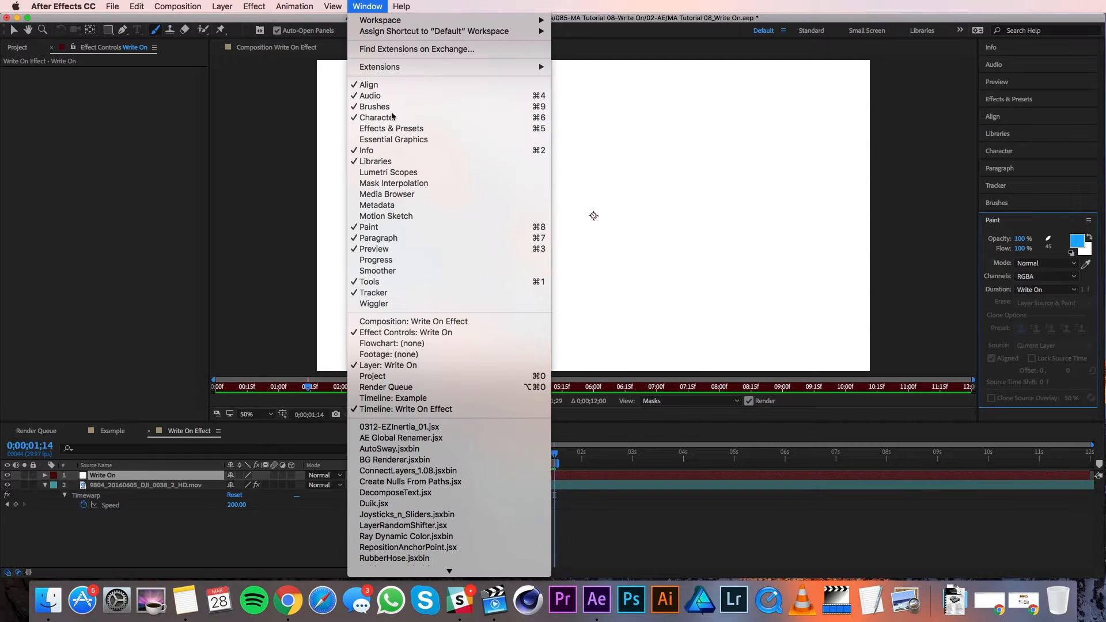
{"action": "mouse_move", "coordinate": [932, 239]}
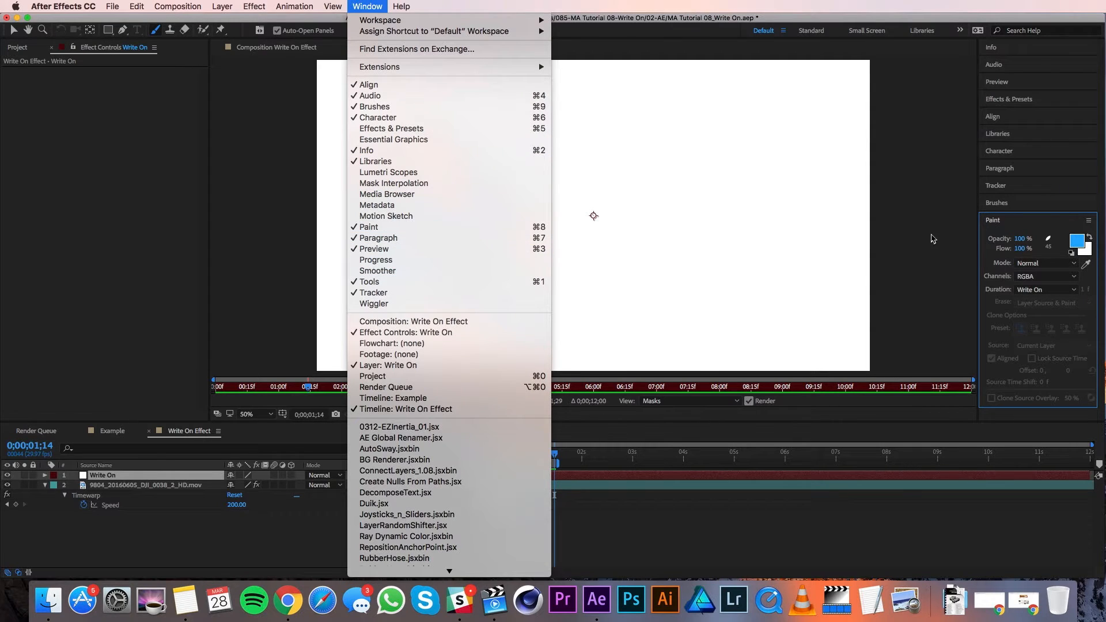
{"action": "left_click", "coordinate": [387, 365]}
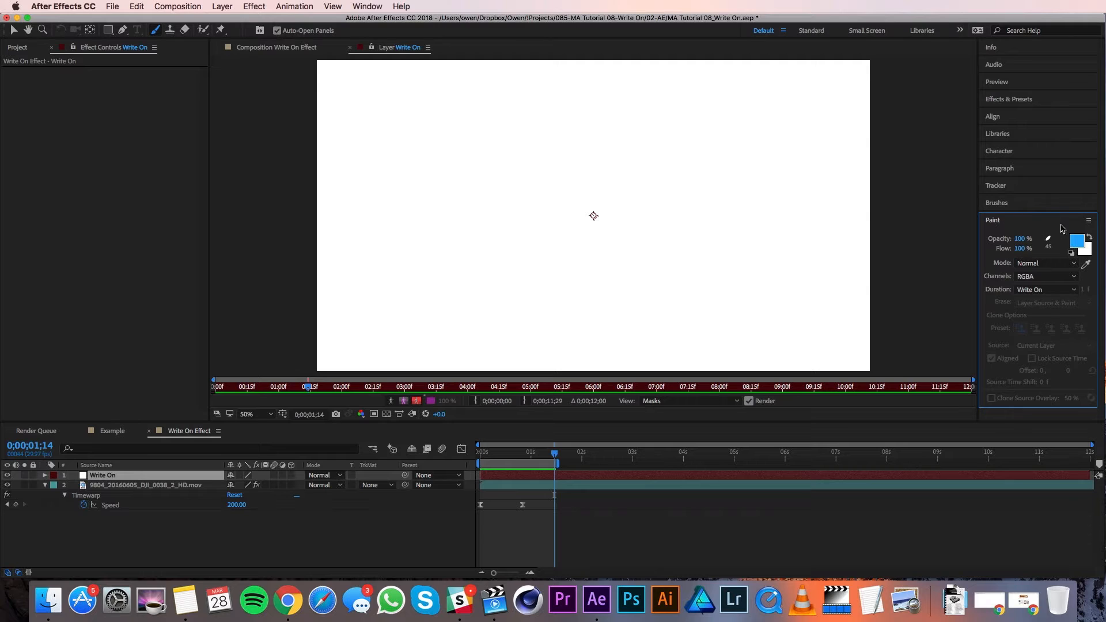
{"action": "mouse_move", "coordinate": [1077, 241]}
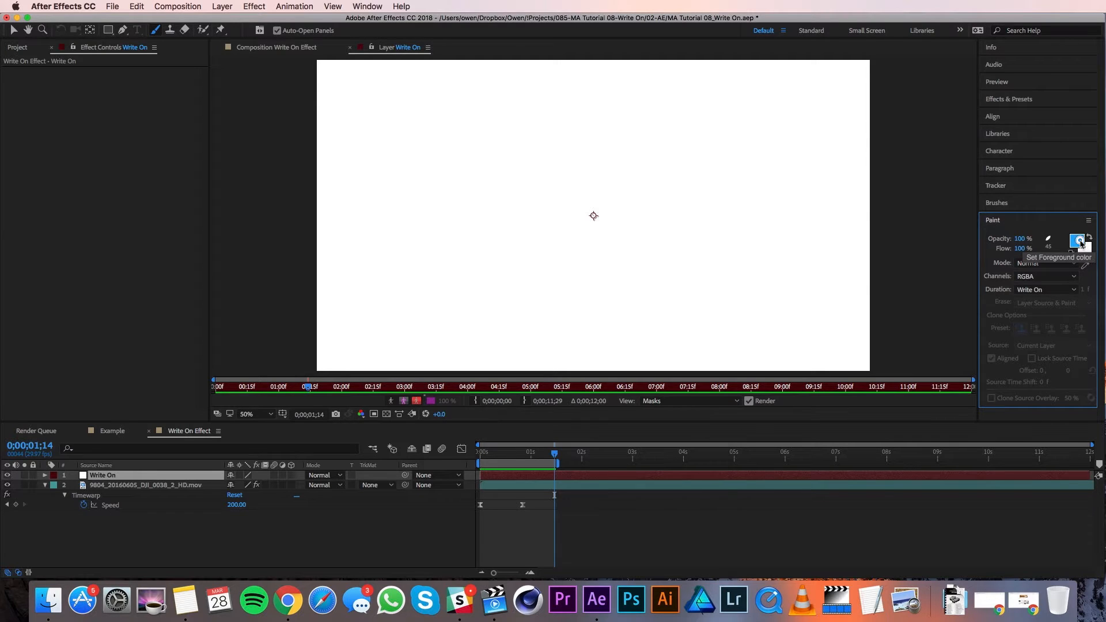
{"action": "left_click", "coordinate": [1077, 240]}
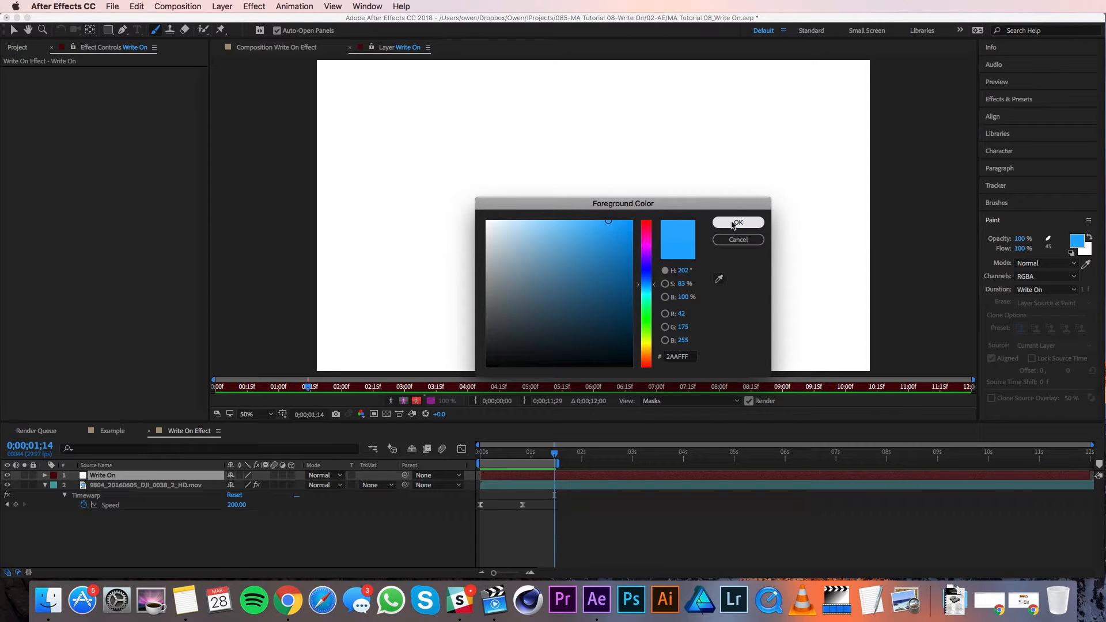
{"action": "left_click", "coordinate": [736, 222]}
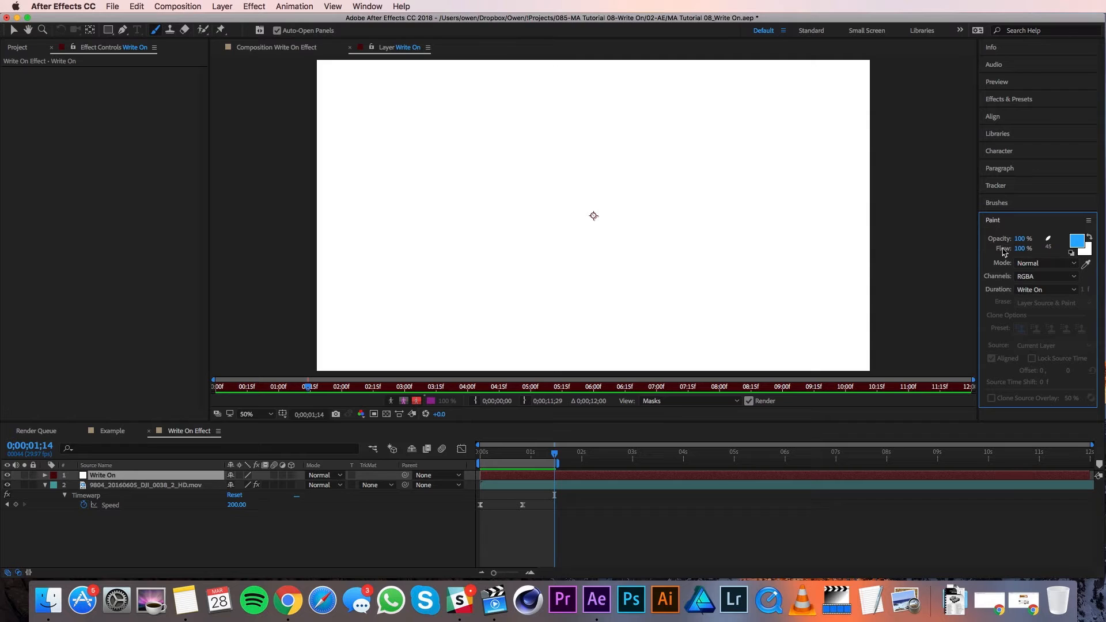
{"action": "mouse_move", "coordinate": [1056, 269]}
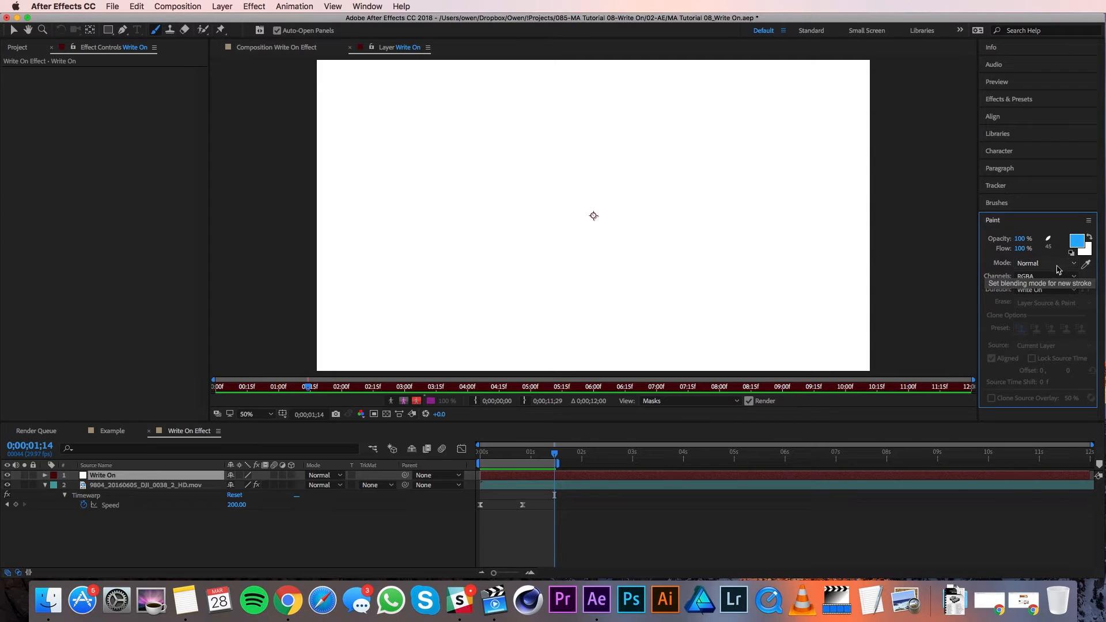
{"action": "mouse_move", "coordinate": [1050, 276]}
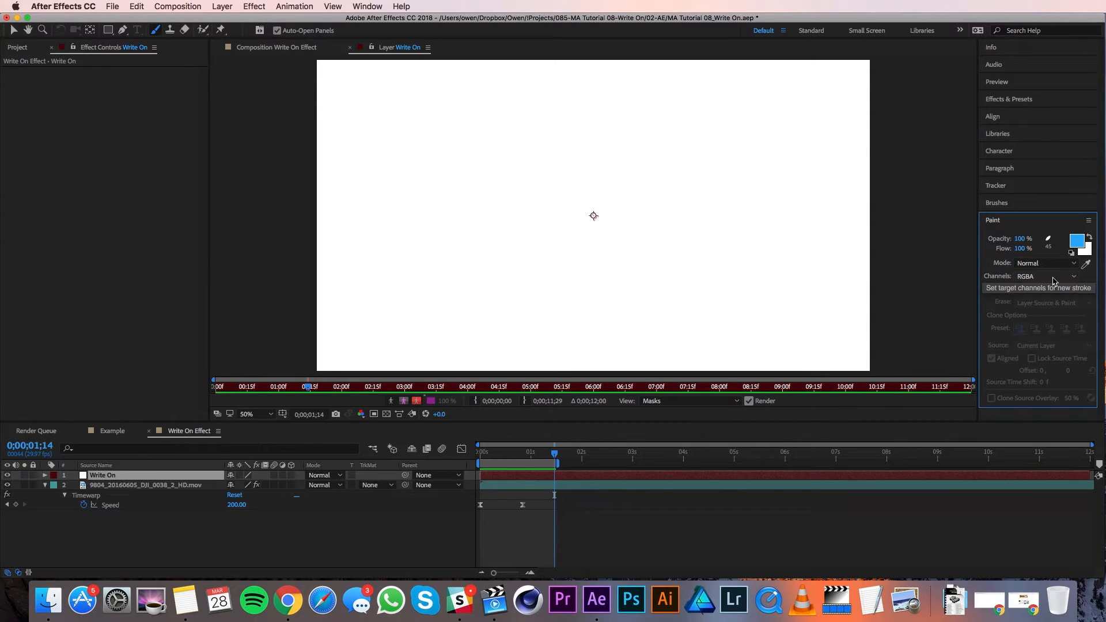
{"action": "mouse_move", "coordinate": [1050, 289]}
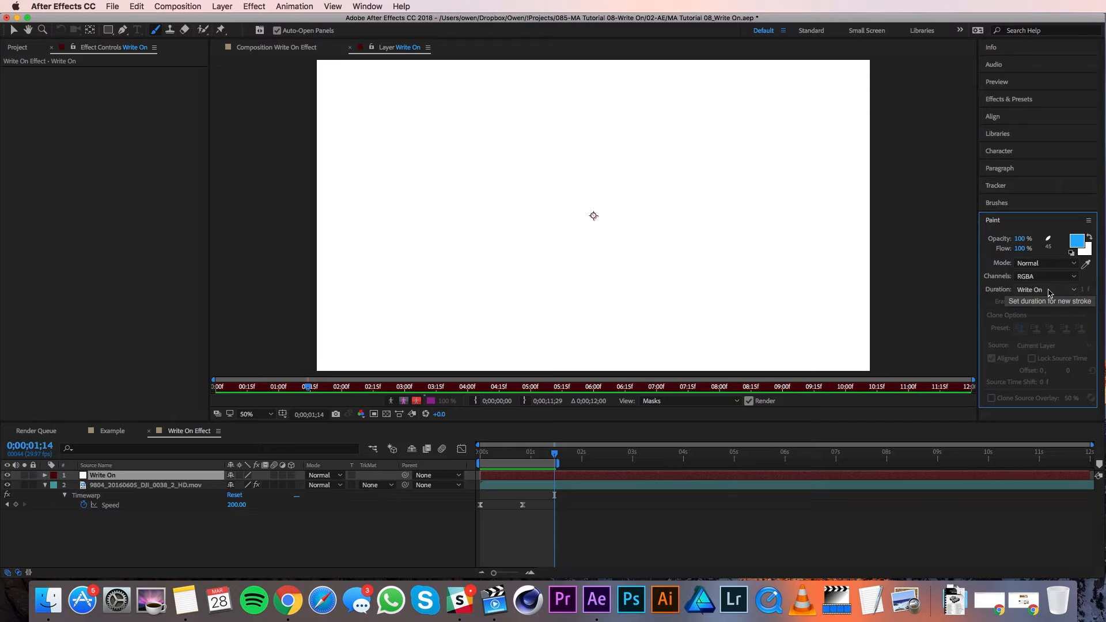
- Set the stroke Duration to Write On so strokes draw over time
{"action": "left_click", "coordinate": [1046, 290]}
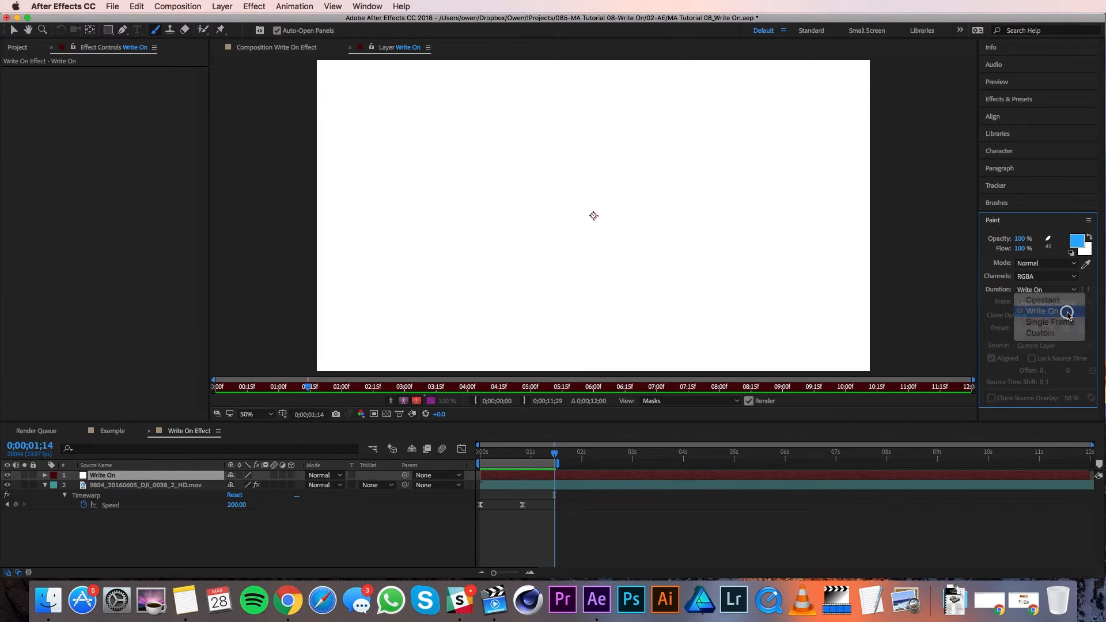
{"action": "left_click", "coordinate": [1041, 311]}
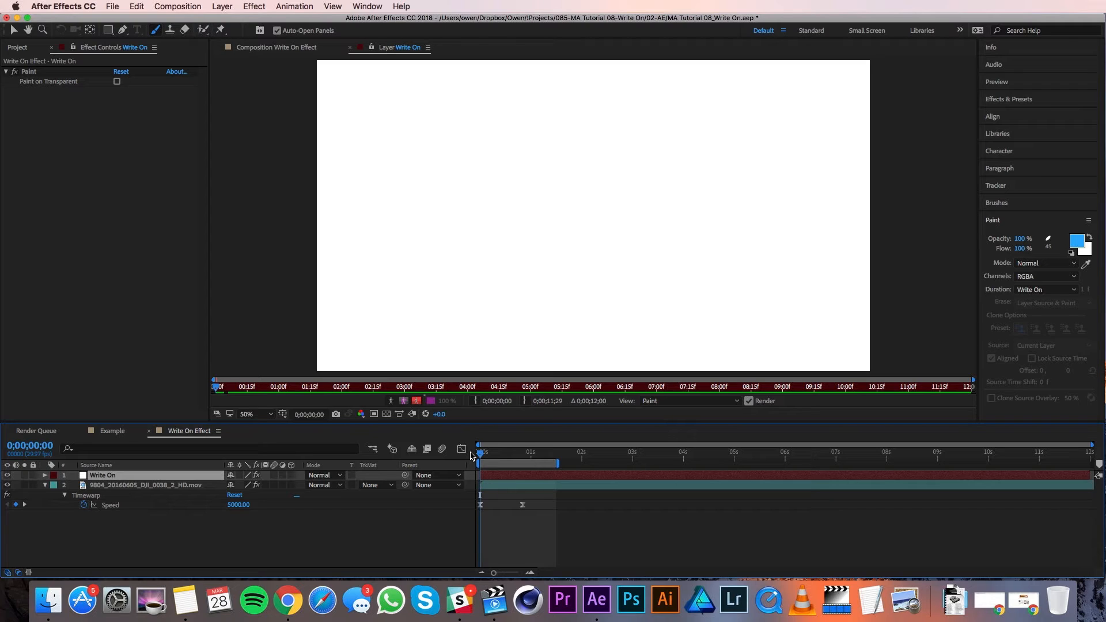
{"action": "key", "text": "cmd+z"}
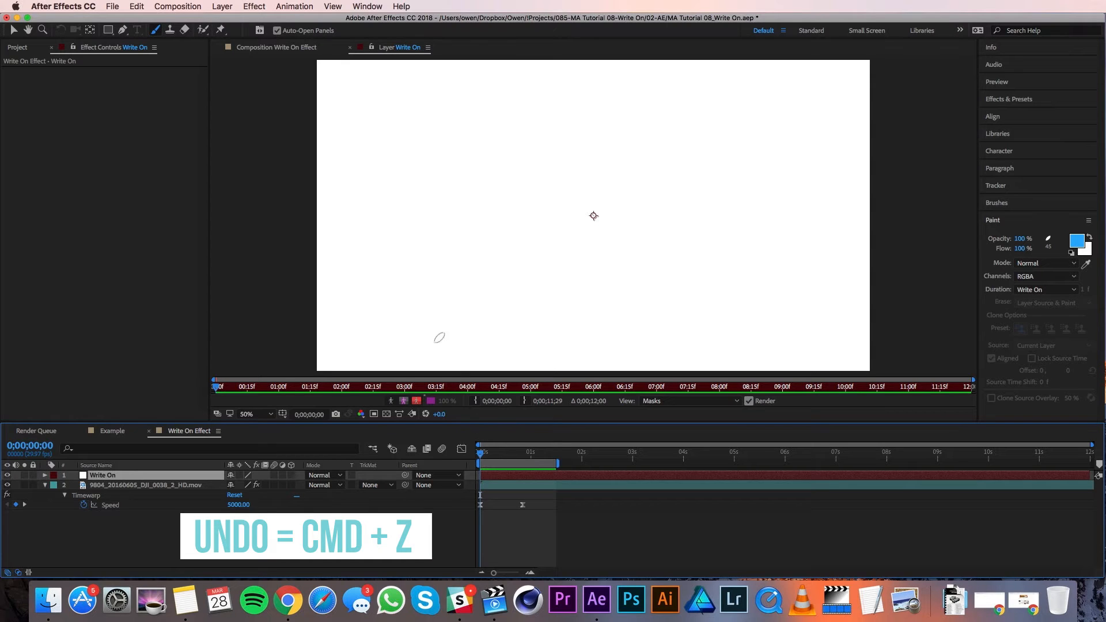
{"action": "mouse_move", "coordinate": [383, 162]}
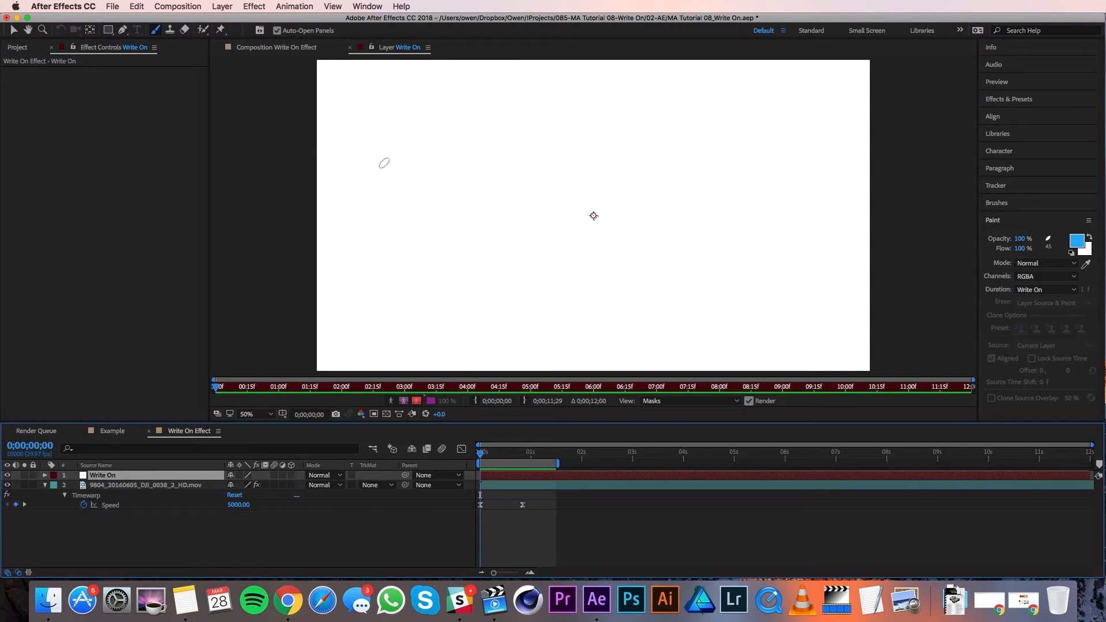
- Paint the TRAVEL letters and underline in blue, advancing time between strokes
{"action": "left_click", "coordinate": [688, 401]}
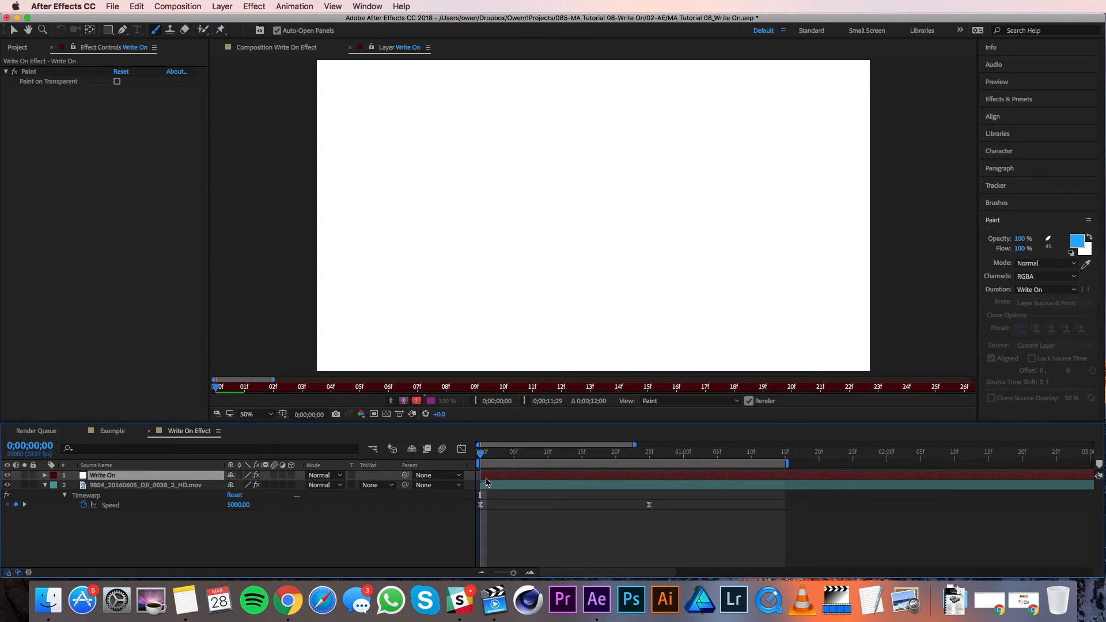
{"action": "left_click", "coordinate": [45, 474]}
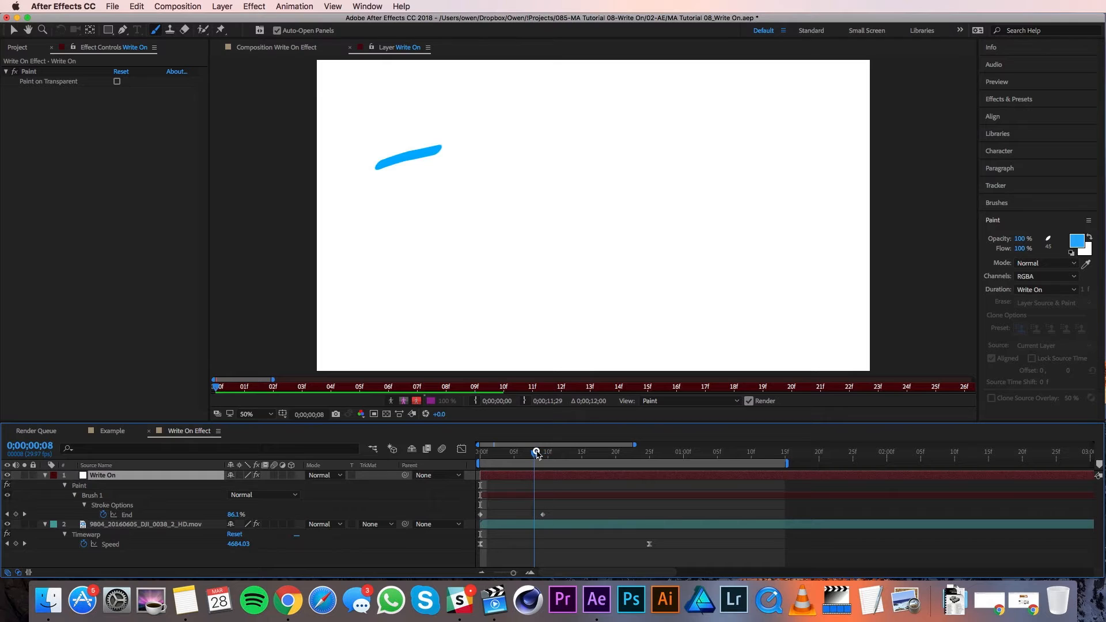
{"action": "left_click", "coordinate": [535, 453]}
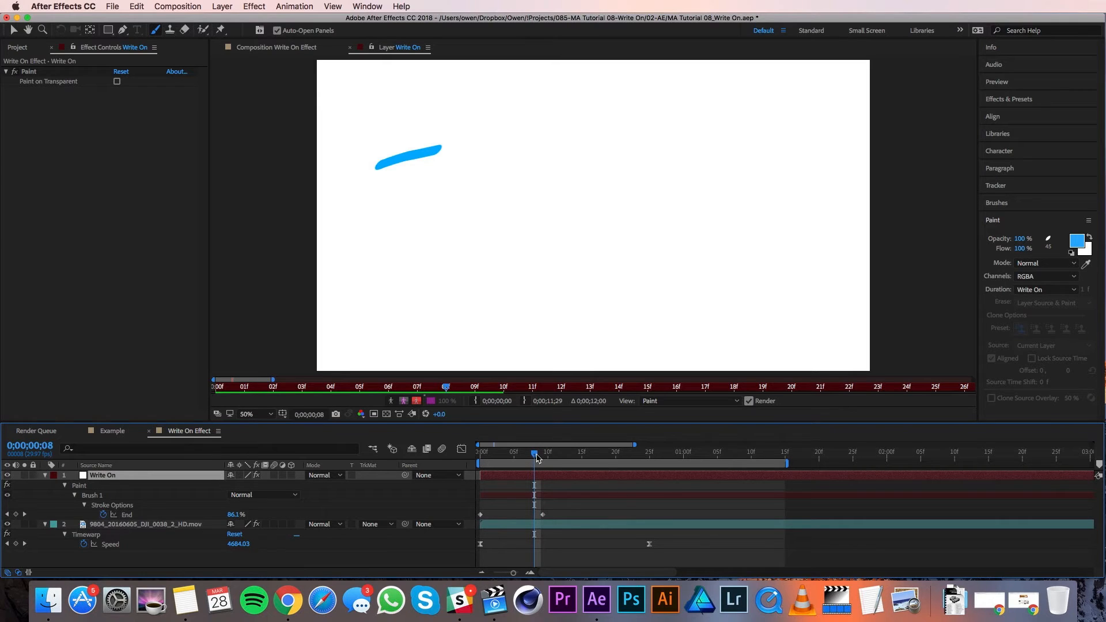
{"action": "mouse_move", "coordinate": [534, 457]}
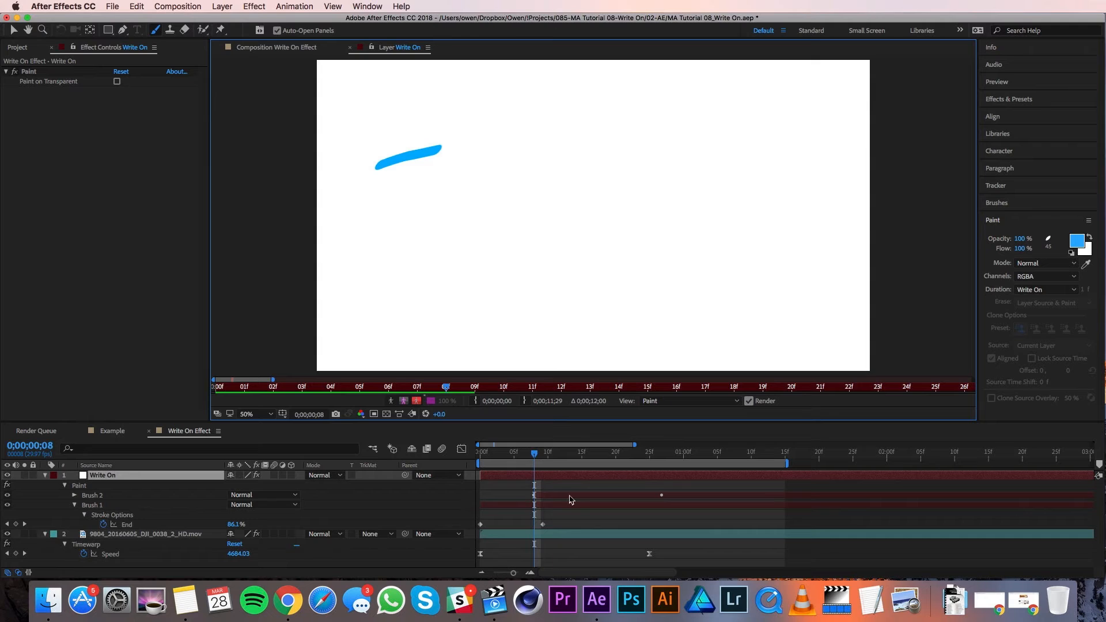
{"action": "left_click", "coordinate": [603, 455]}
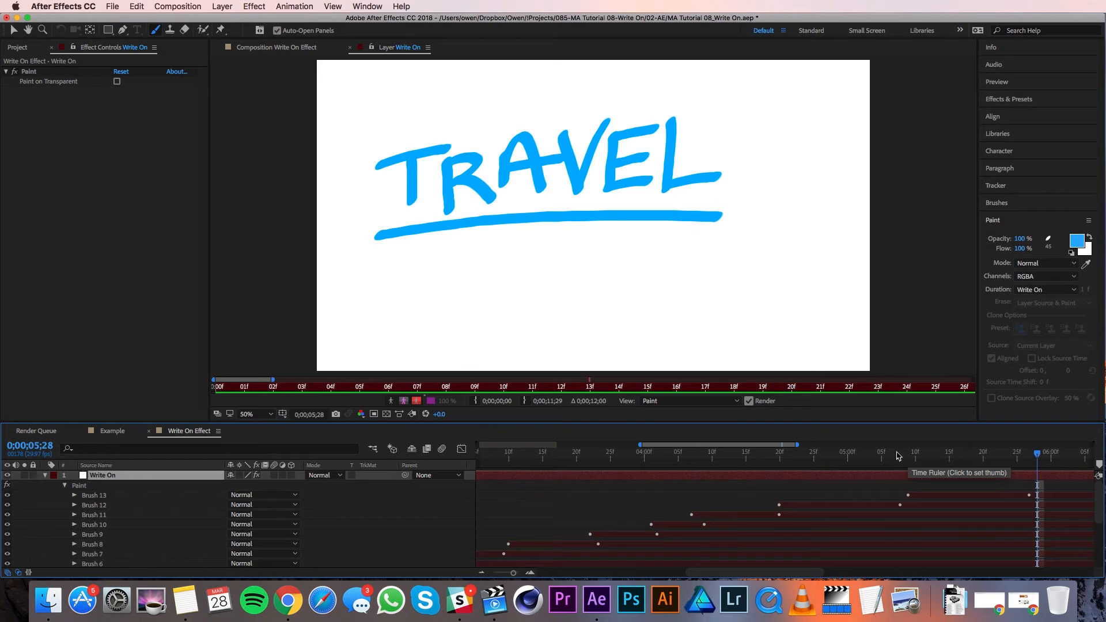
{"action": "mouse_move", "coordinate": [911, 457]}
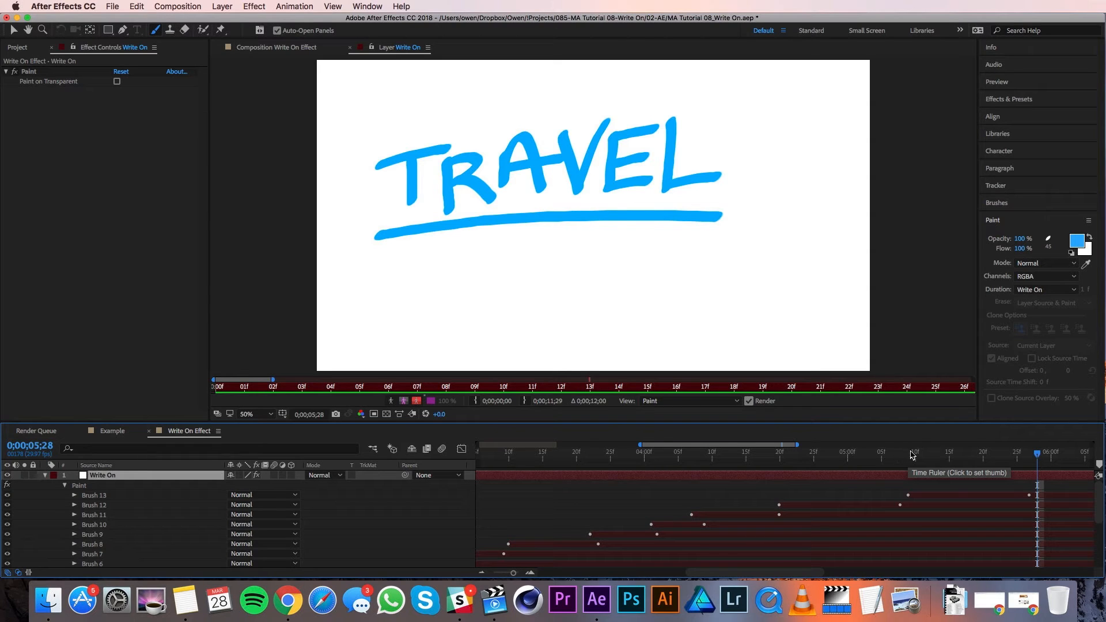
{"action": "mouse_move", "coordinate": [920, 452]}
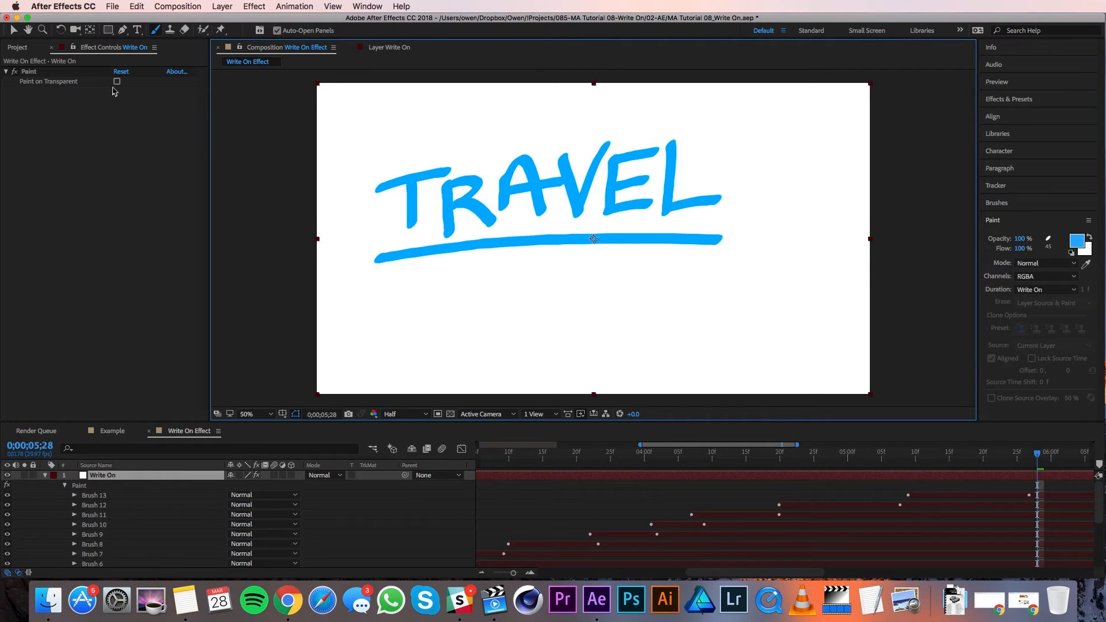
- Enable Paint on Transparent so the beach footage shows behind the strokes, then preview
{"action": "left_click", "coordinate": [117, 82]}
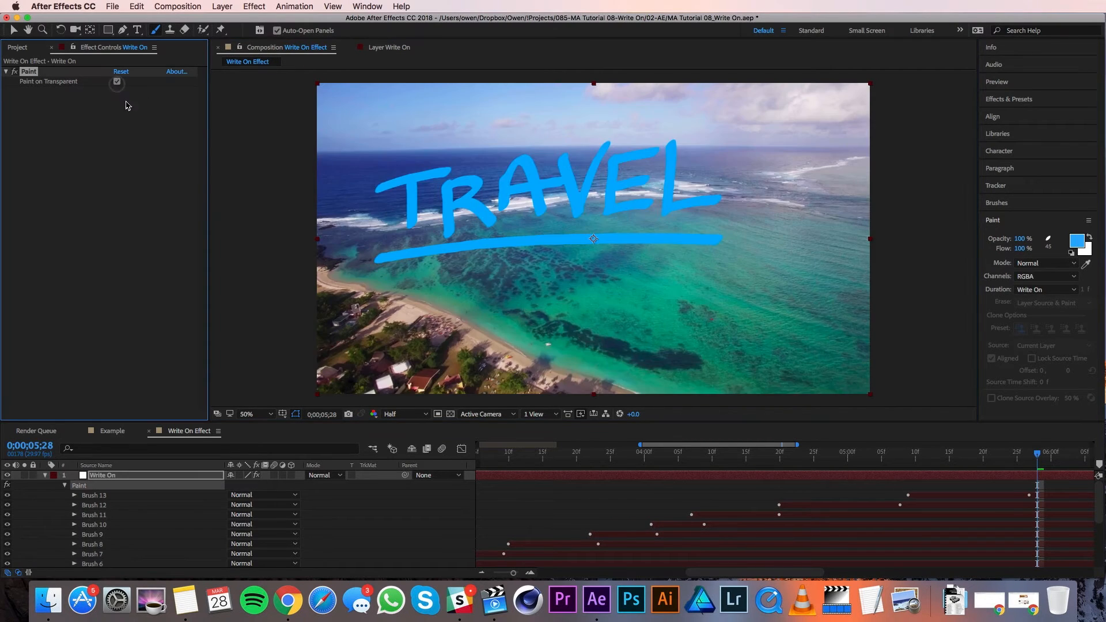
{"action": "left_click", "coordinate": [732, 452]}
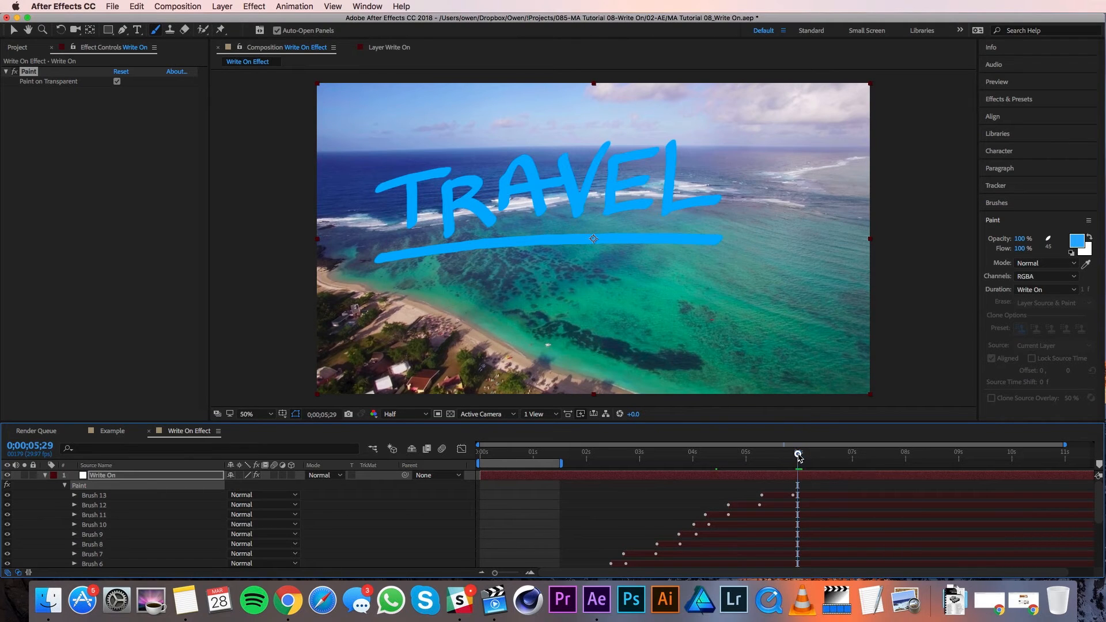
{"action": "mouse_move", "coordinate": [798, 453]}
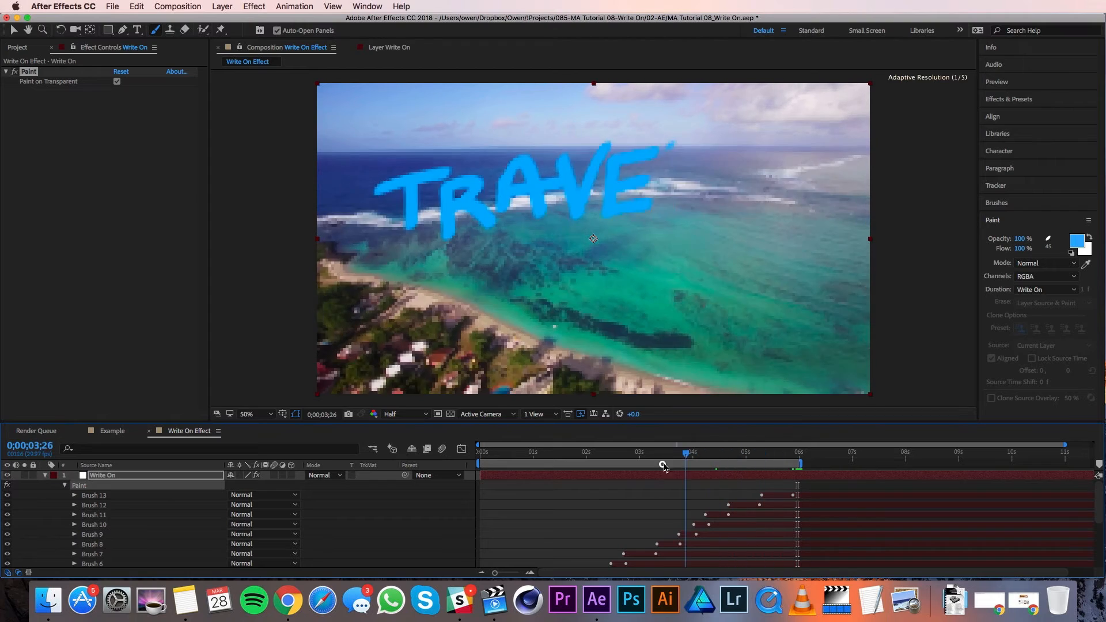
{"action": "left_click", "coordinate": [508, 455]}
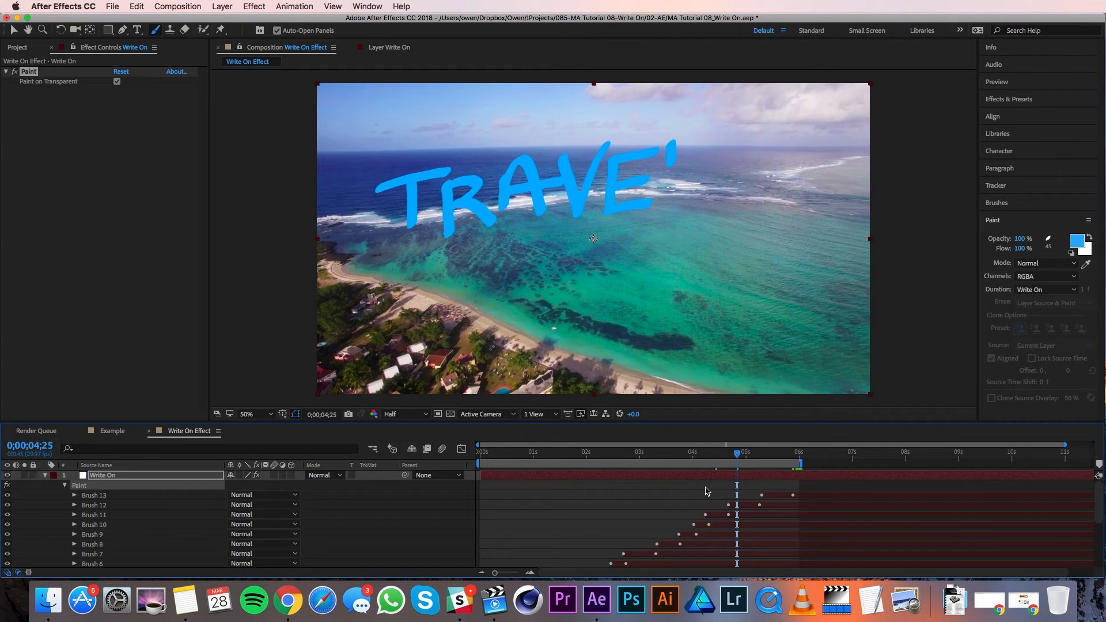
- Reveal the brushes' End keyframes in the timeline for retiming
{"action": "left_click", "coordinate": [75, 494]}
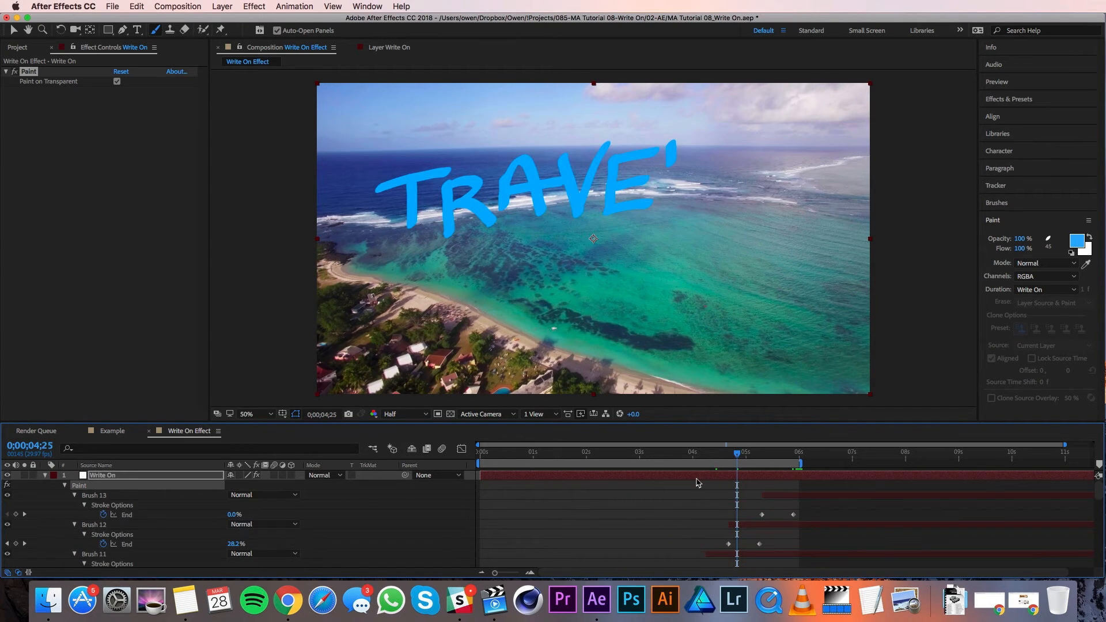
{"action": "mouse_move", "coordinate": [699, 485]}
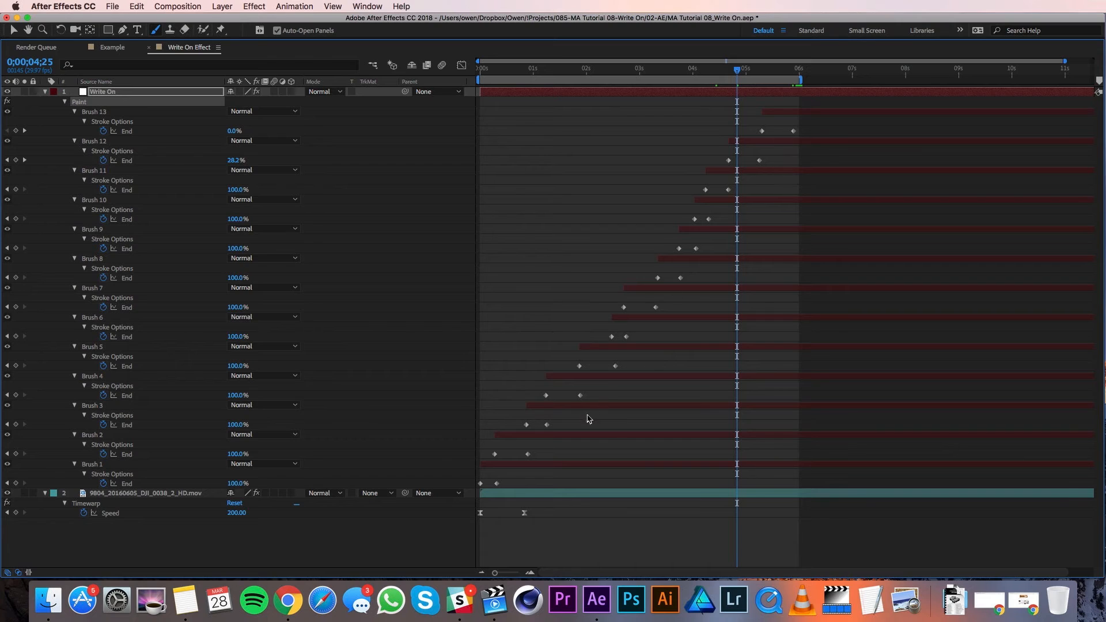
{"action": "mouse_move", "coordinate": [894, 235]}
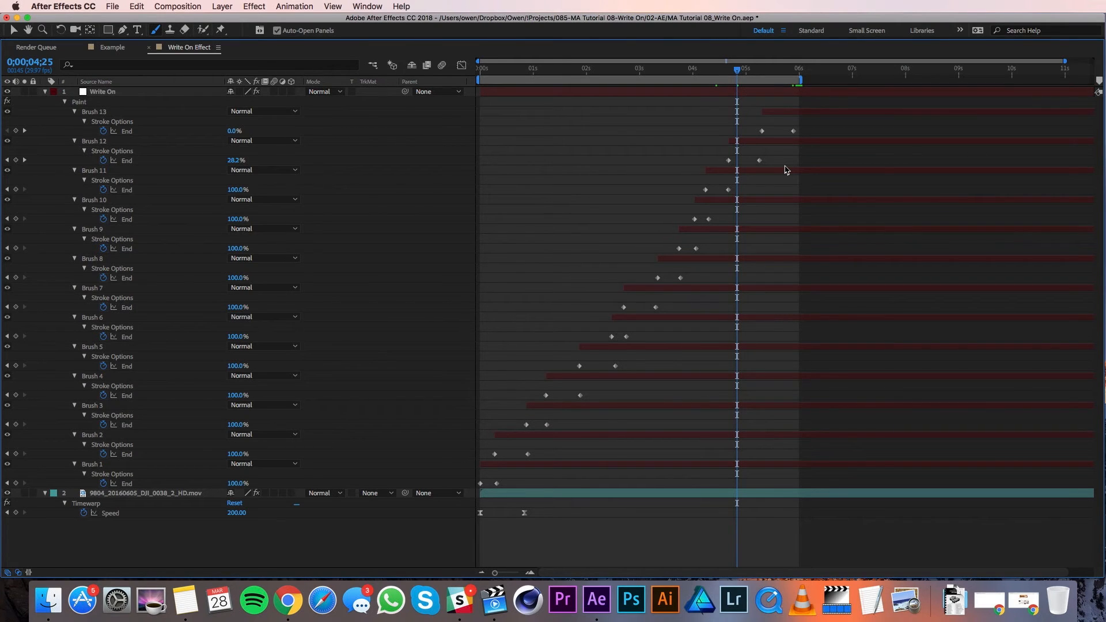
{"action": "mouse_move", "coordinate": [788, 145]}
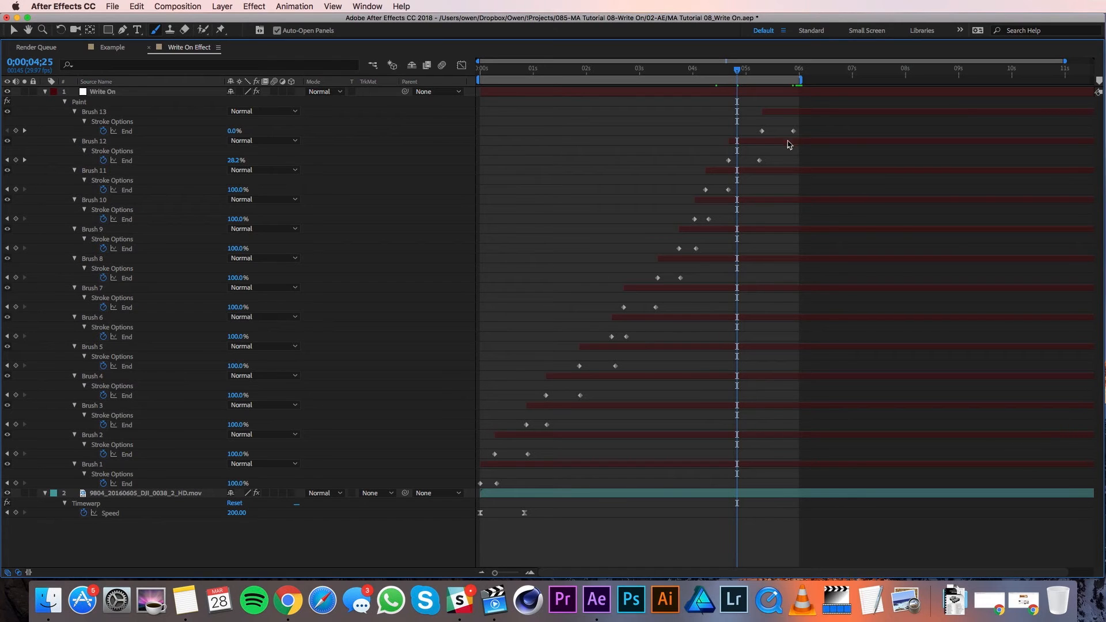
{"action": "mouse_move", "coordinate": [776, 165]}
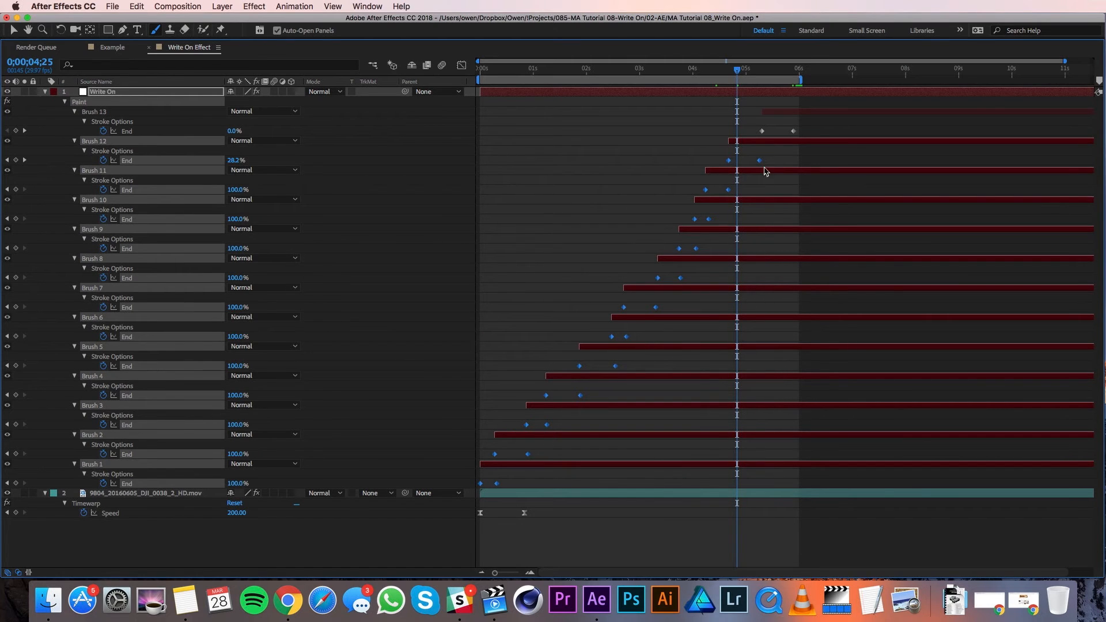
{"action": "mouse_move", "coordinate": [760, 163]}
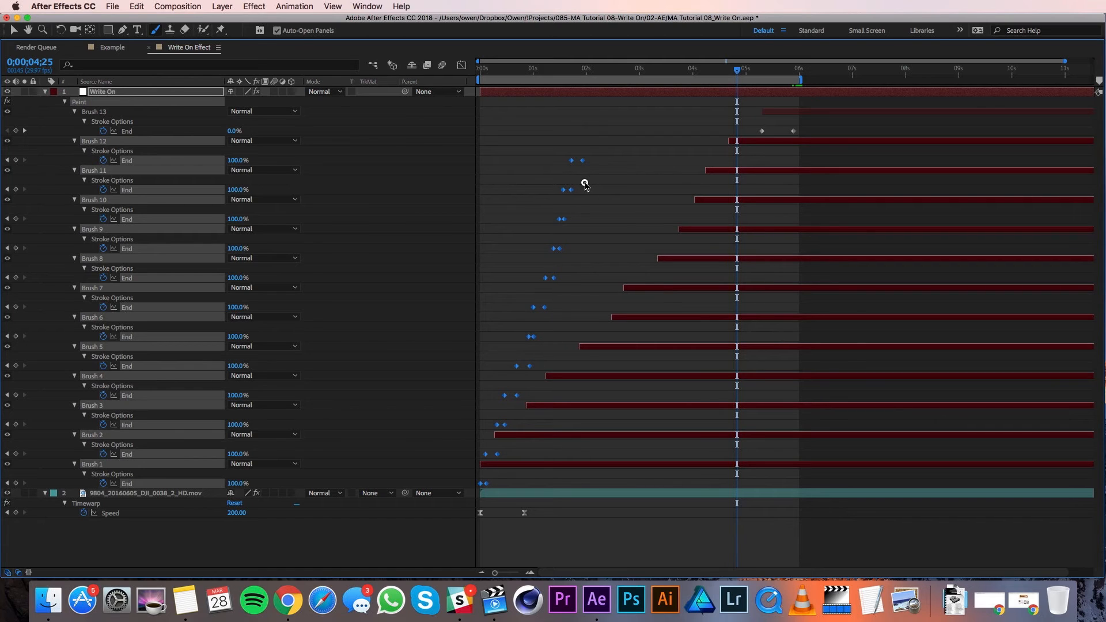
{"action": "mouse_move", "coordinate": [726, 140]}
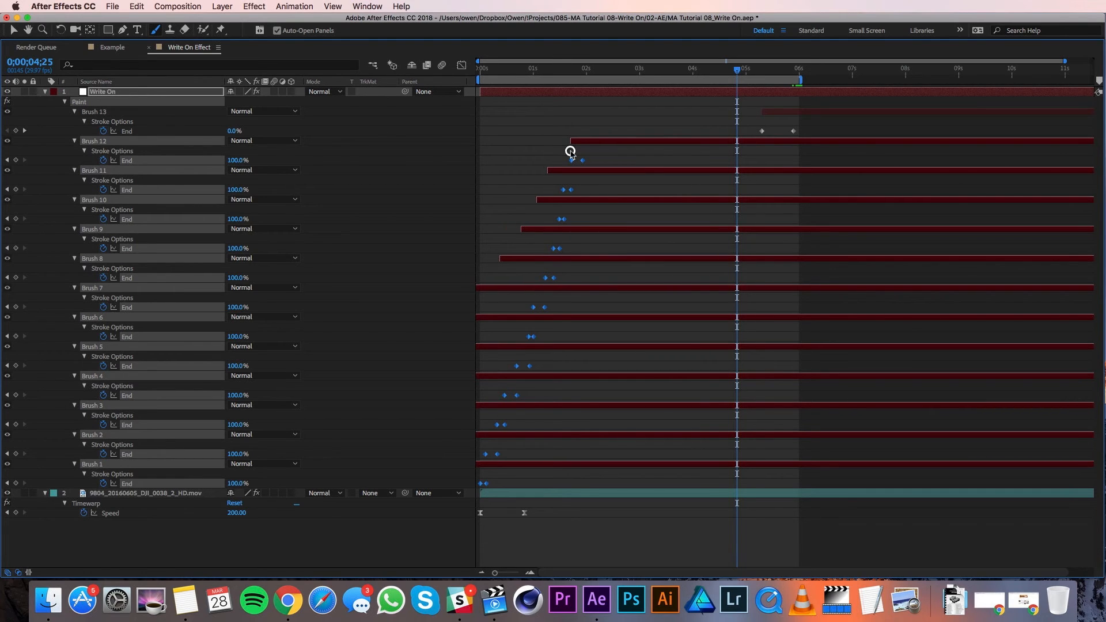
{"action": "mouse_move", "coordinate": [580, 182]}
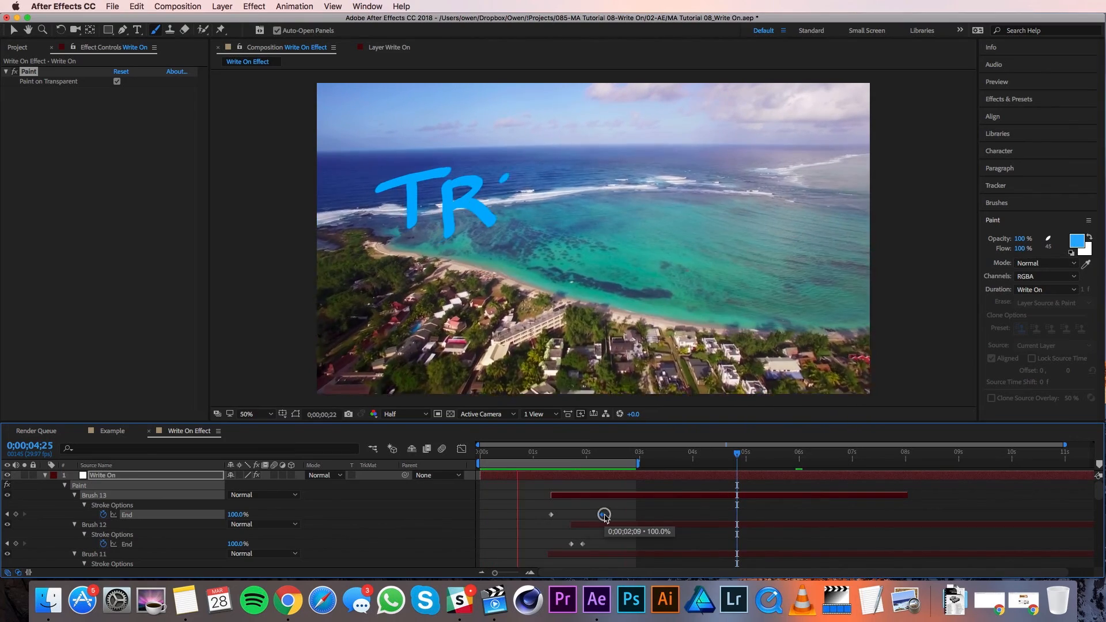
- Edit the Keyframe Velocity influence on Brush 13's last End keyframe and confirm
{"action": "right_click", "coordinate": [603, 514]}
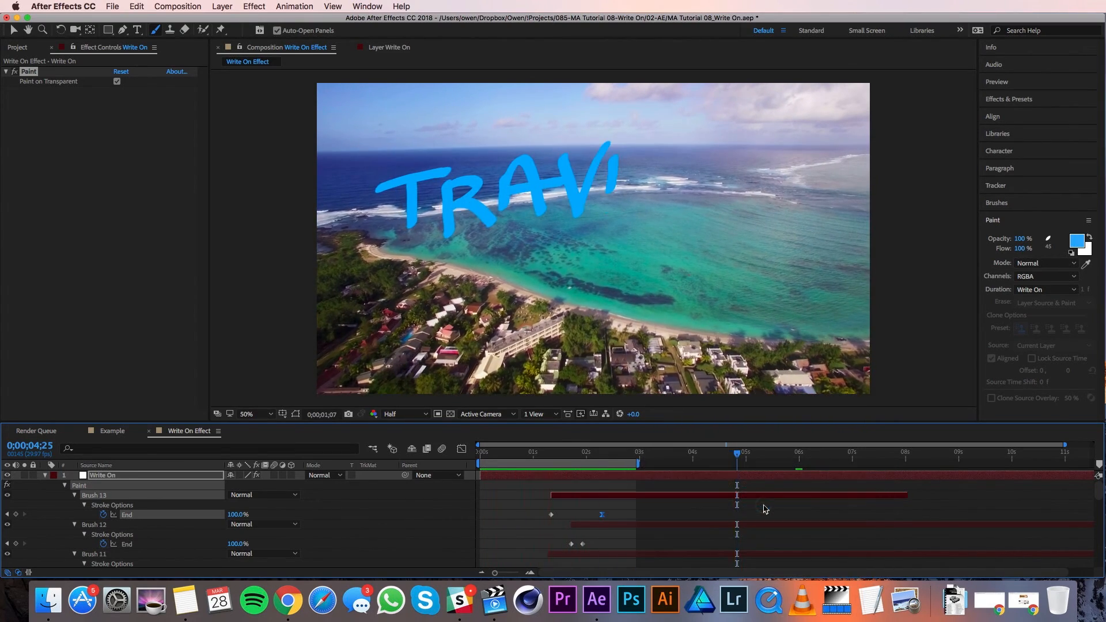
{"action": "right_click", "coordinate": [601, 514]}
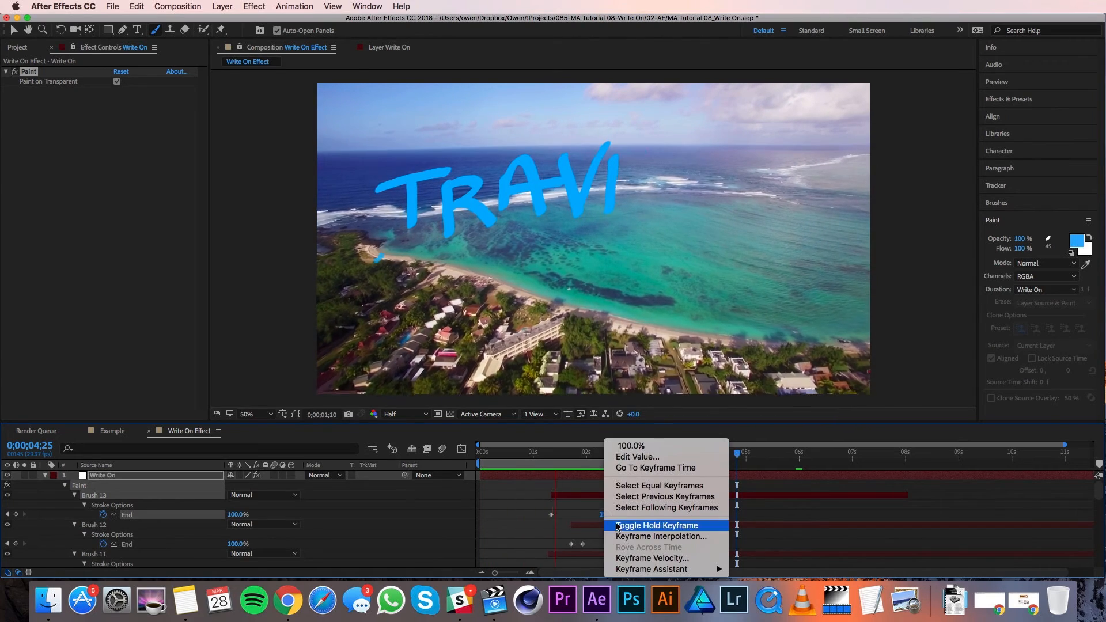
{"action": "left_click", "coordinate": [652, 557]}
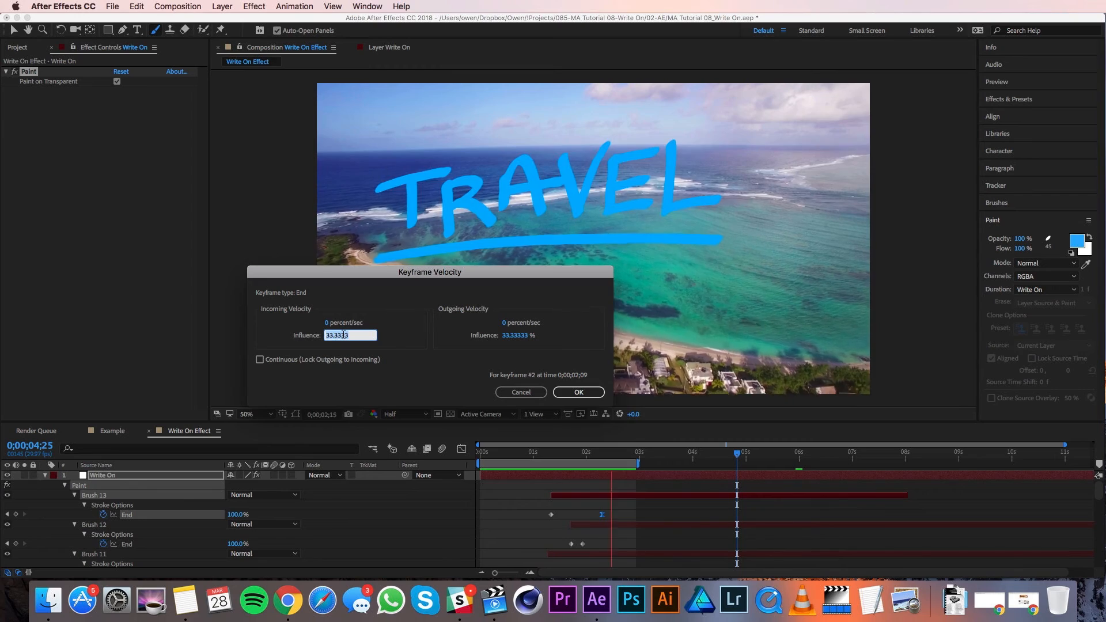
{"action": "left_click", "coordinate": [578, 392]}
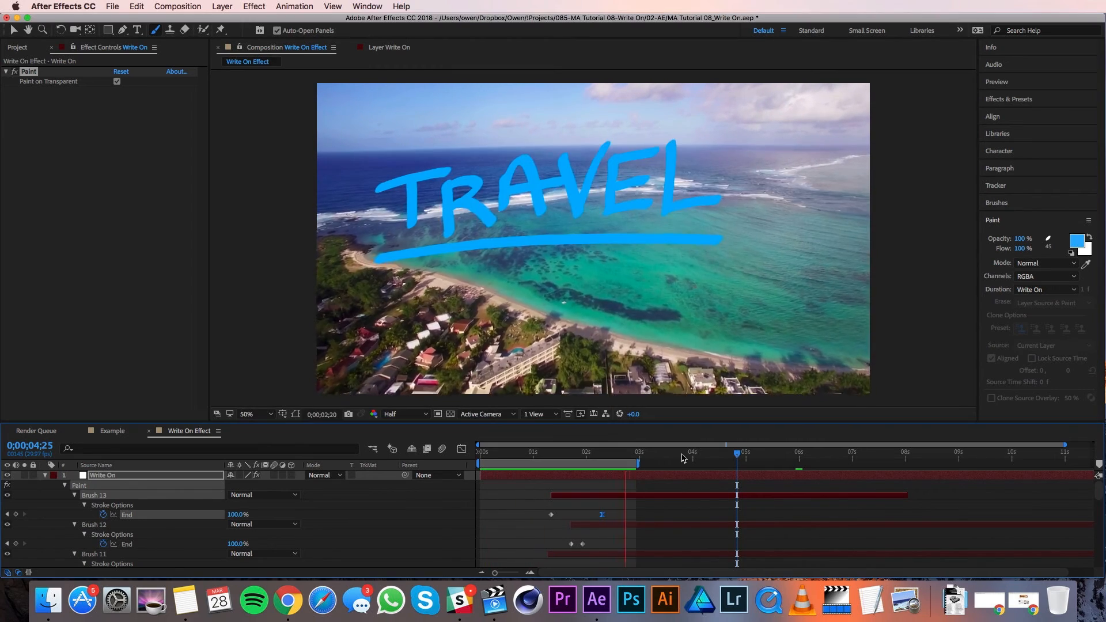
- Collapse the brush properties and set the Write On layer's mode to Overlay
{"action": "left_click", "coordinate": [575, 452]}
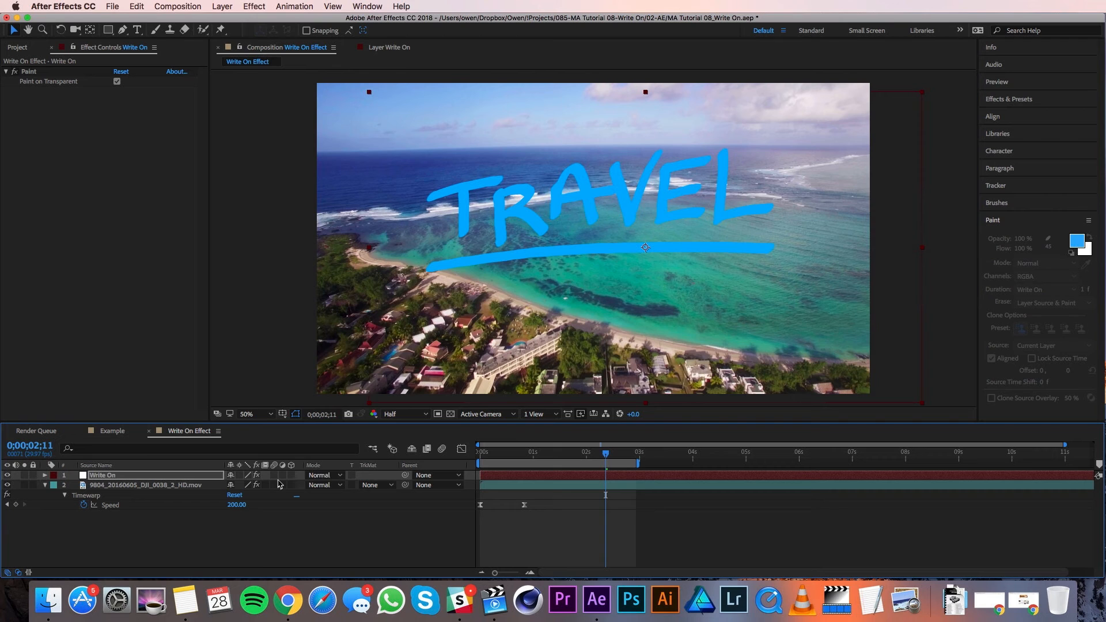
{"action": "left_click", "coordinate": [324, 474]}
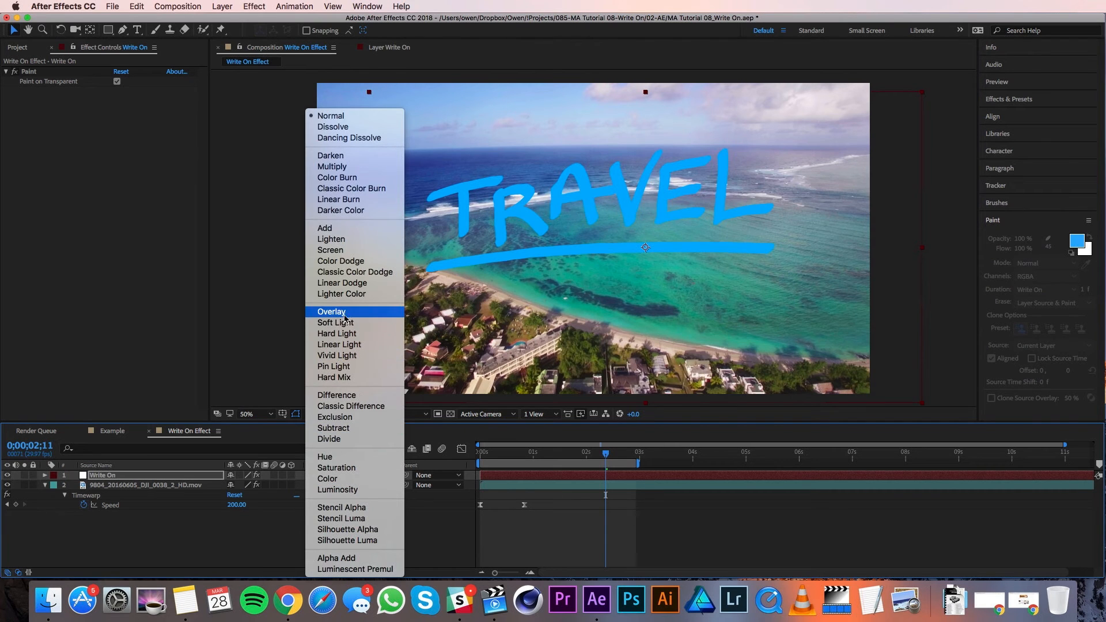
{"action": "left_click", "coordinate": [331, 312]}
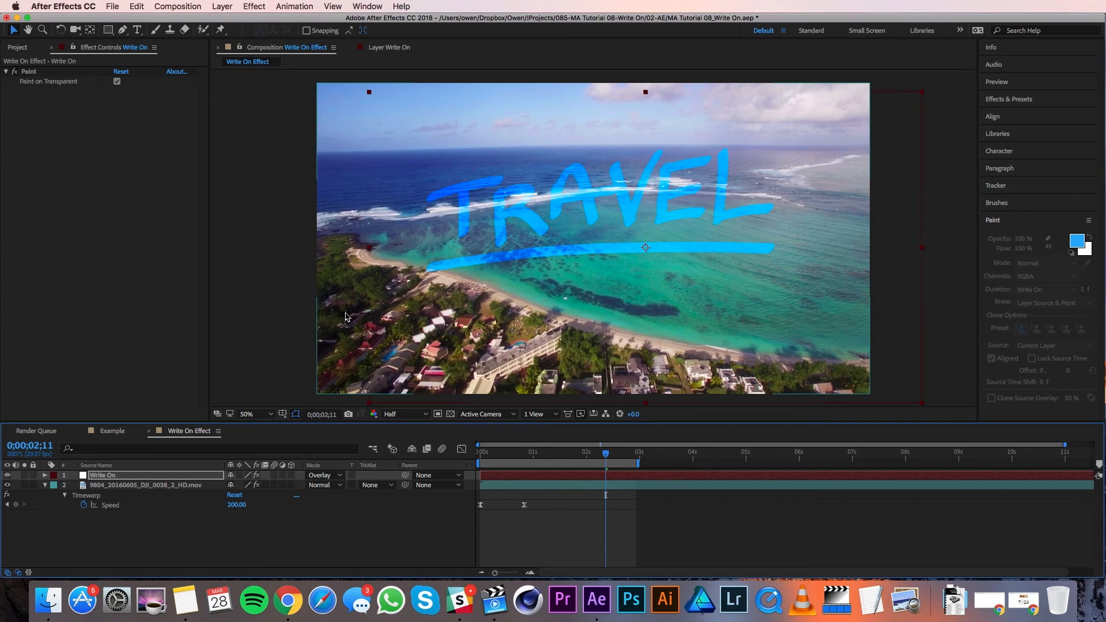
{"action": "mouse_move", "coordinate": [366, 363]}
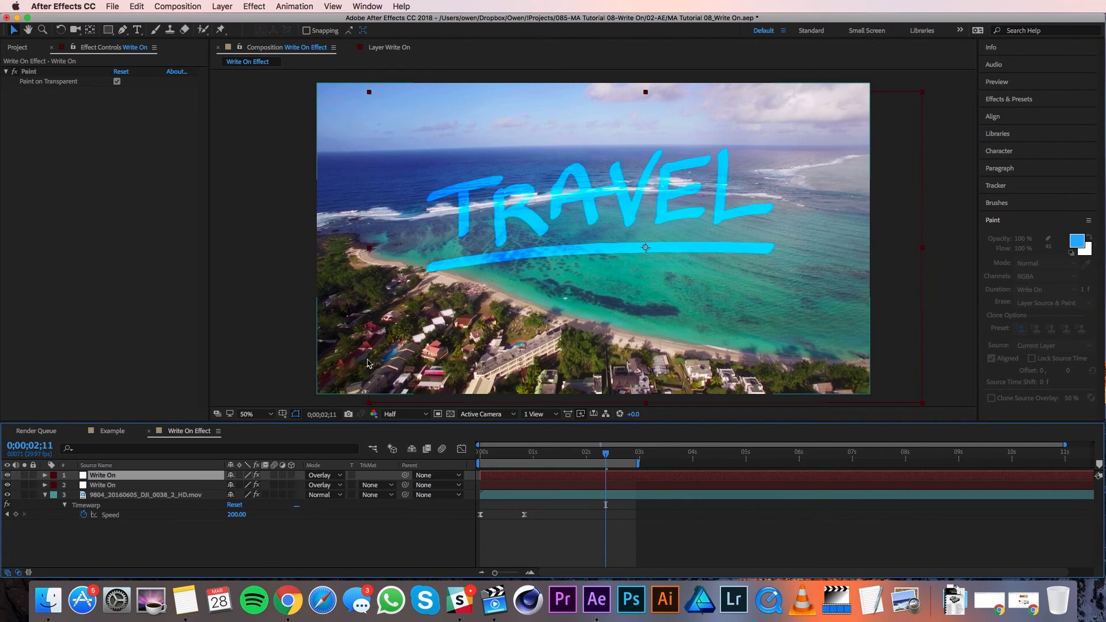
{"action": "mouse_move", "coordinate": [551, 328]}
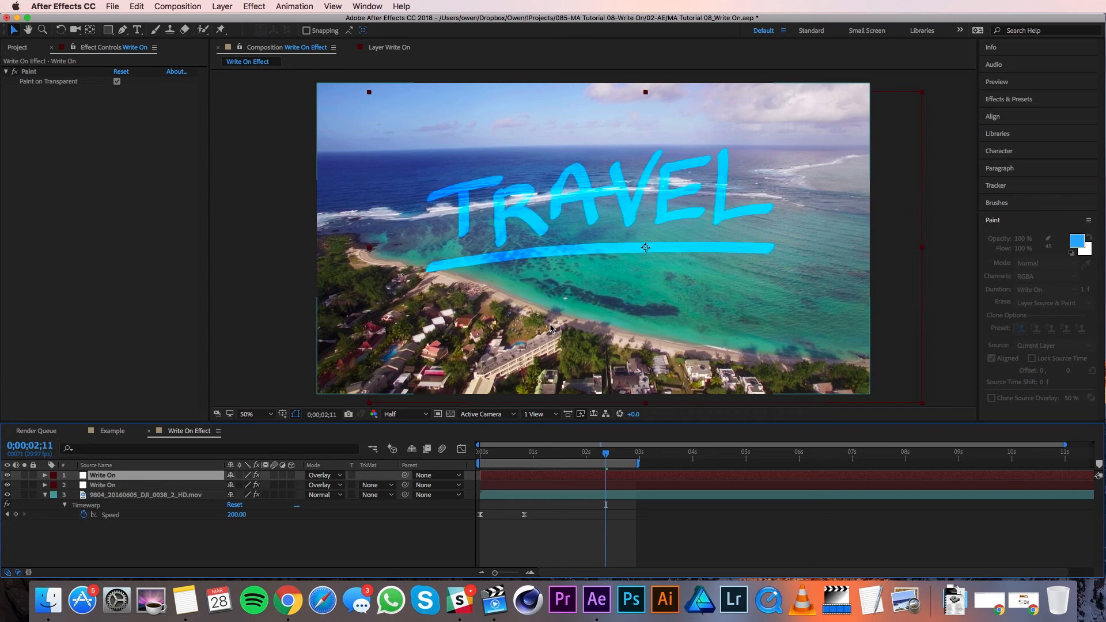
- Import Paper_Animation_08.mp4 as the top layer and set its mode to Multiply
{"action": "left_click", "coordinate": [17, 47]}
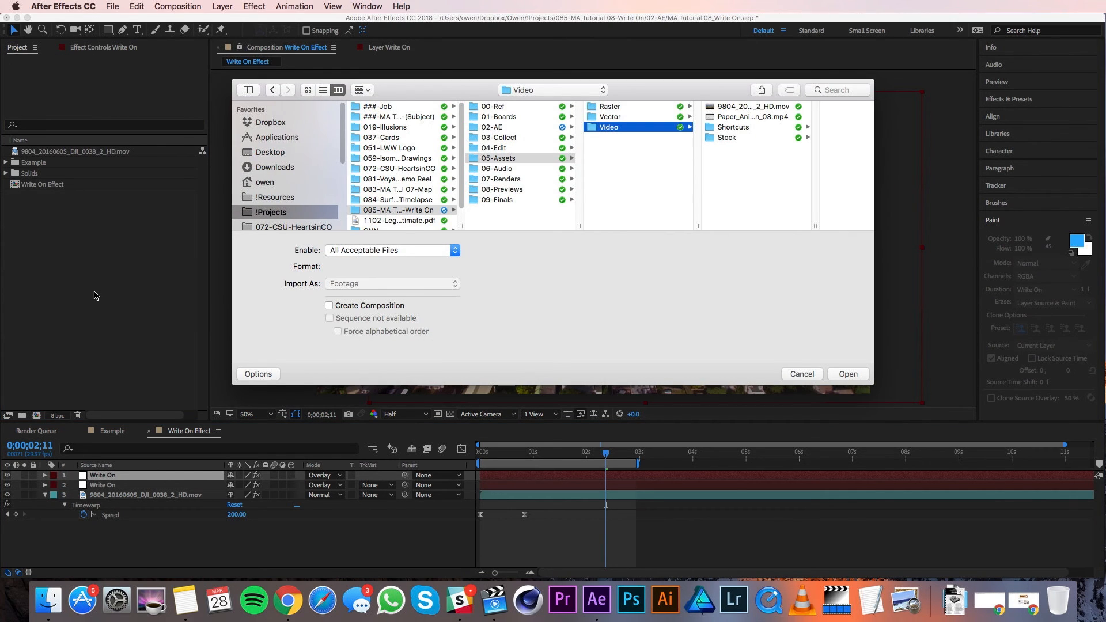
{"action": "mouse_move", "coordinate": [744, 118]}
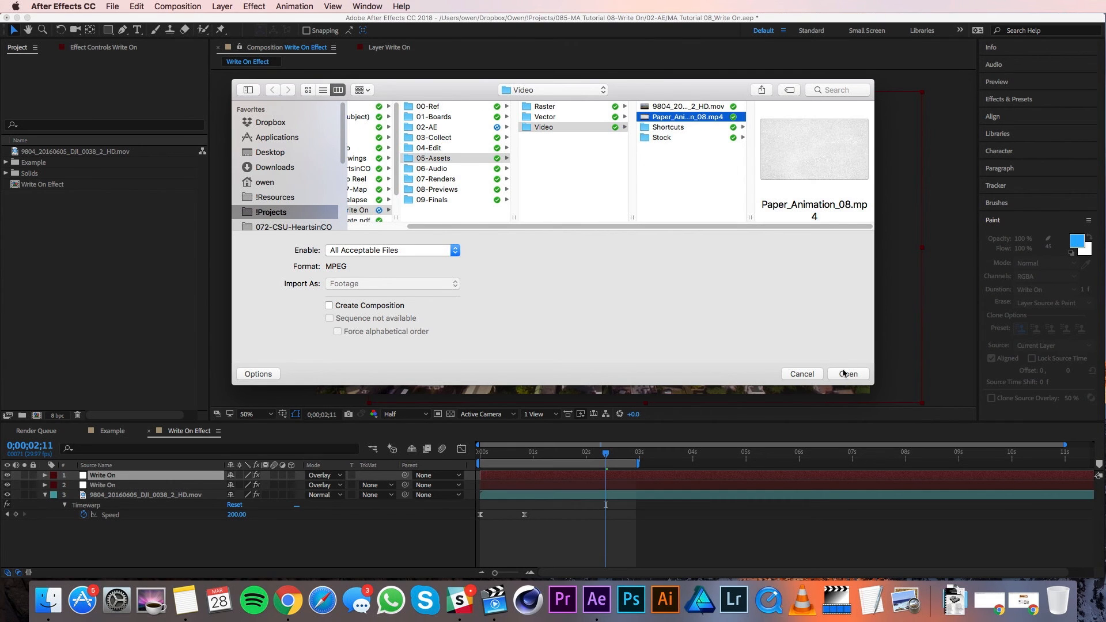
{"action": "left_click", "coordinate": [846, 374]}
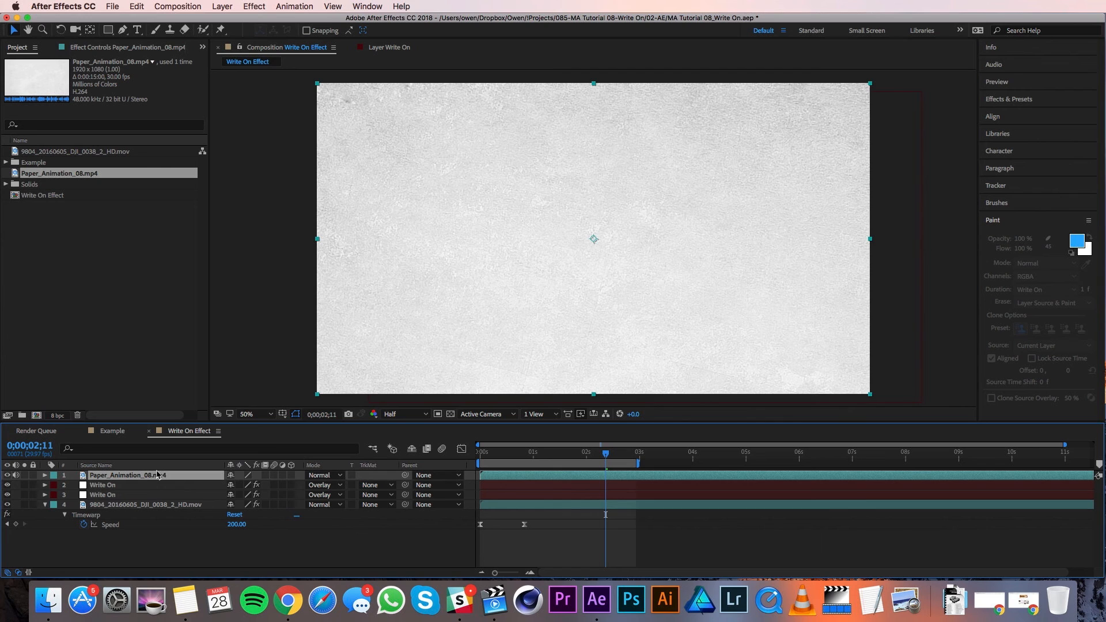
{"action": "left_click", "coordinate": [324, 475]}
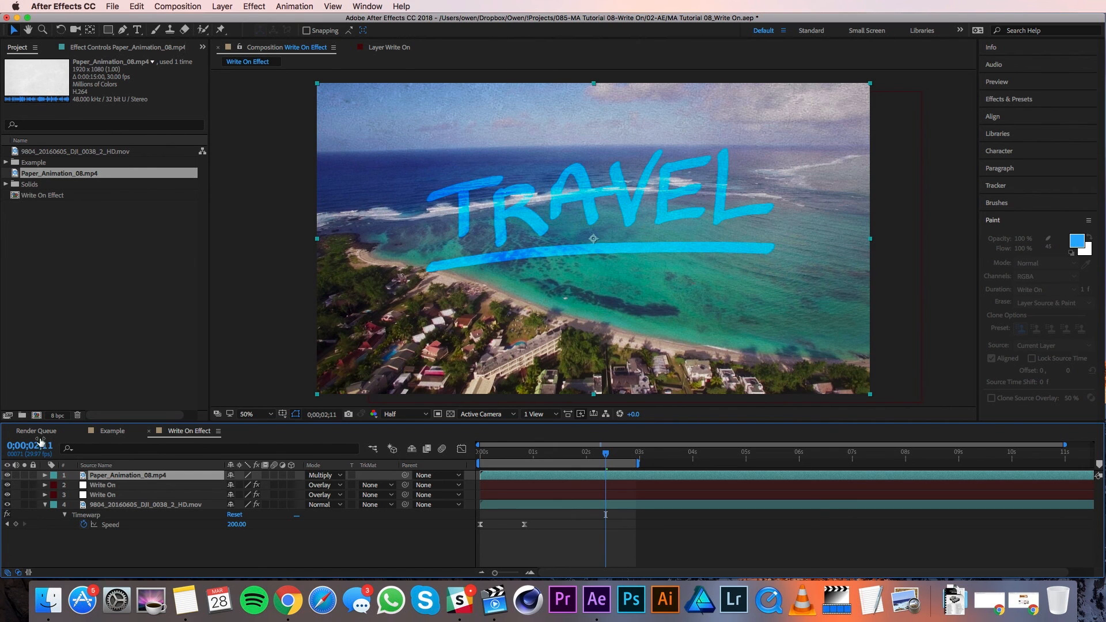
- Apply Levels to the paper texture with input black 135, input white 233, gamma 2.61
{"action": "left_click", "coordinate": [253, 7]}
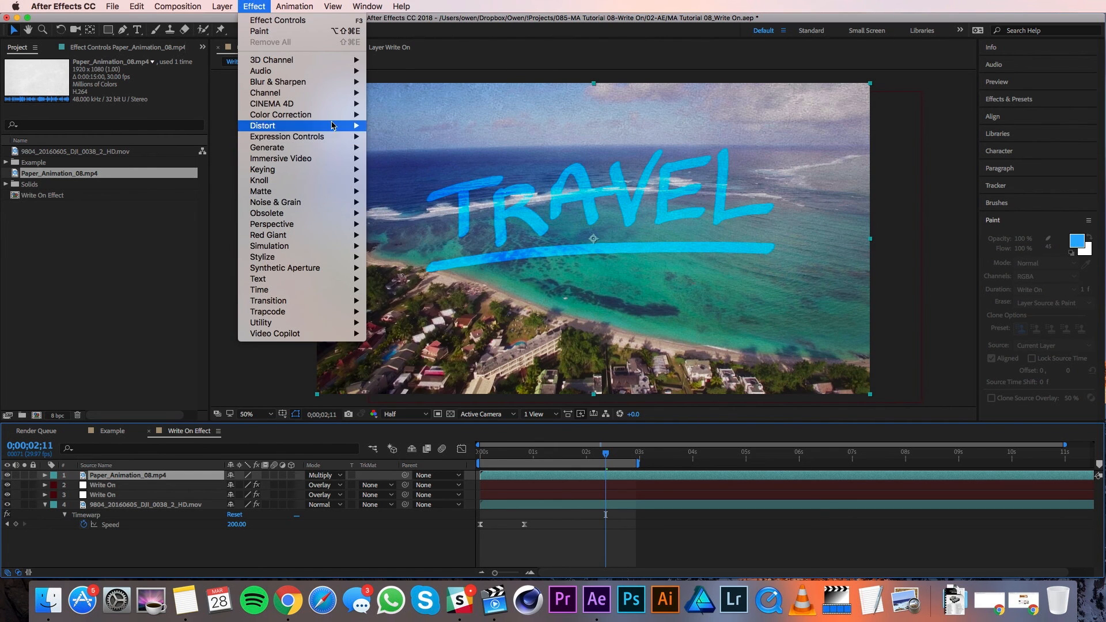
{"action": "mouse_move", "coordinate": [280, 114]}
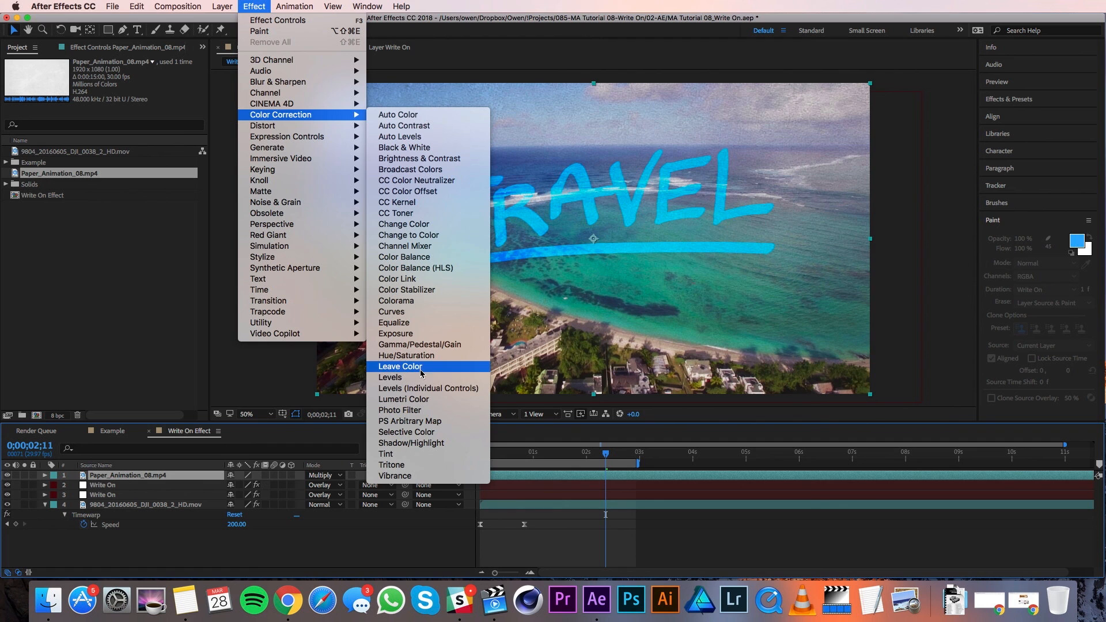
{"action": "left_click", "coordinate": [390, 376]}
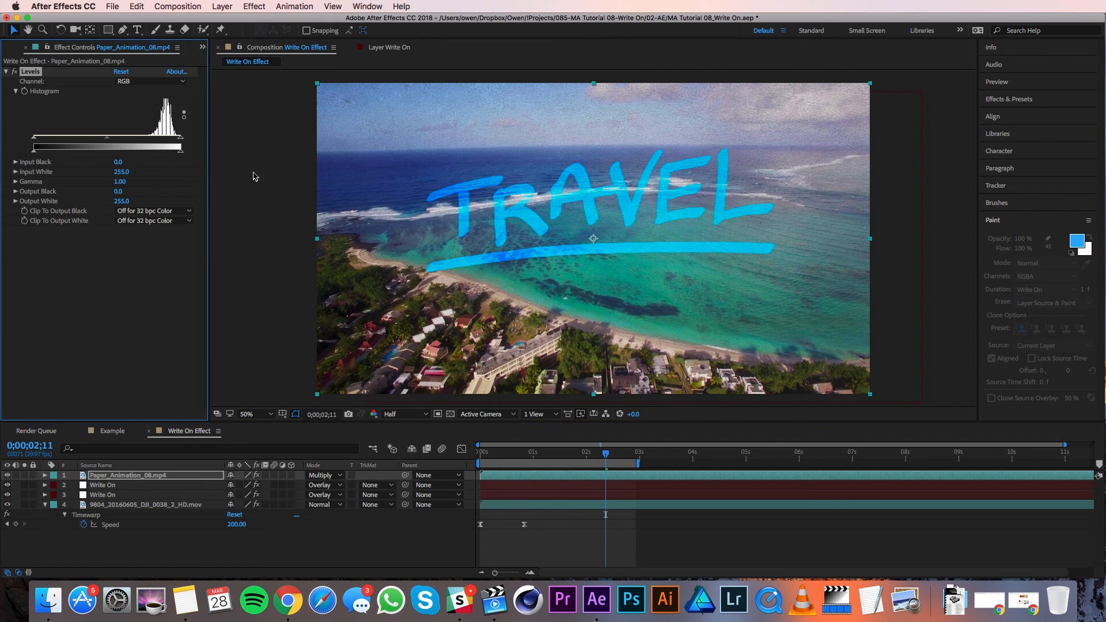
{"action": "left_click_drag", "start_coordinate": [181, 146], "coordinate": [170, 146]}
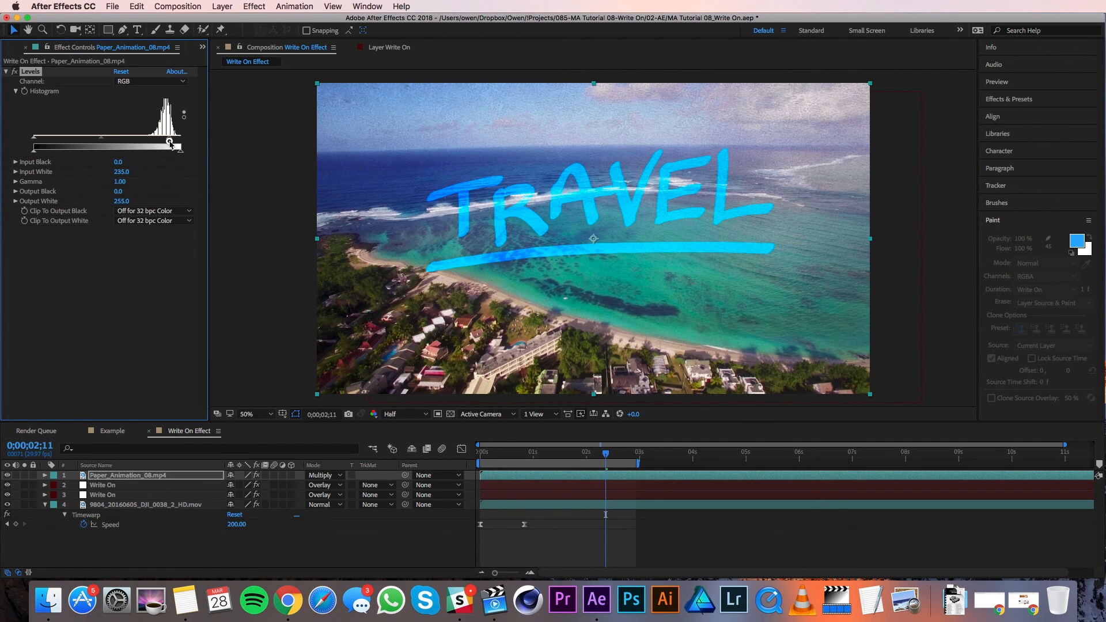
{"action": "left_click_drag", "start_coordinate": [169, 145], "coordinate": [37, 145]}
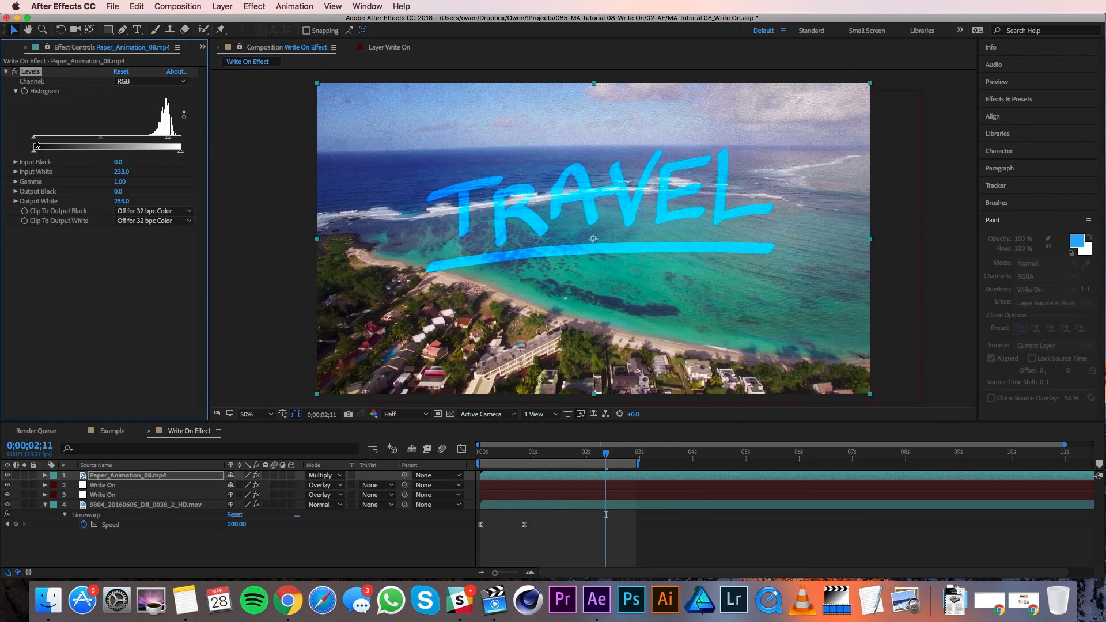
{"action": "left_click_drag", "start_coordinate": [33, 147], "coordinate": [114, 148]}
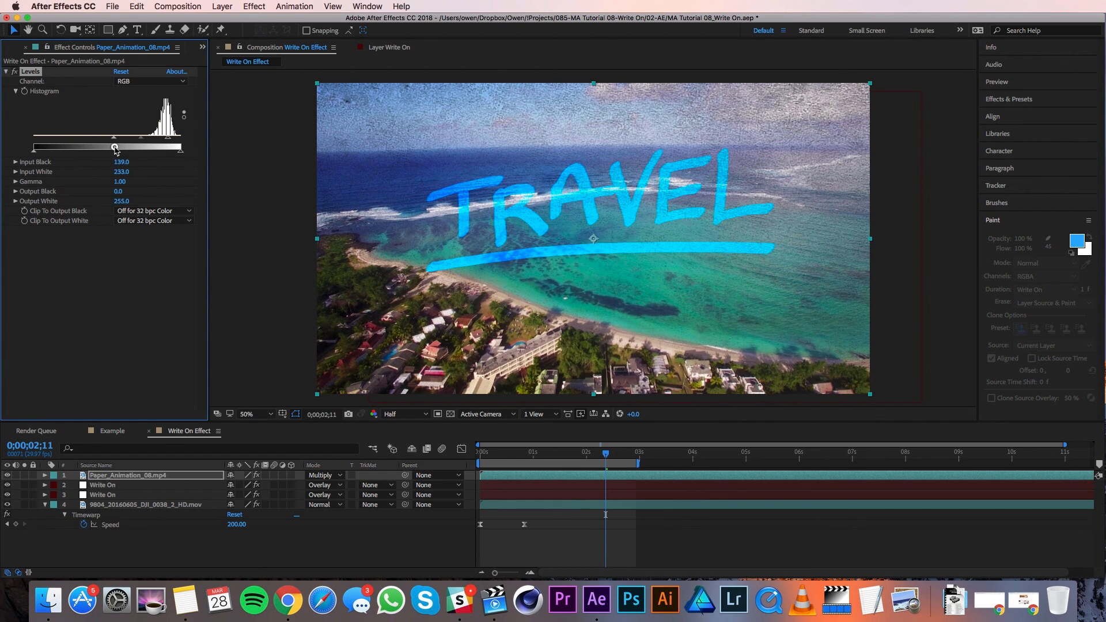
{"action": "left_click_drag", "start_coordinate": [114, 147], "coordinate": [127, 140]}
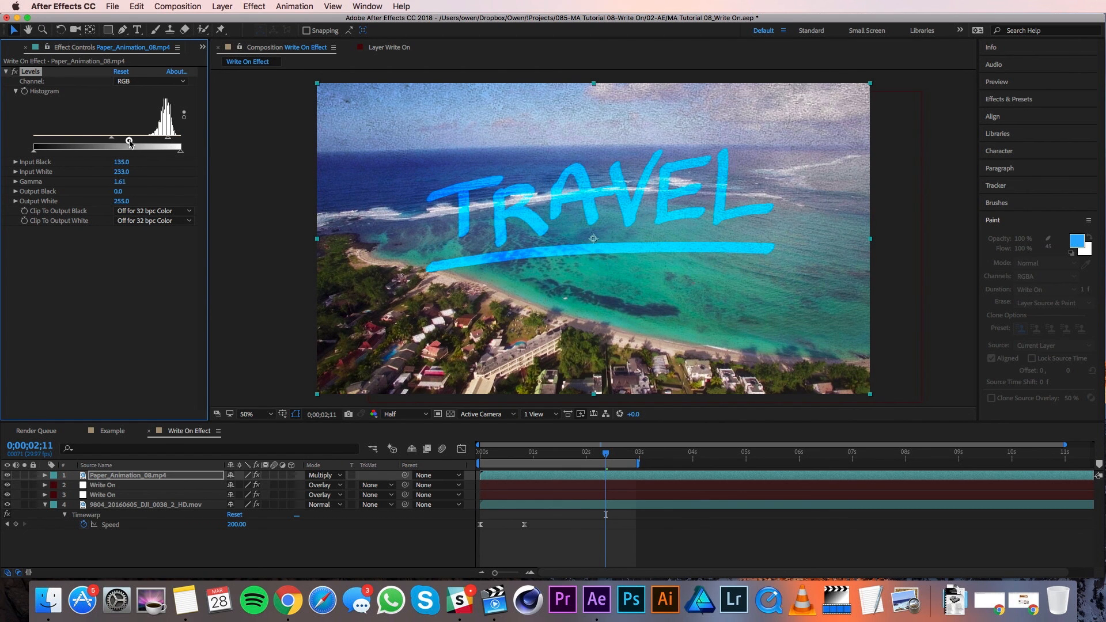
{"action": "left_click_drag", "start_coordinate": [112, 137], "coordinate": [121, 137]}
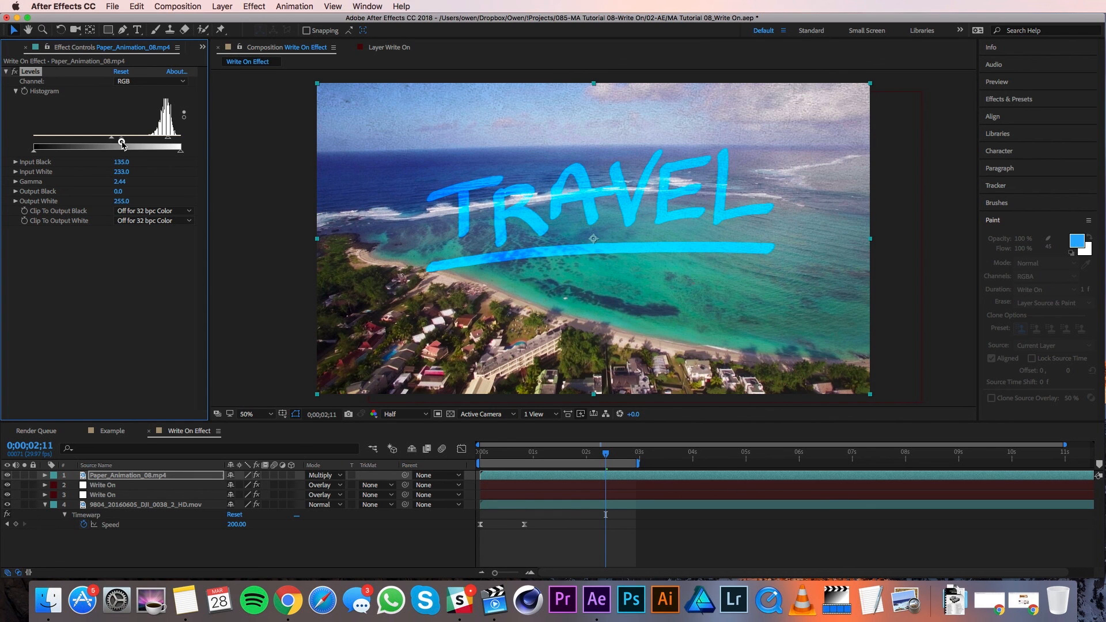
{"action": "left_click_drag", "start_coordinate": [123, 143], "coordinate": [112, 137]}
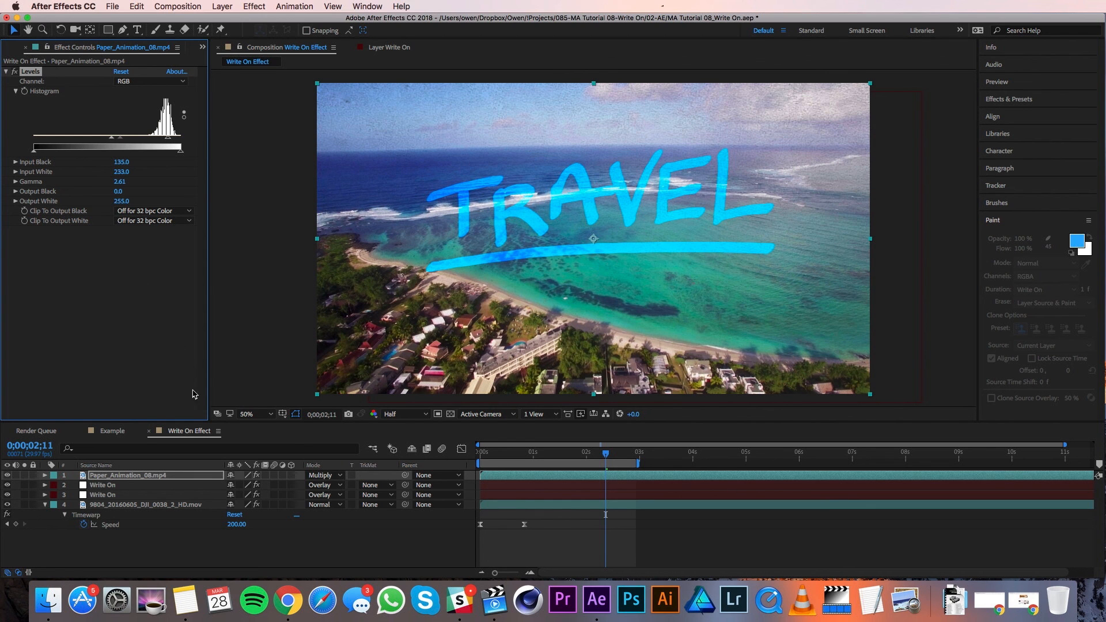